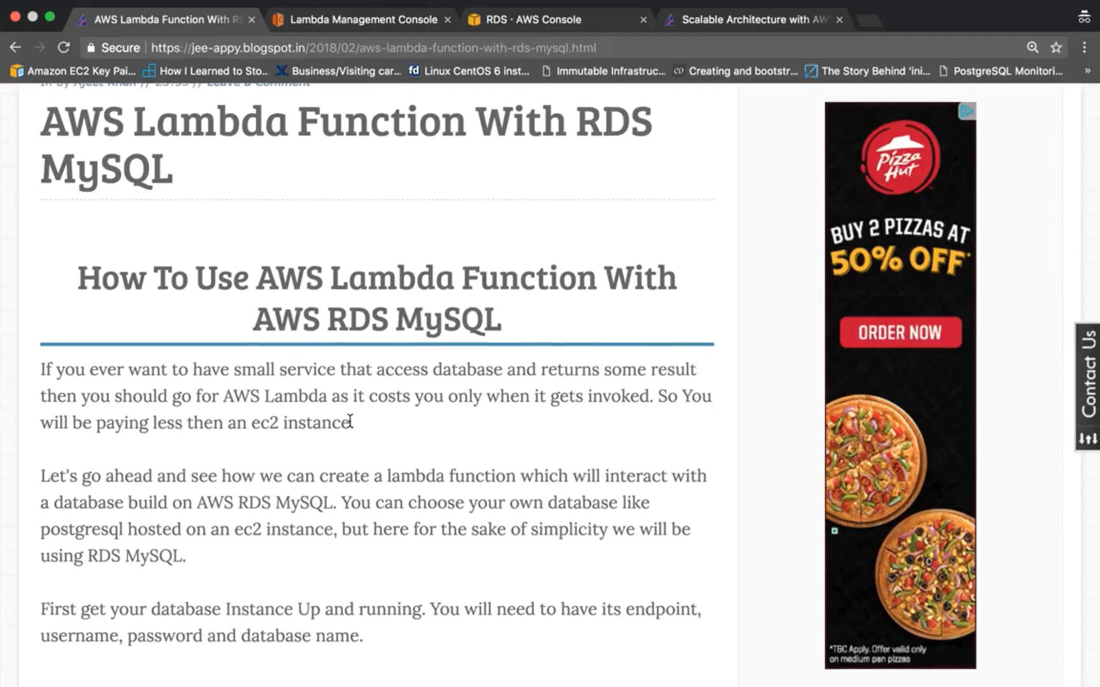
Go to the RDS console and start launching a new DB instance.
scroll("down", 3)
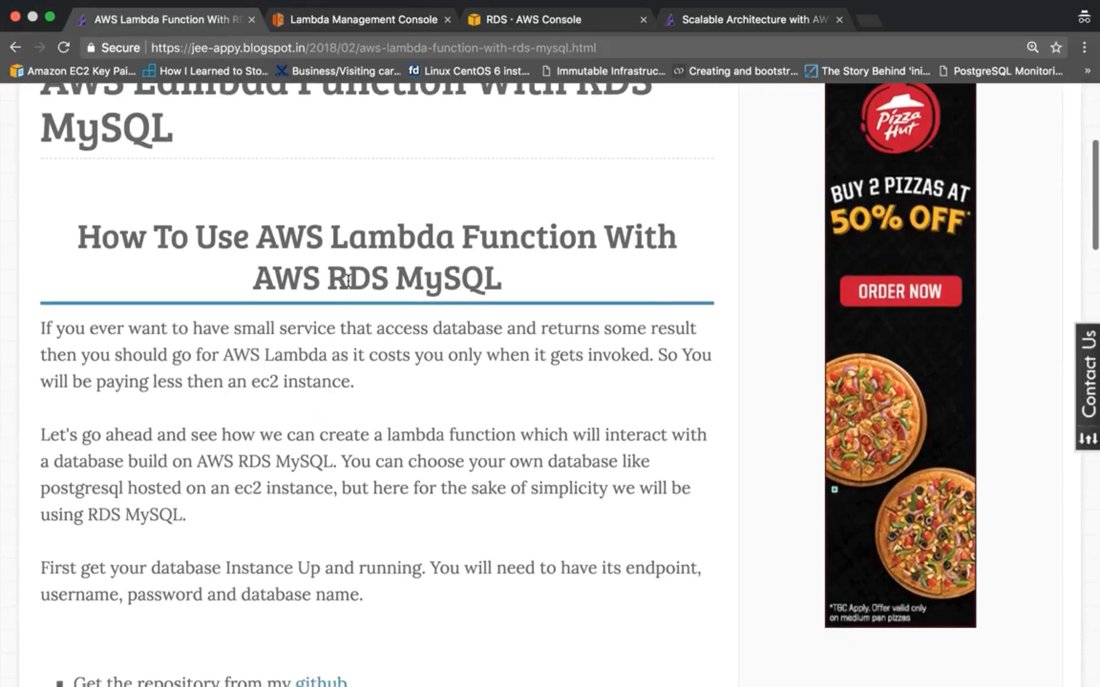
scroll("down", 3)
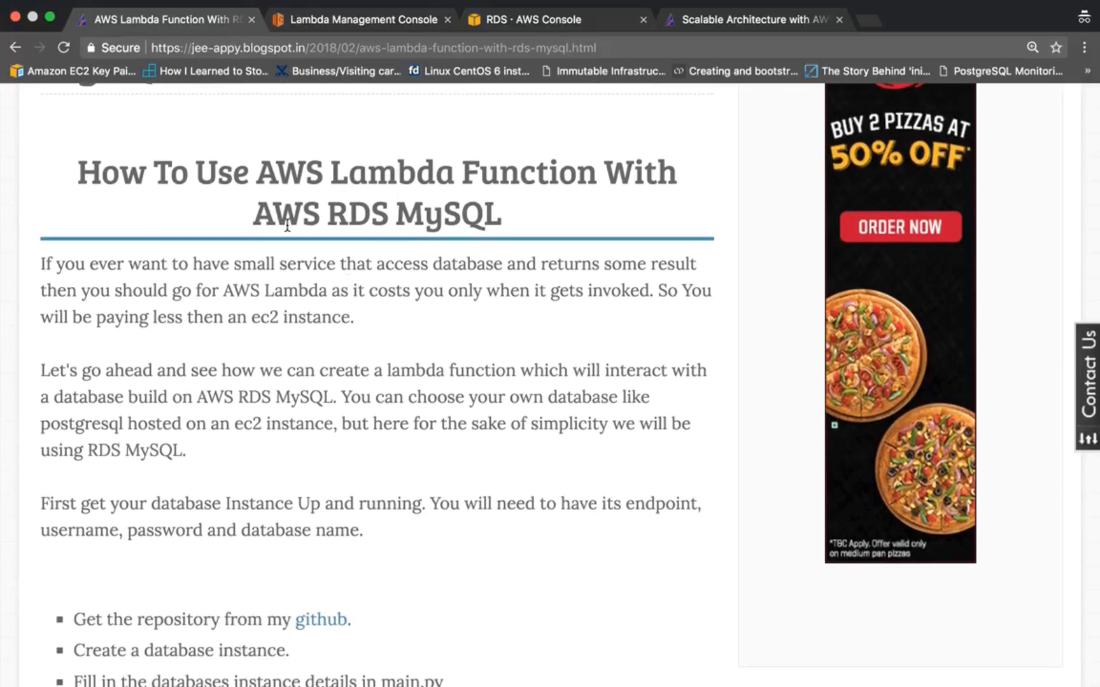
scroll("down", 3)
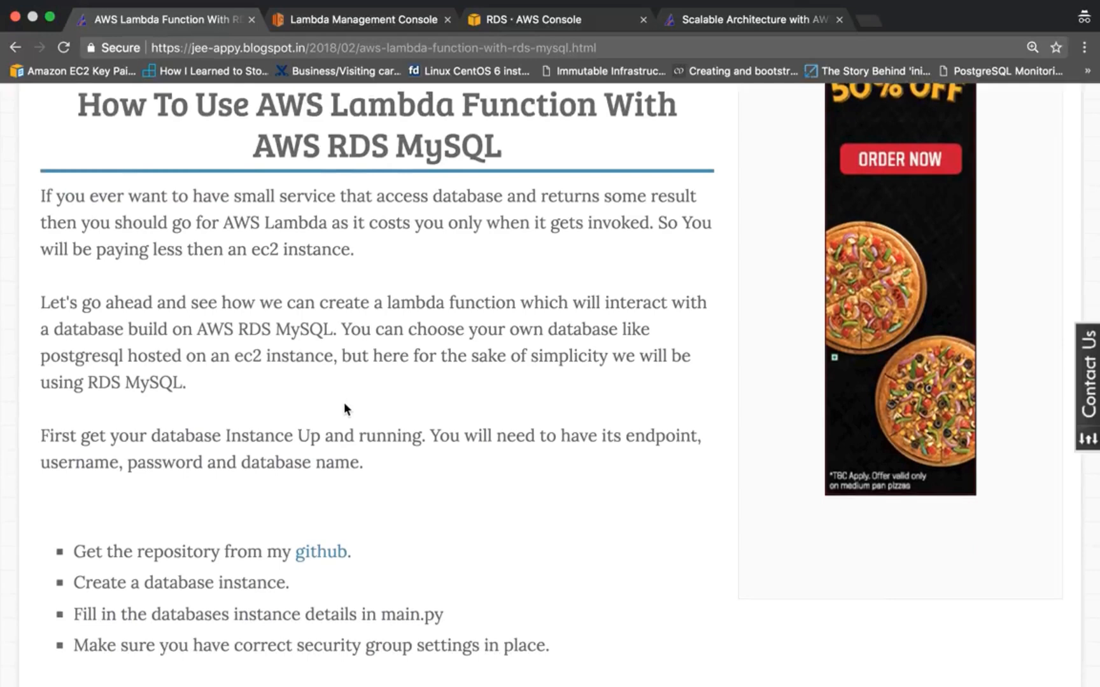
scroll("down", 3)
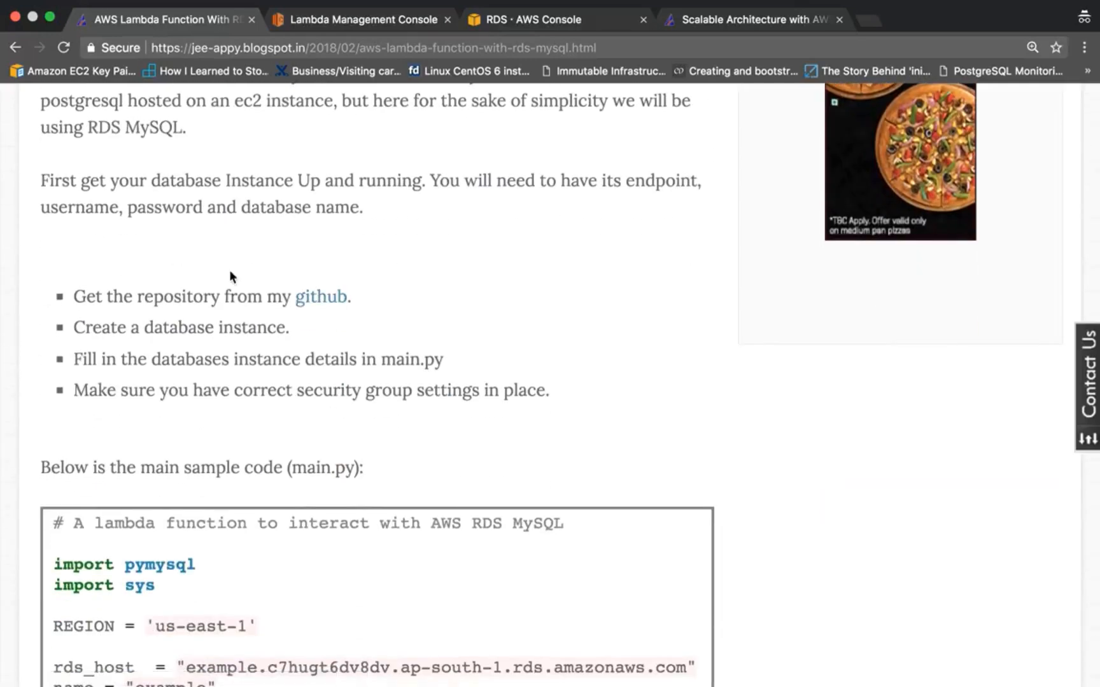
scroll("down", 3)
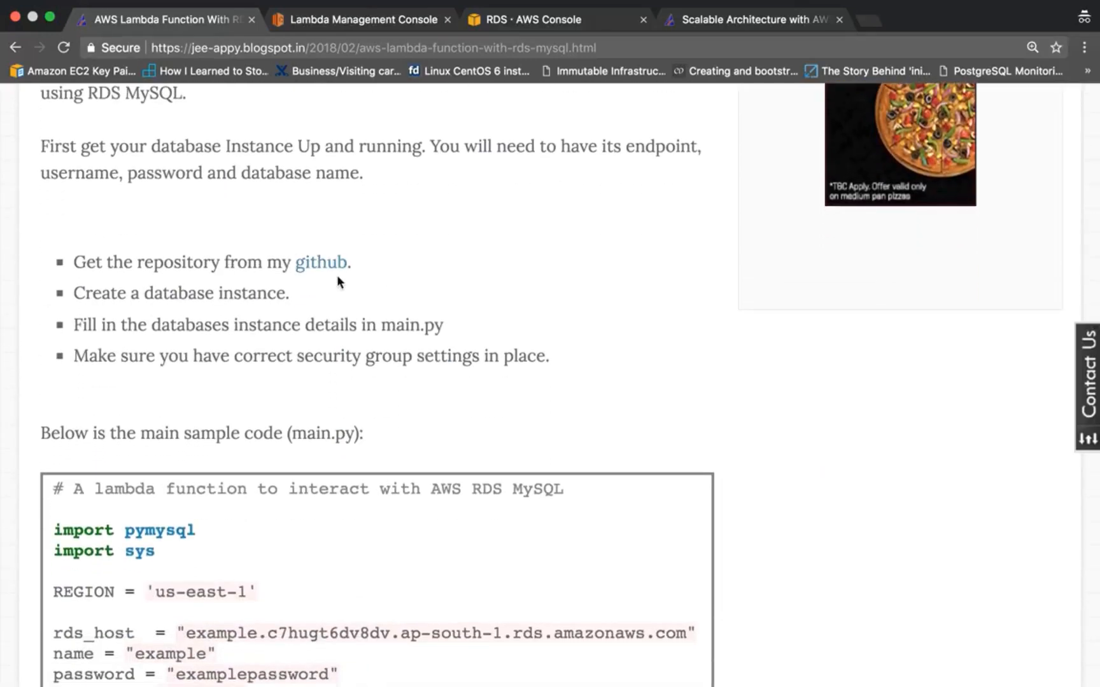
scroll("down", 3)
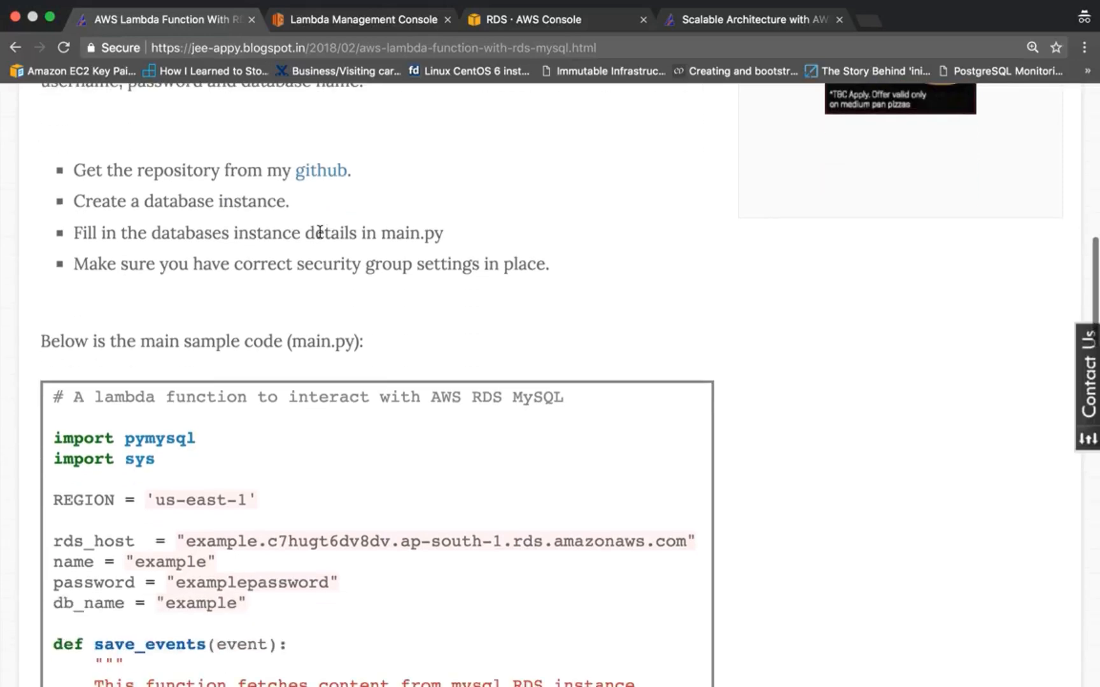
scroll("down", 3)
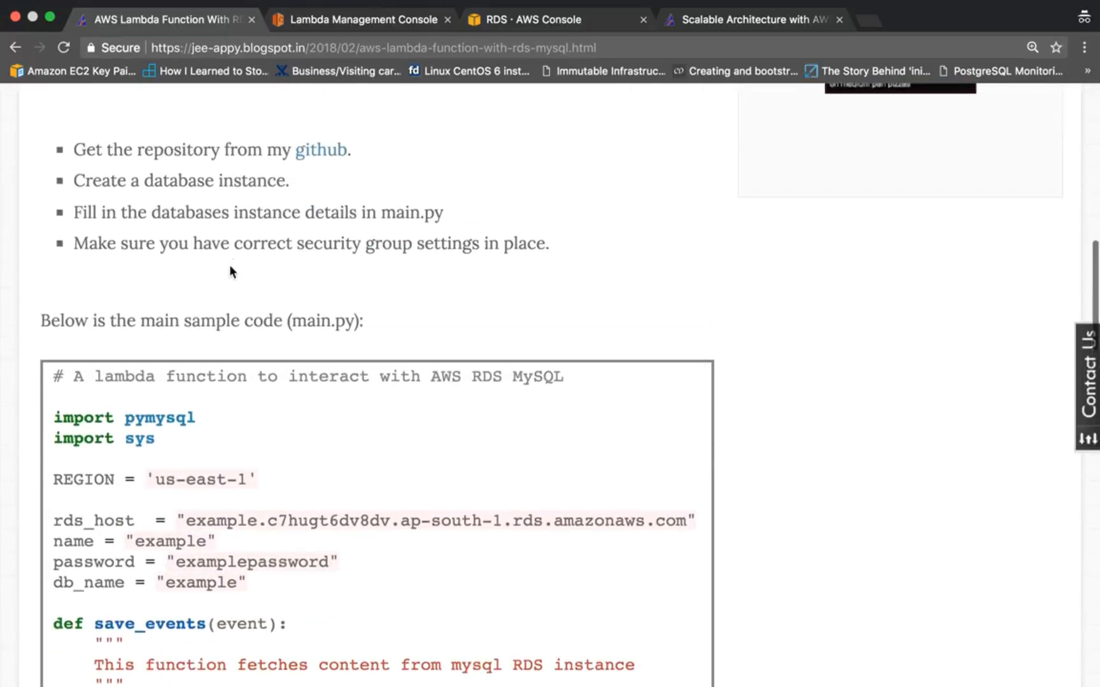
scroll("down", 3)
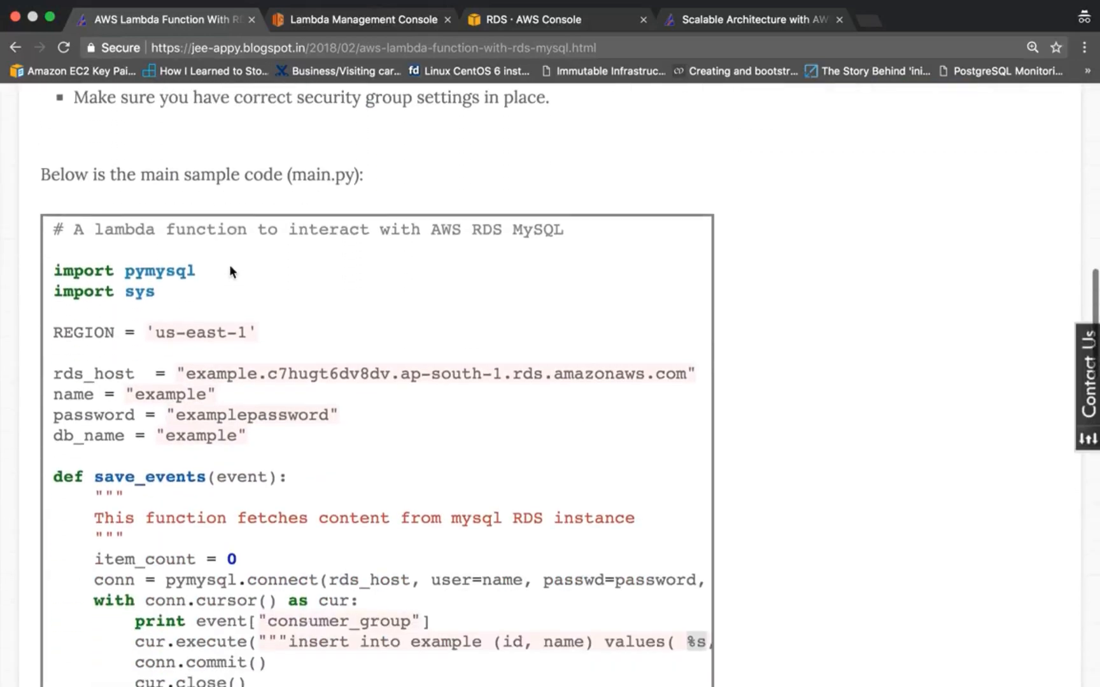
scroll("up", 3)
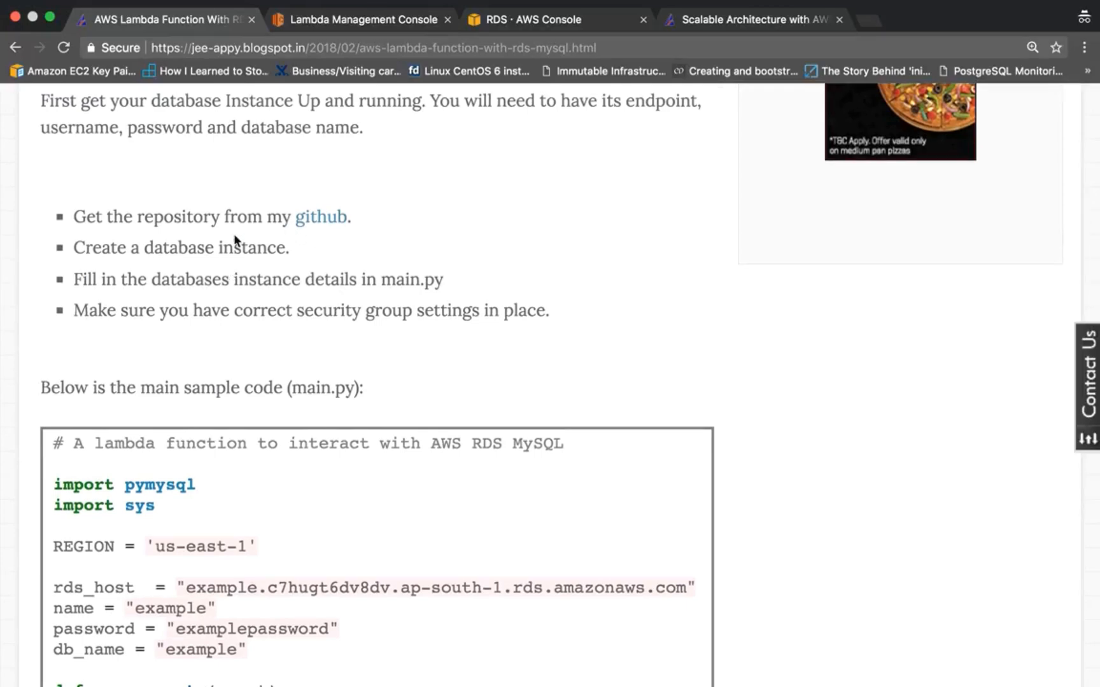
mouse_move(334, 226)
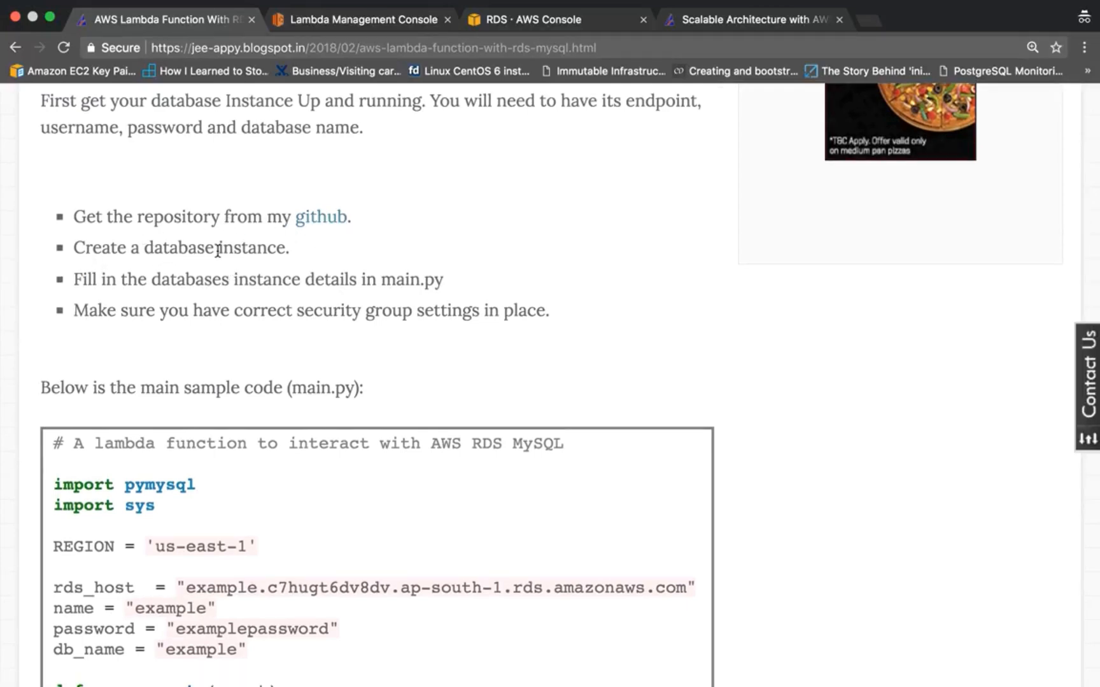
mouse_move(163, 279)
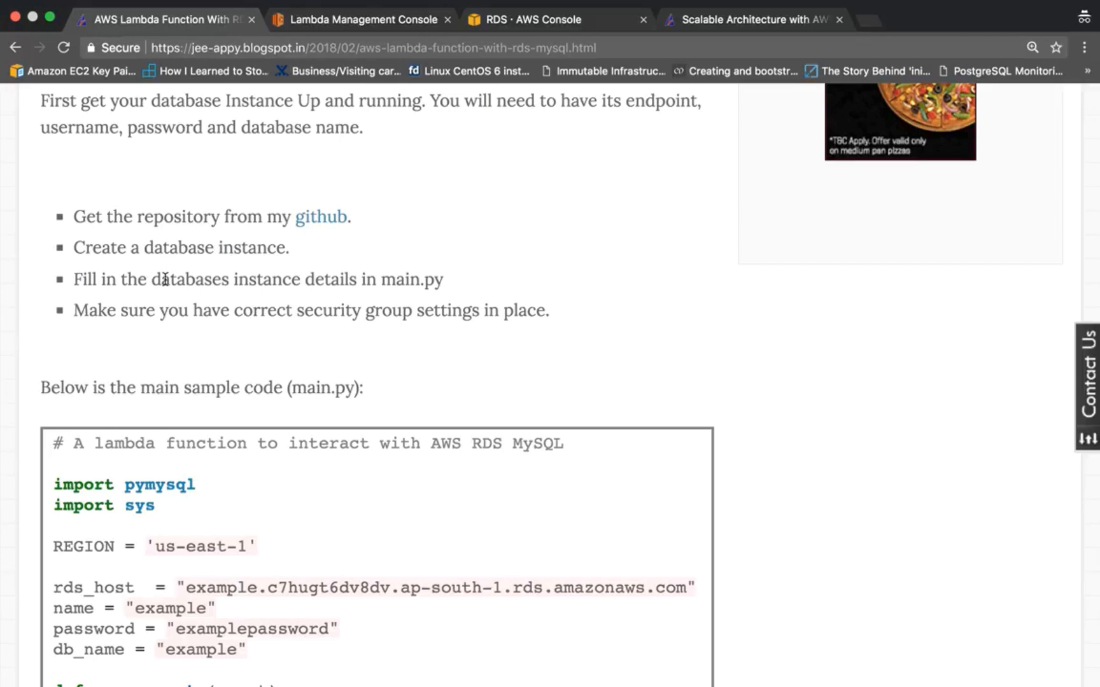
scroll("down", 3)
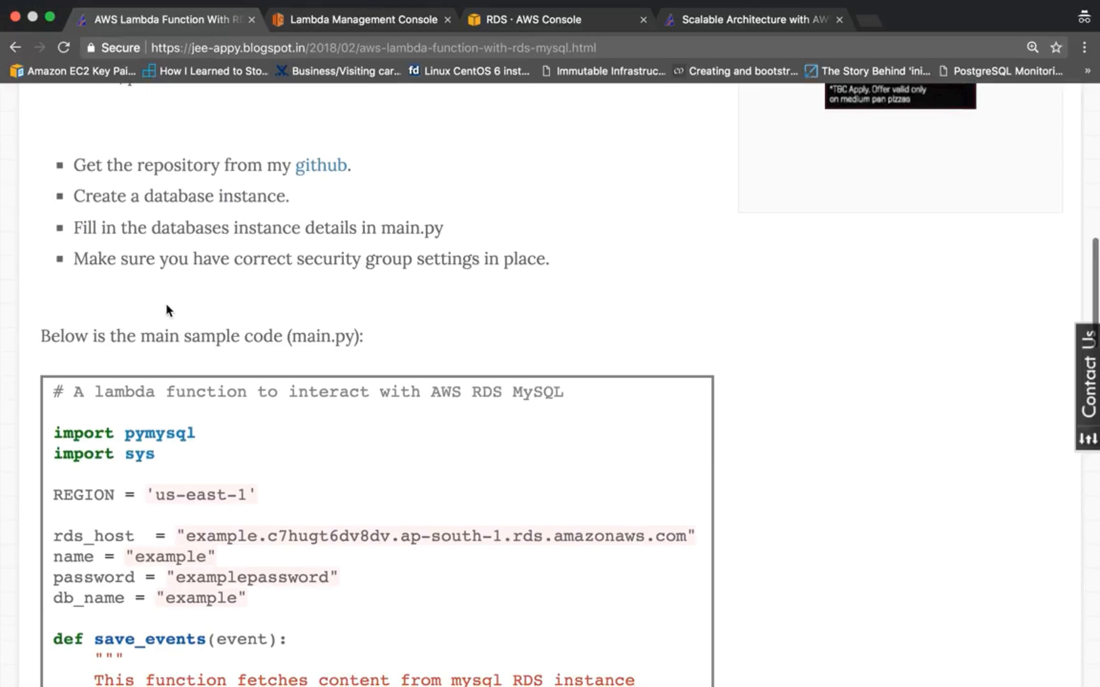
scroll("down", 3)
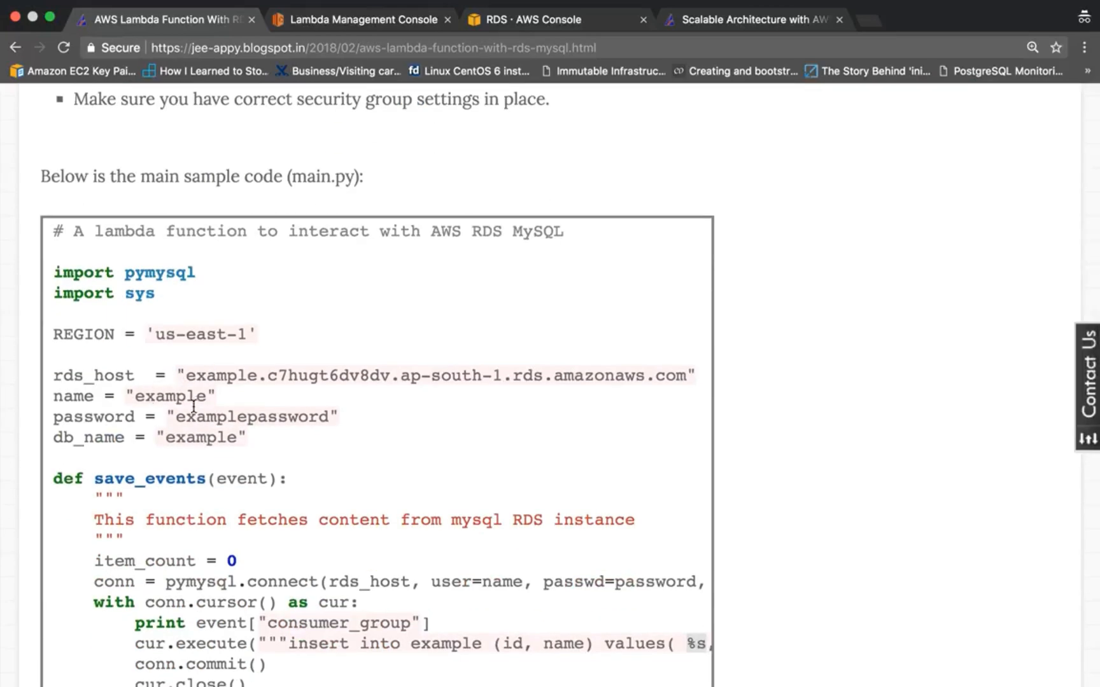
scroll("up", 3)
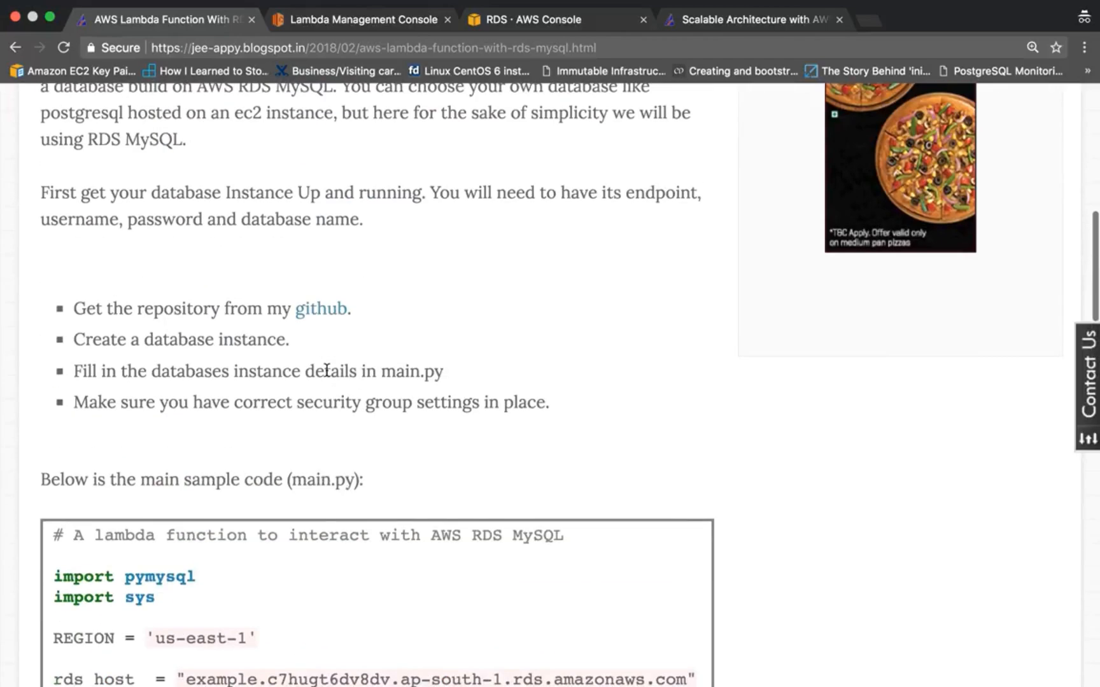
scroll("down", 3)
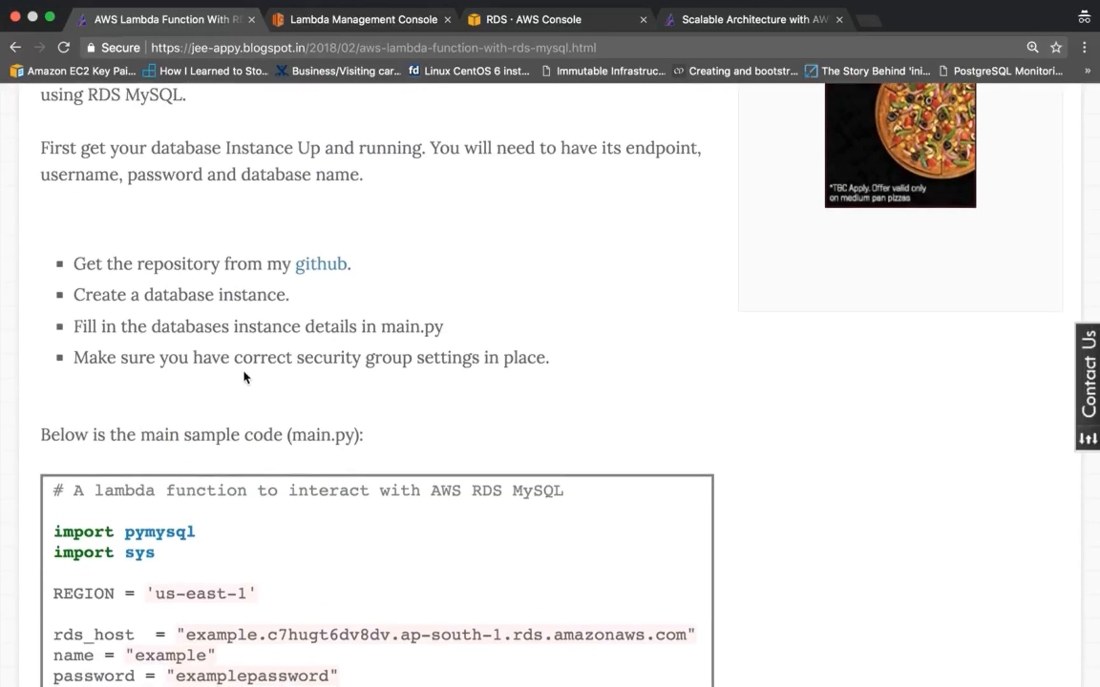
mouse_move(360, 363)
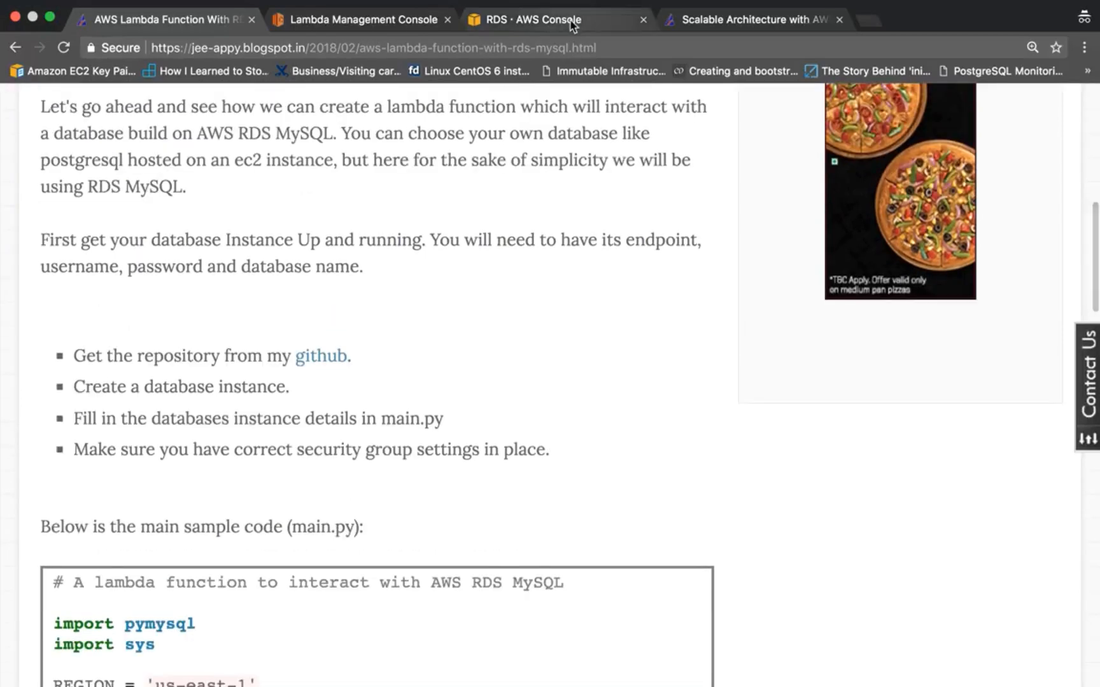
left_click(538, 19)
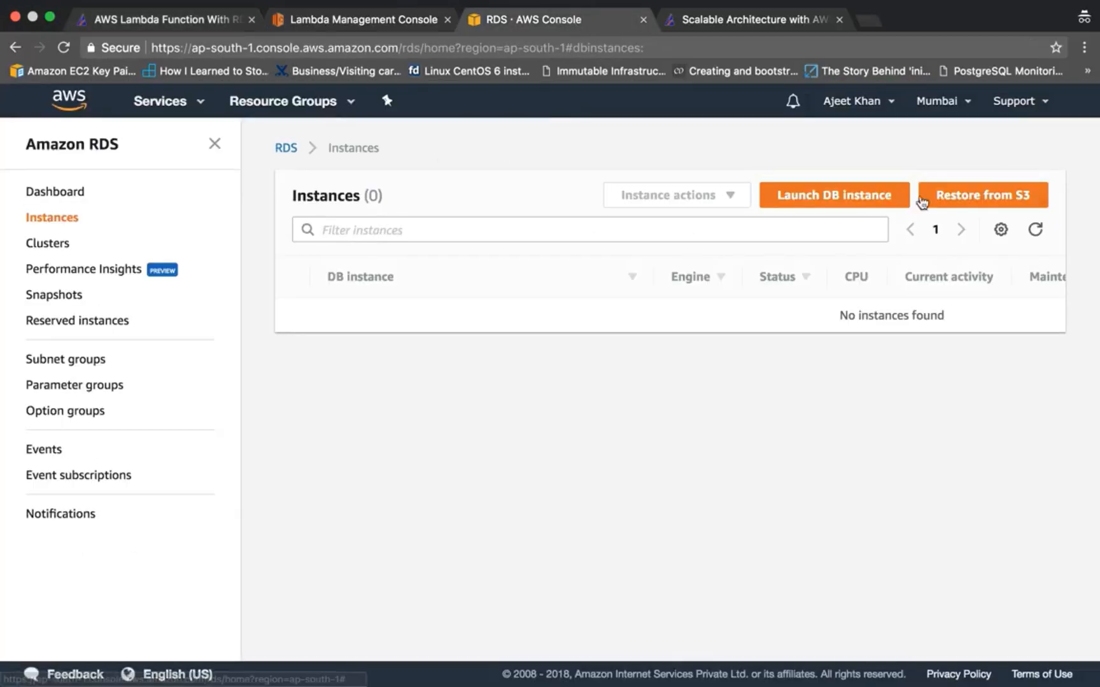
left_click(834, 195)
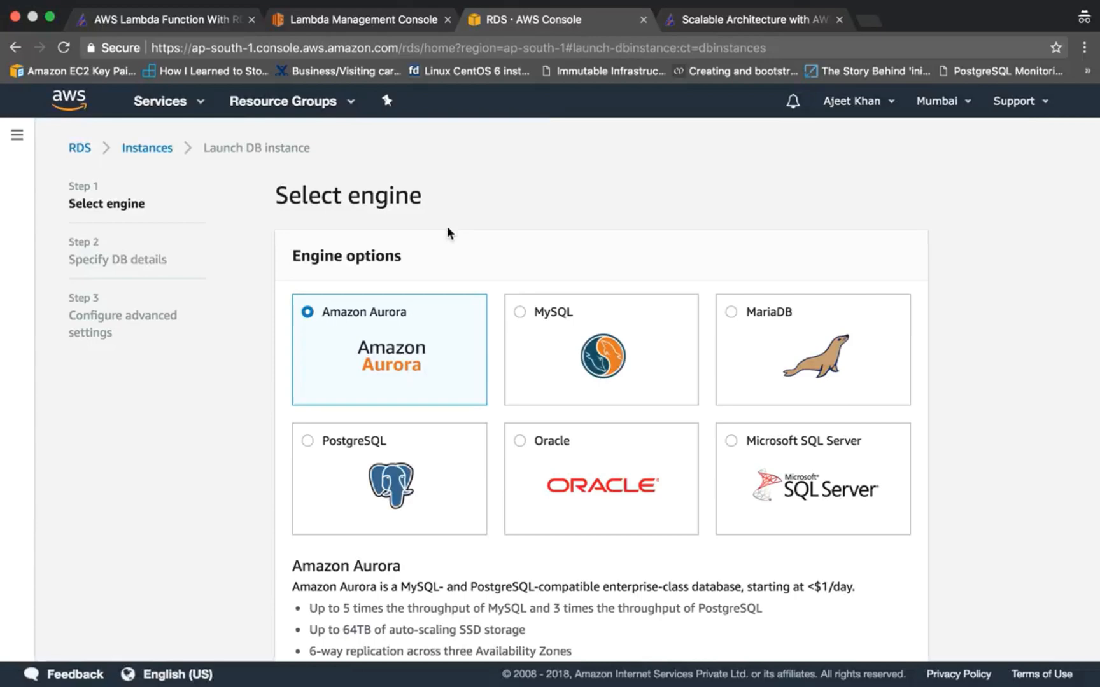
Choose the MySQL engine, restrict to free-tier options, and continue.
left_click(518, 312)
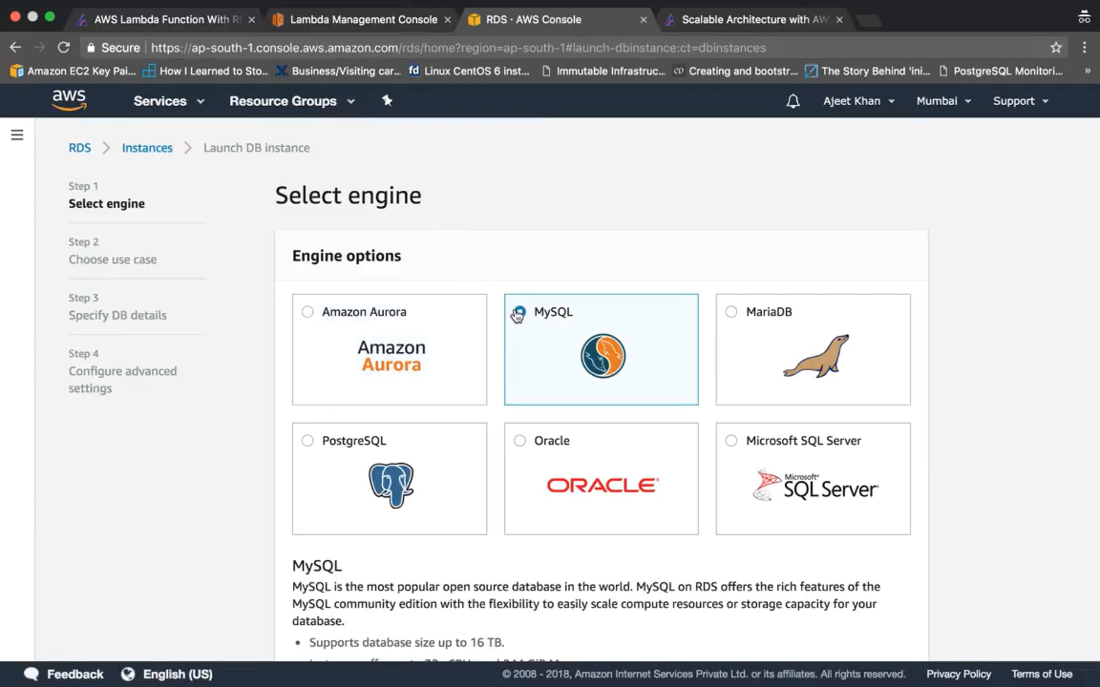
left_click(517, 312)
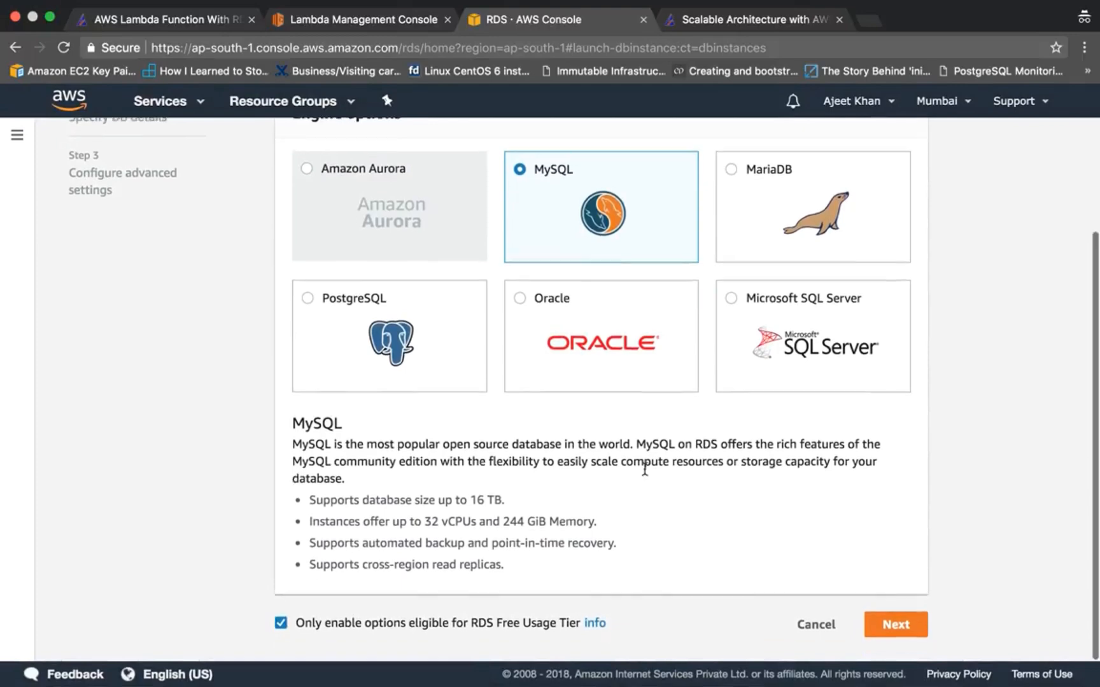
left_click(894, 624)
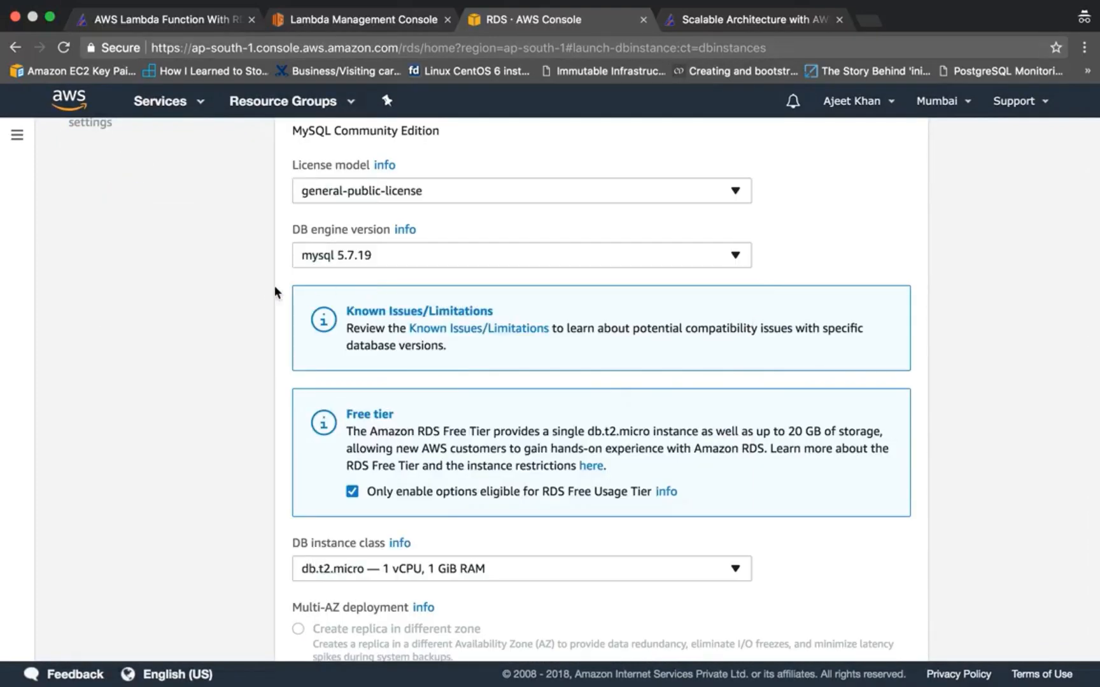
scroll("down", 3)
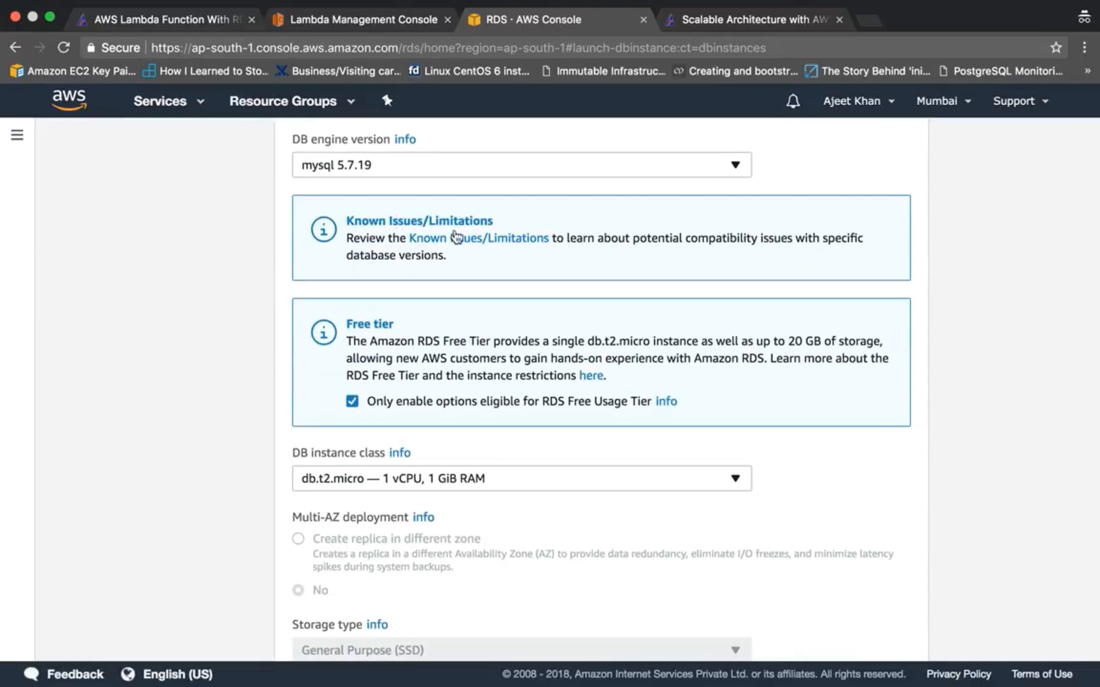
mouse_move(423, 158)
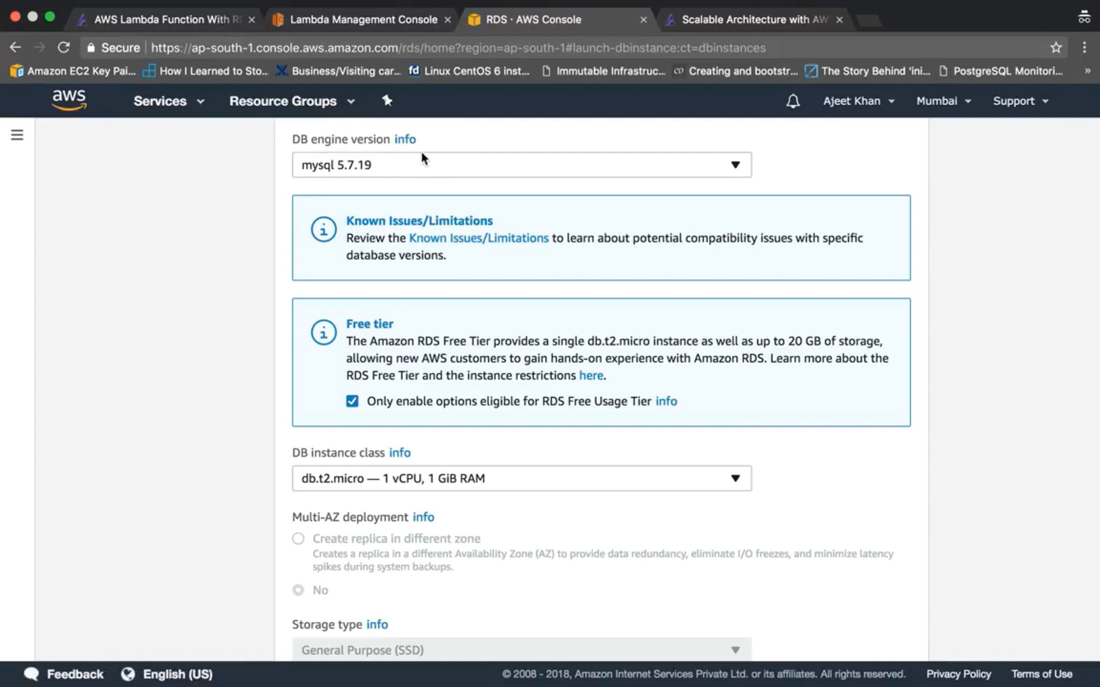
mouse_move(223, 217)
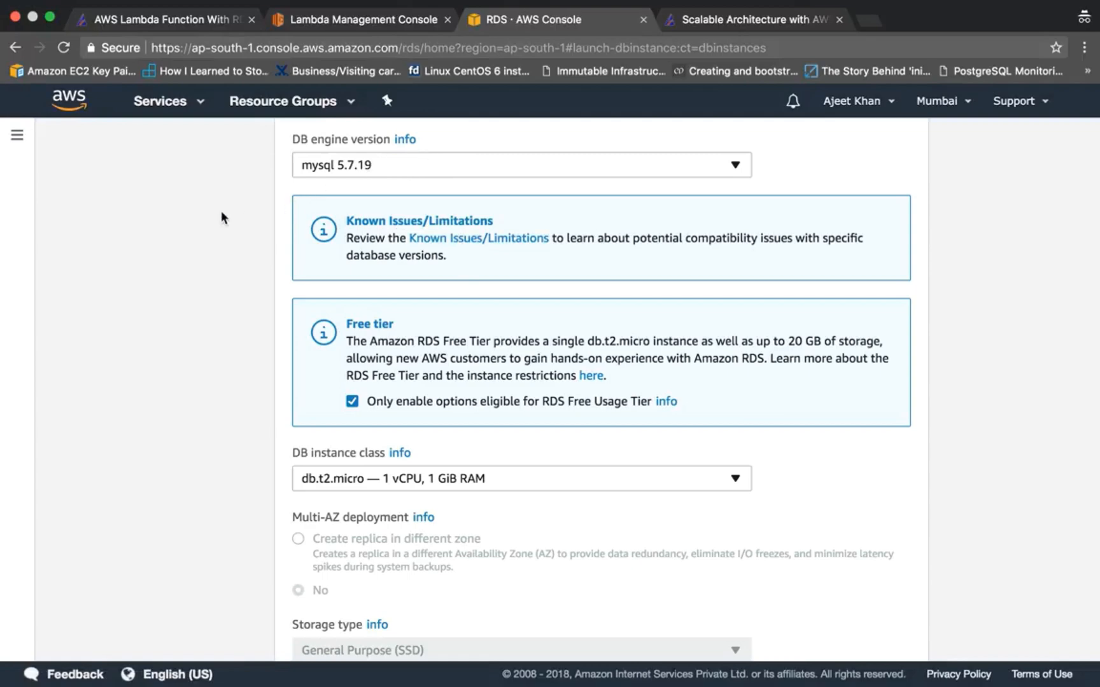
scroll("down", 3)
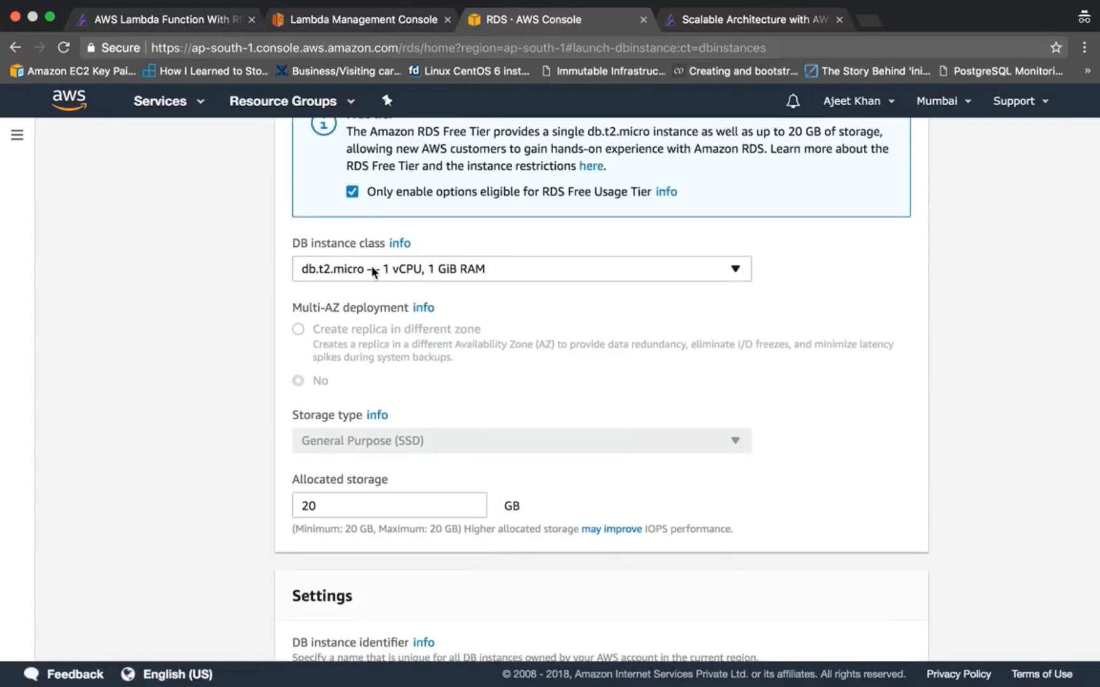
scroll("down", 3)
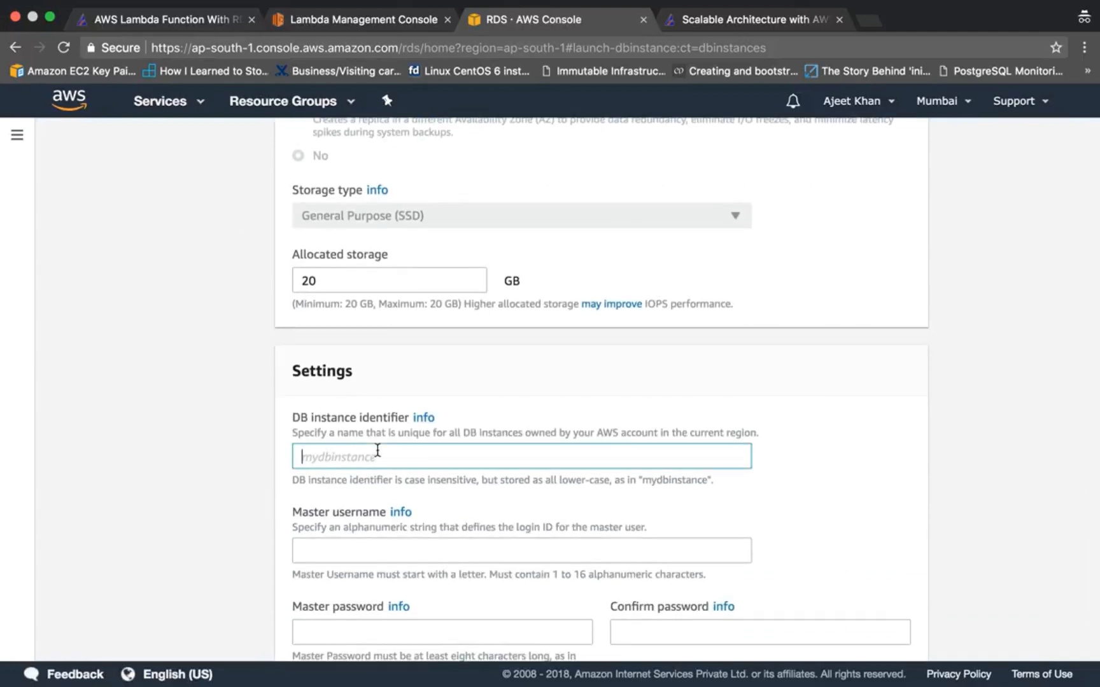
Finish the 'appychip' name entries, enter the master password, and begin confirming it.
type("appychip")
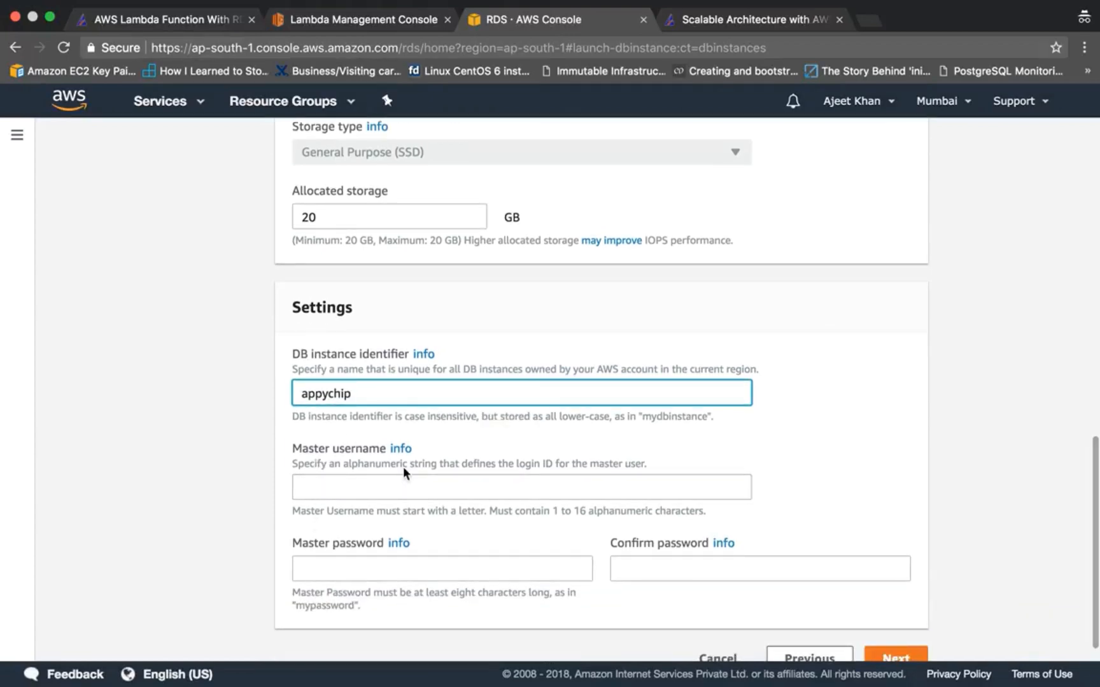
type("appychip")
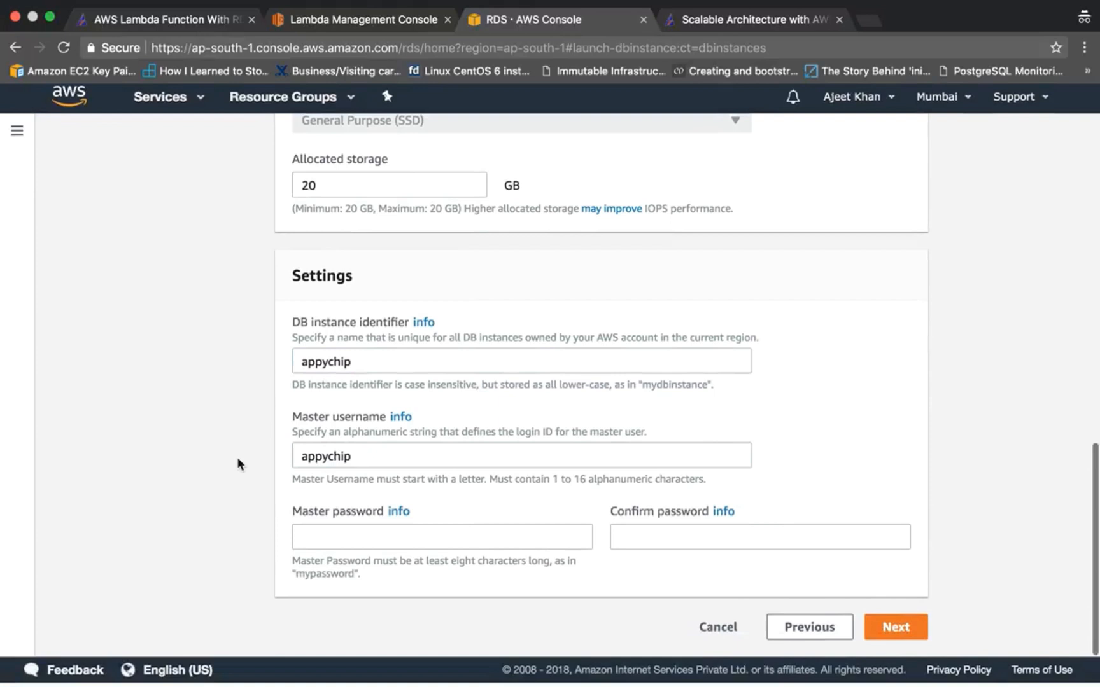
left_click(442, 536)
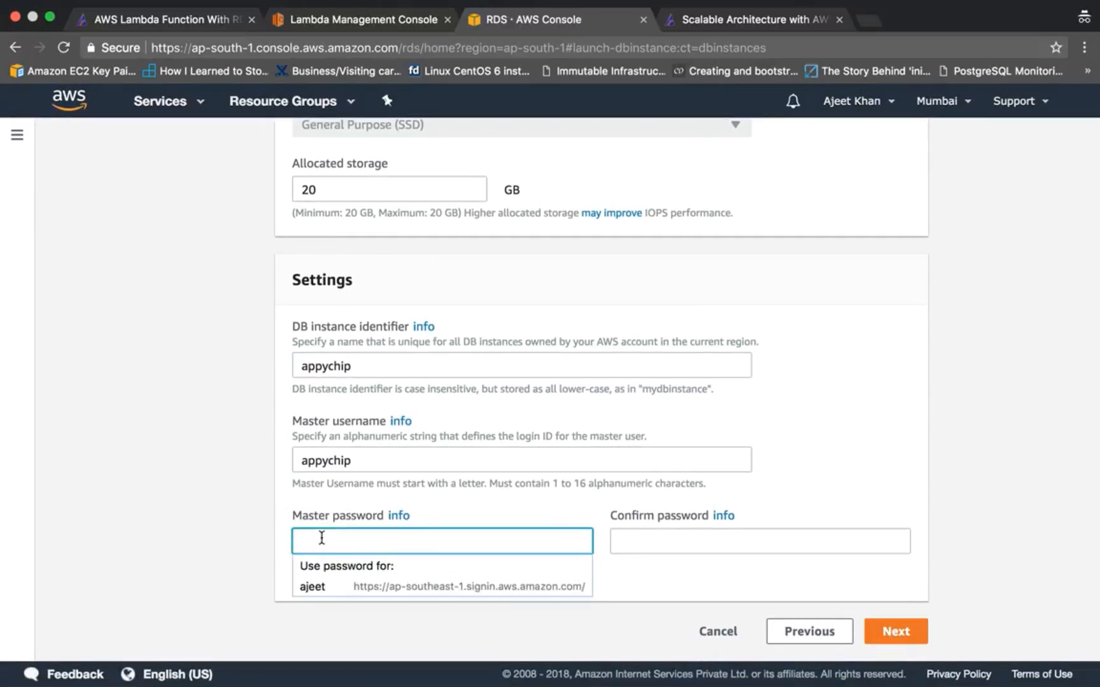
type("••")
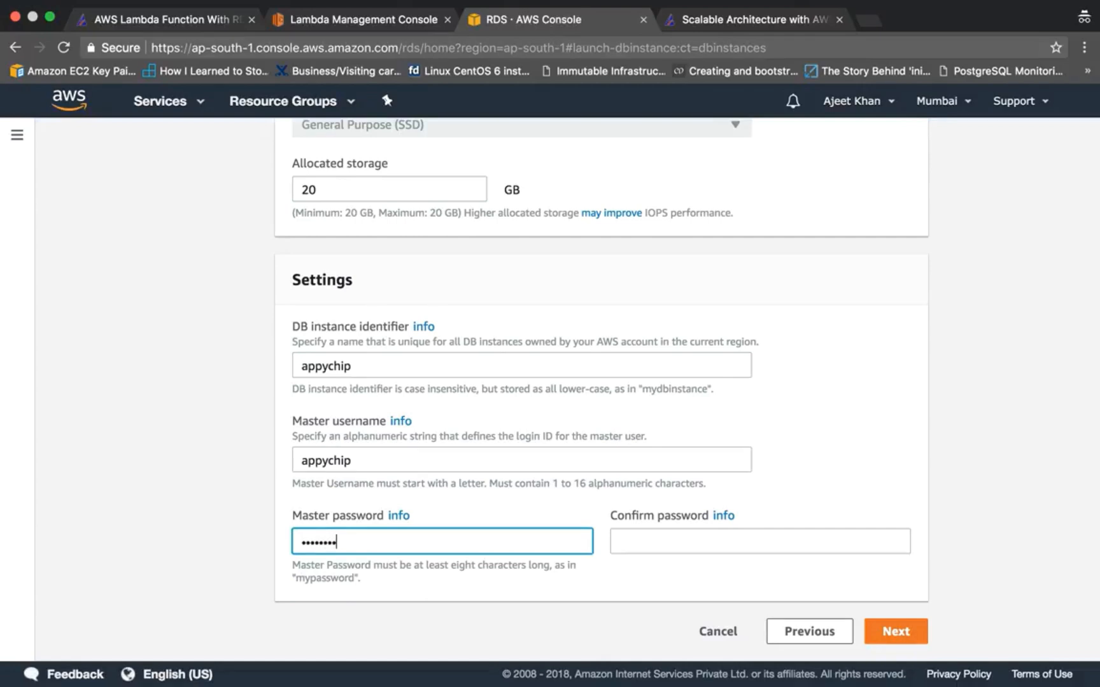
type("••••")
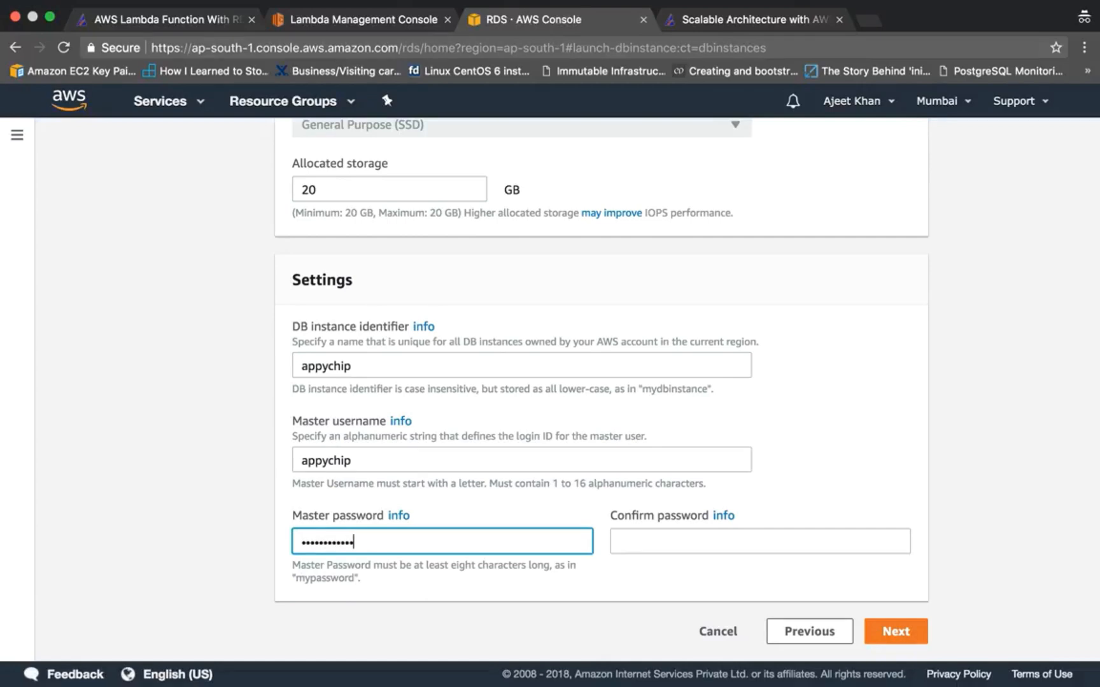
left_click(760, 541)
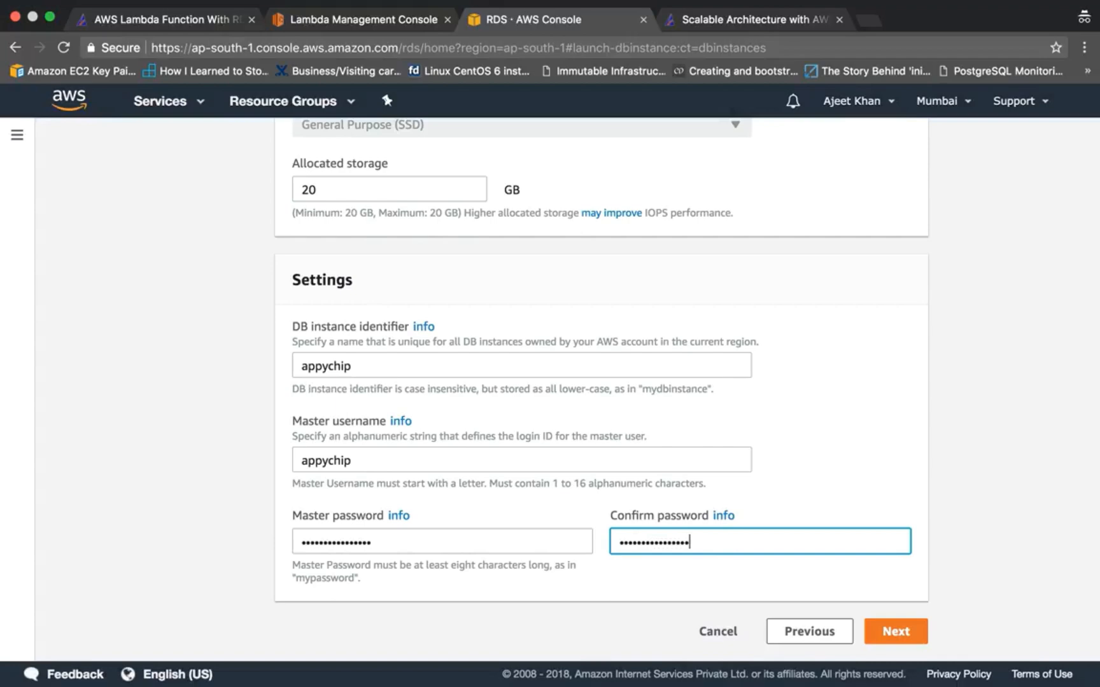
Continue to the advanced settings step and scroll to the network options.
left_click(894, 631)
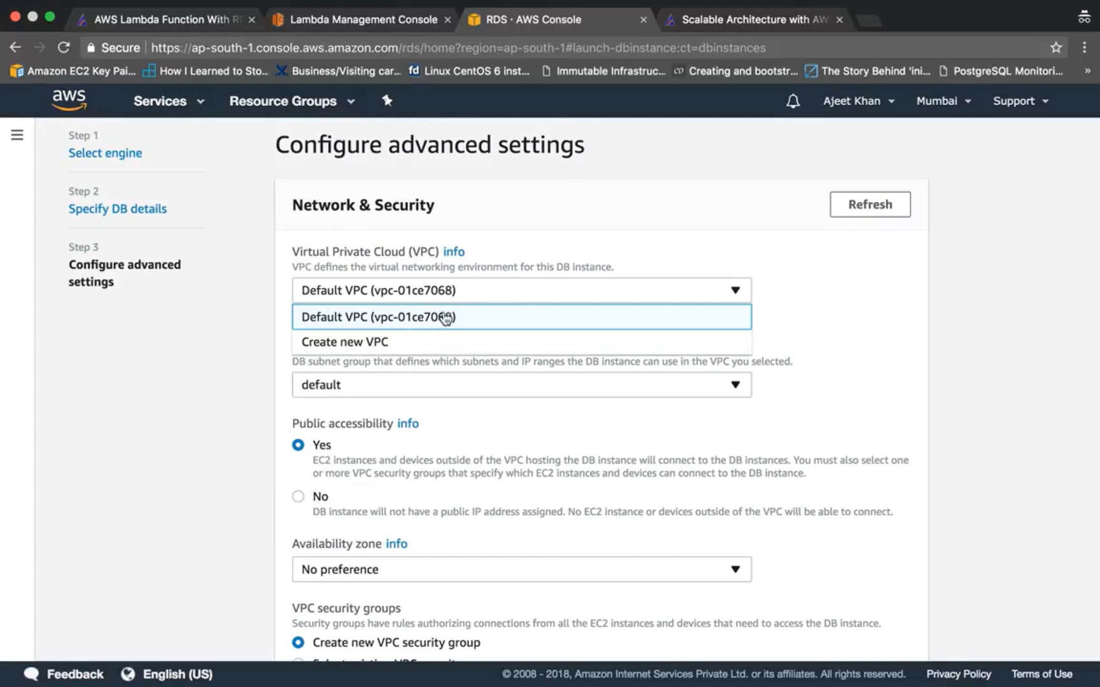
mouse_move(478, 320)
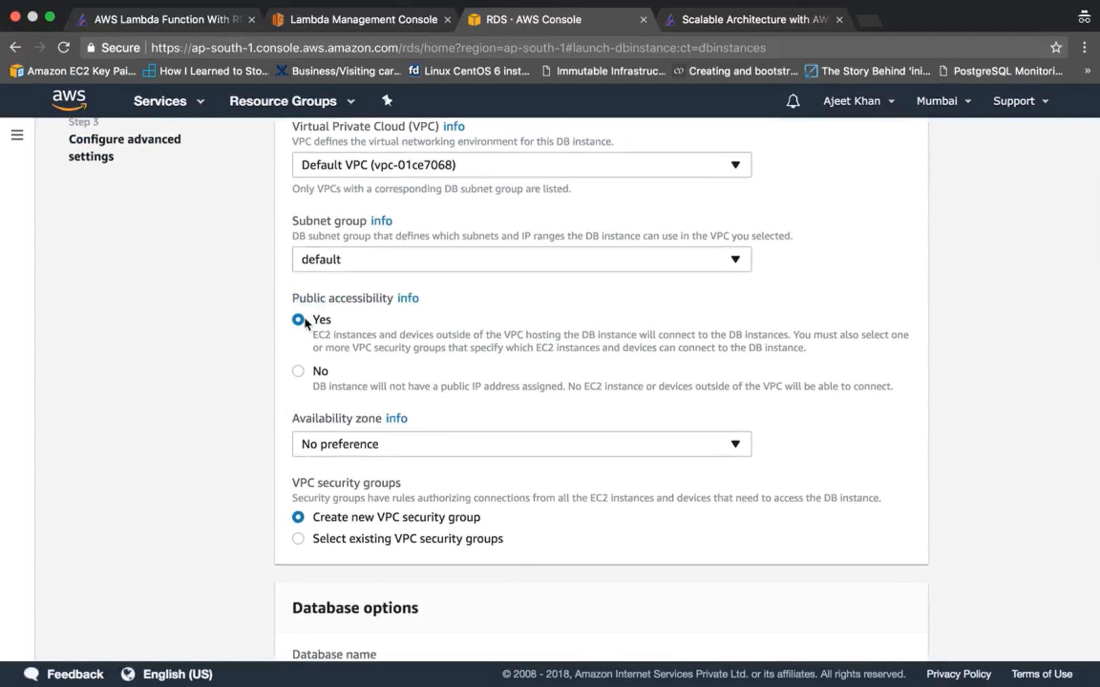
scroll("down", 3)
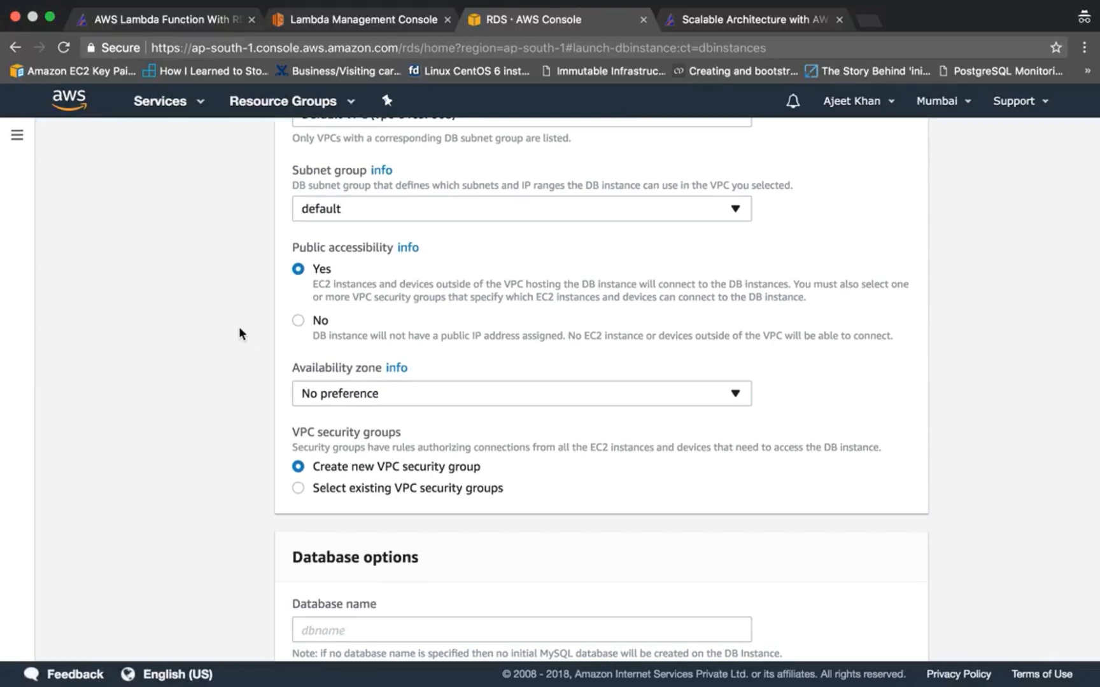
scroll("down", 3)
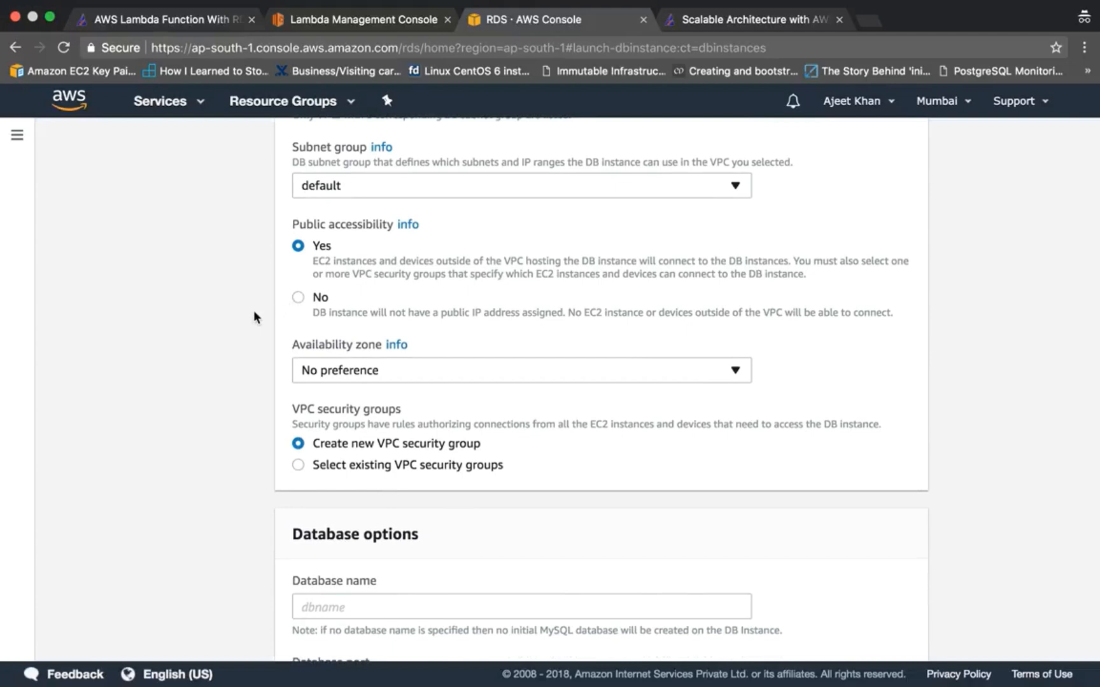
mouse_move(298, 312)
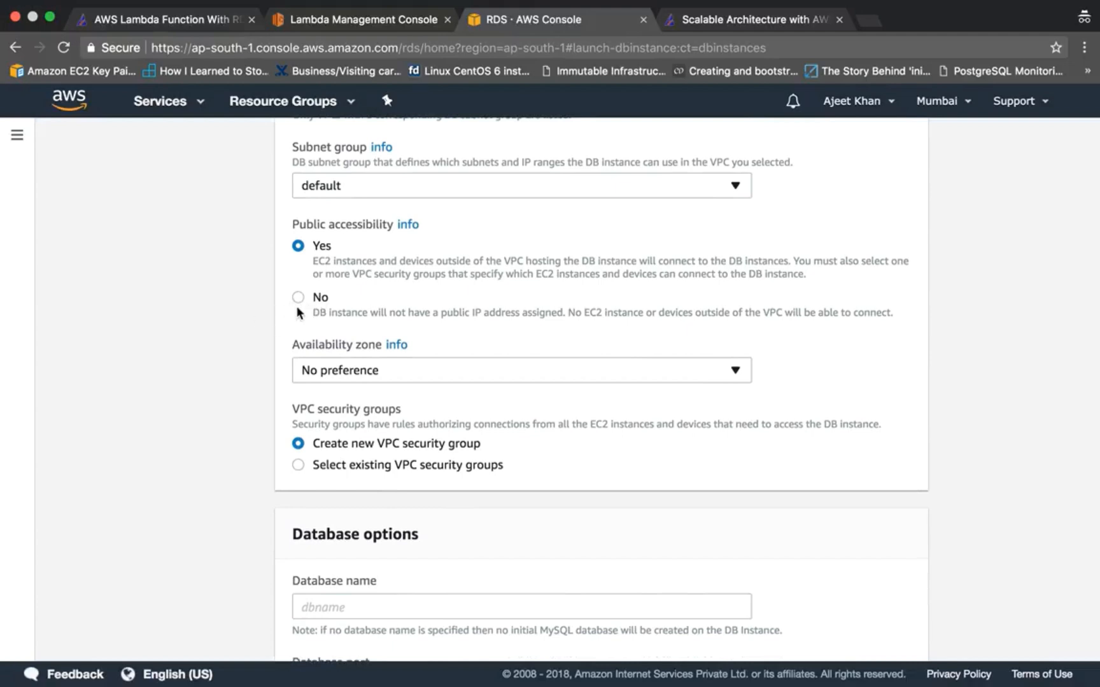
mouse_move(253, 332)
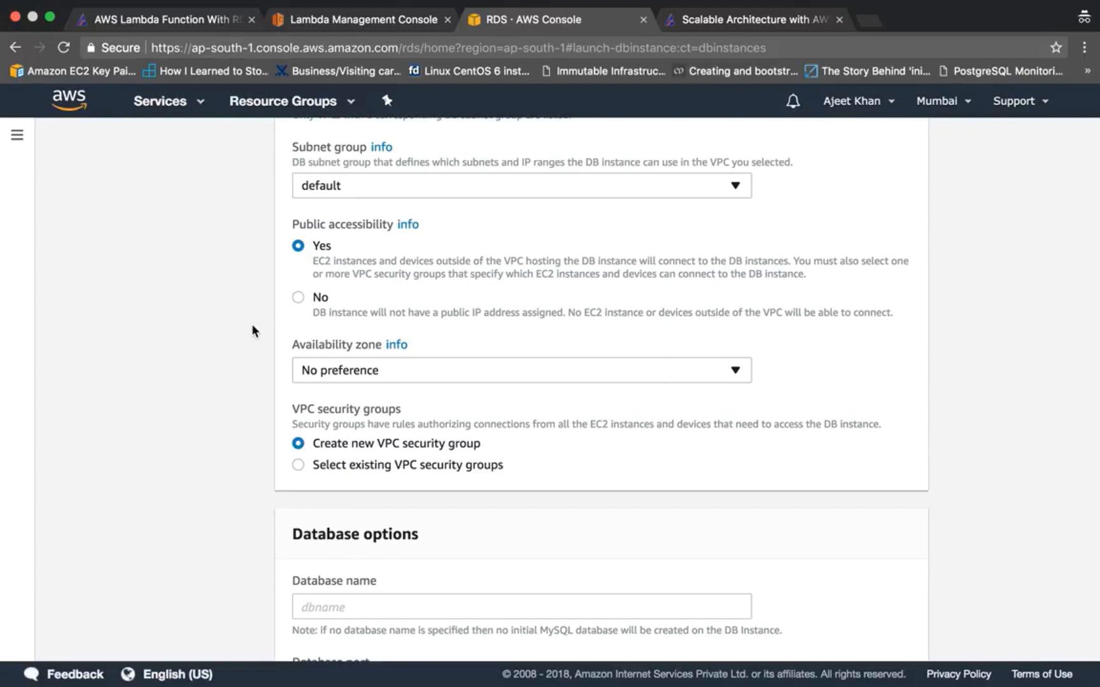
scroll("down", 3)
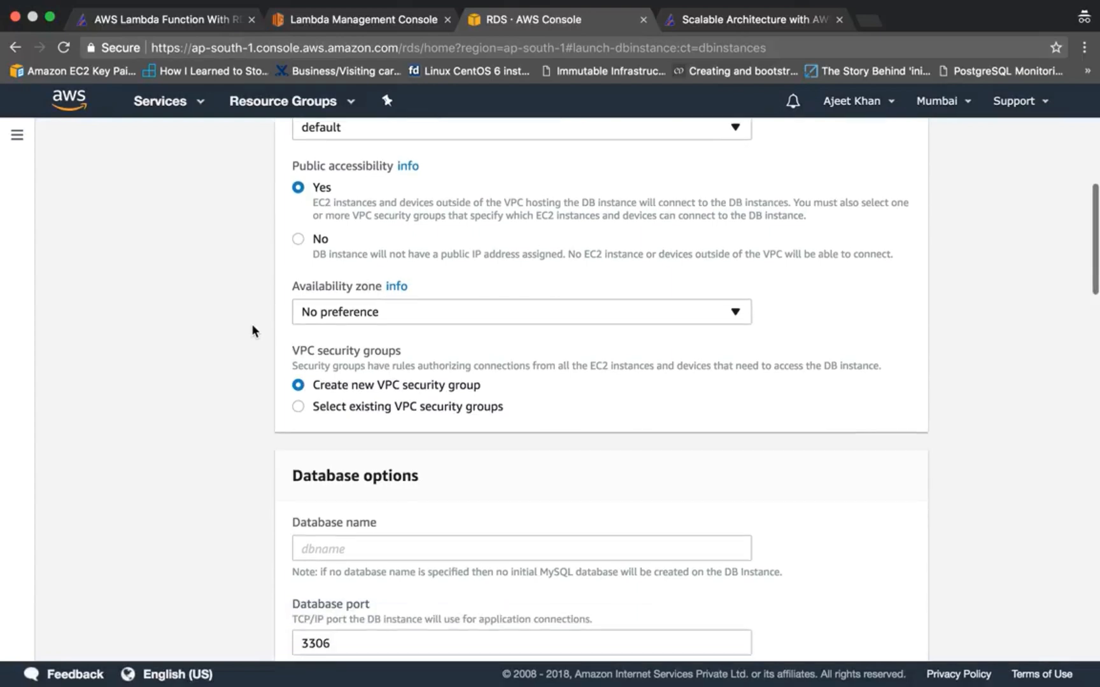
scroll("down", 3)
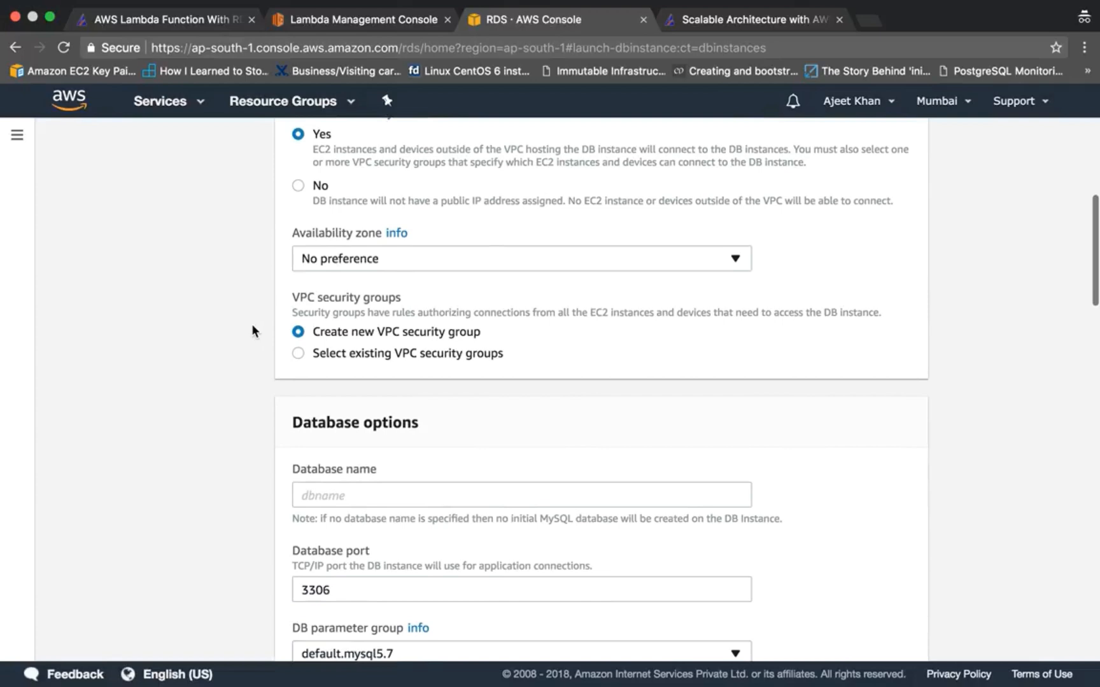
Set availability zone ap-south-1a and use the existing default security group.
left_click(520, 258)
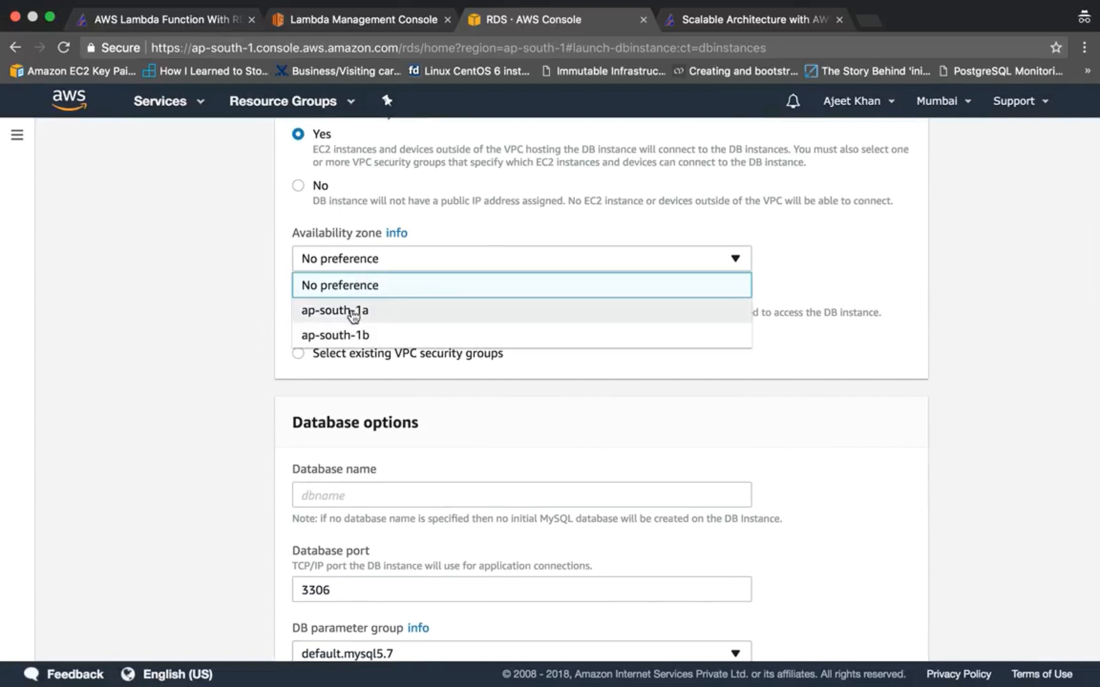
left_click(342, 311)
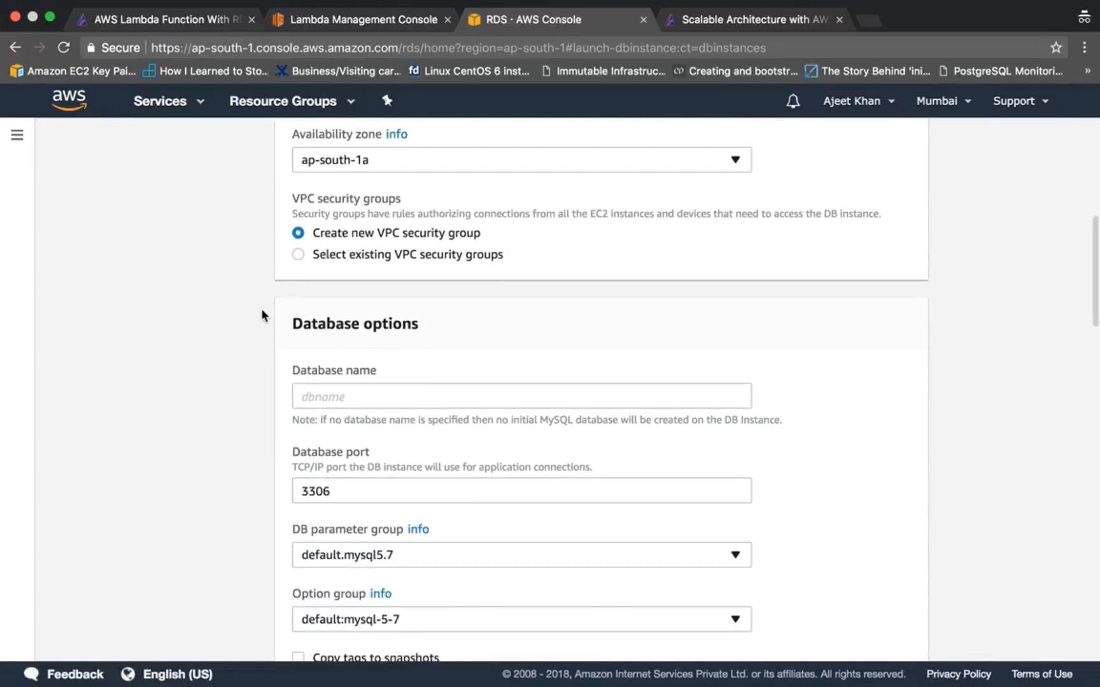
left_click(298, 255)
type("d")
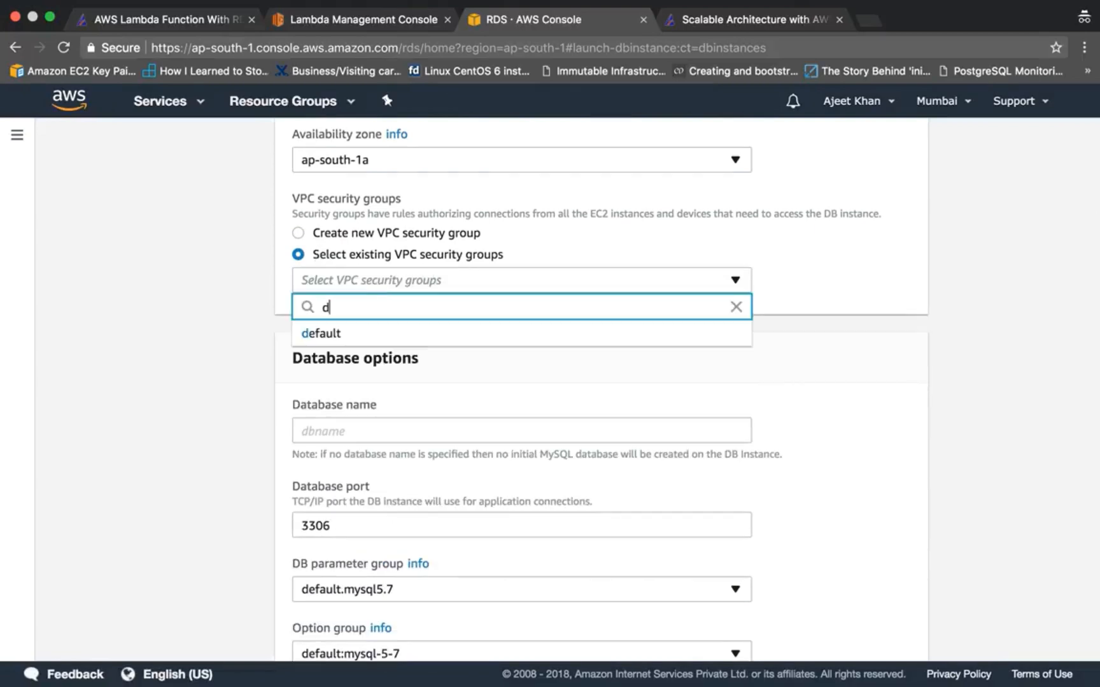
left_click(320, 334)
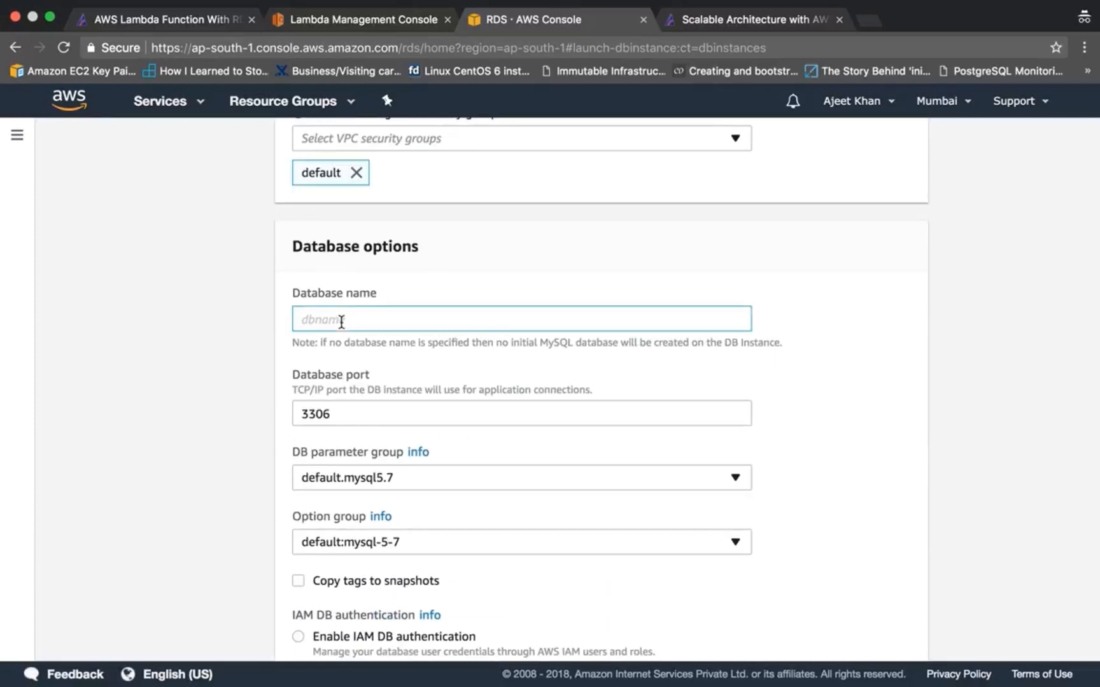
Name the database 'appychip' and review the remaining settings below.
type("appychip")
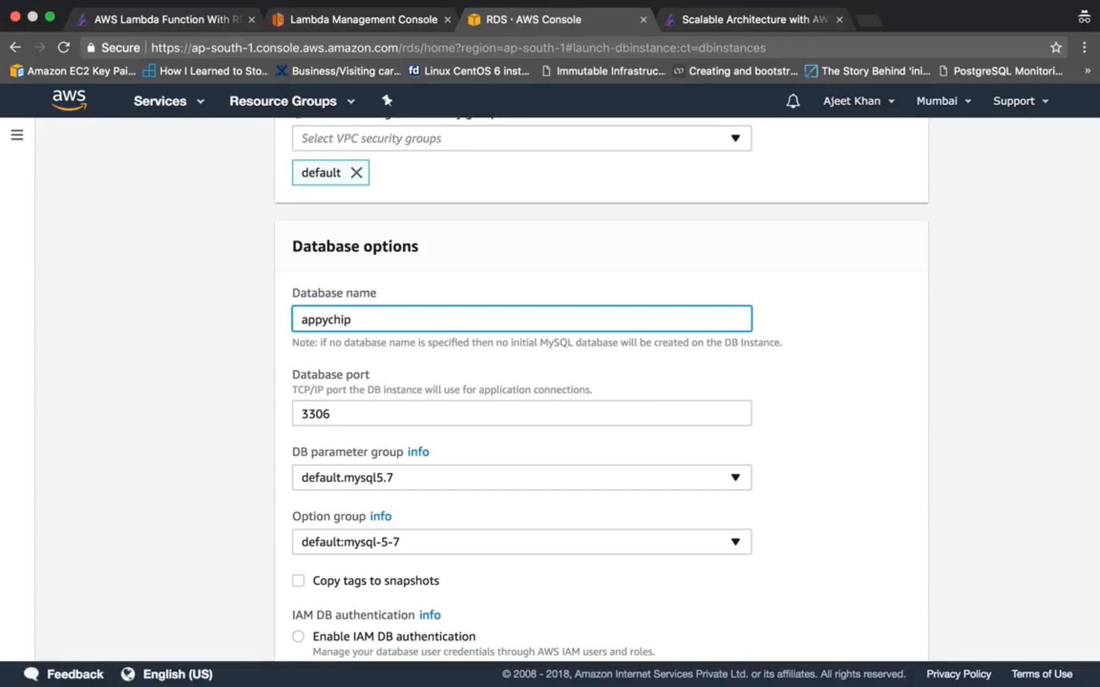
scroll("down", 3)
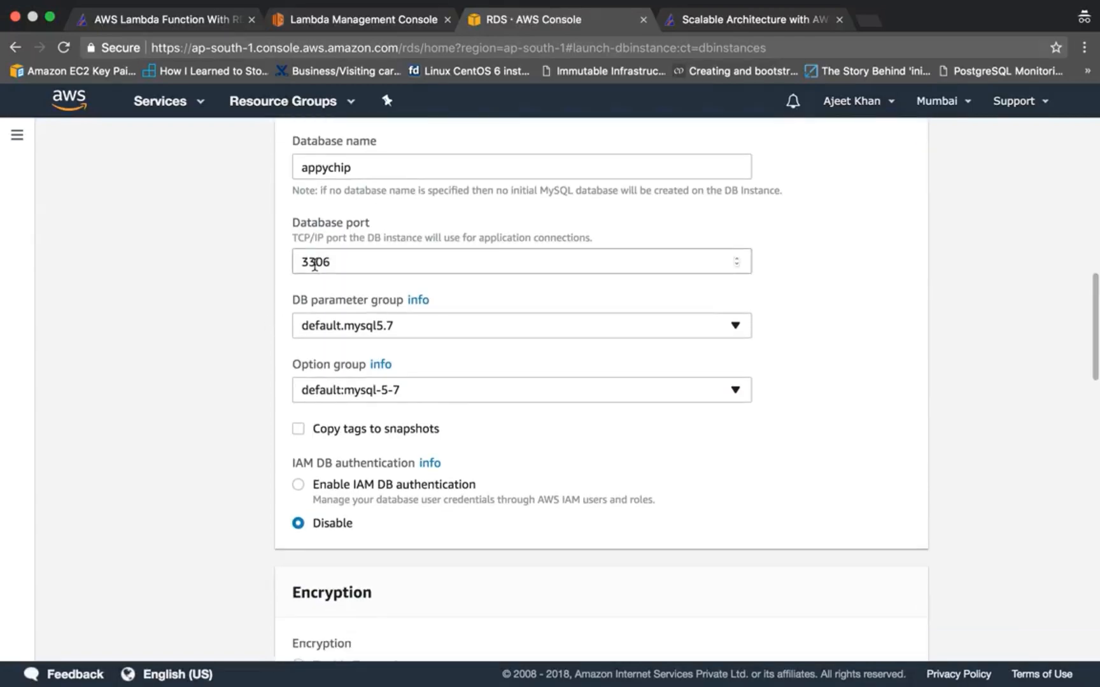
scroll("down", 3)
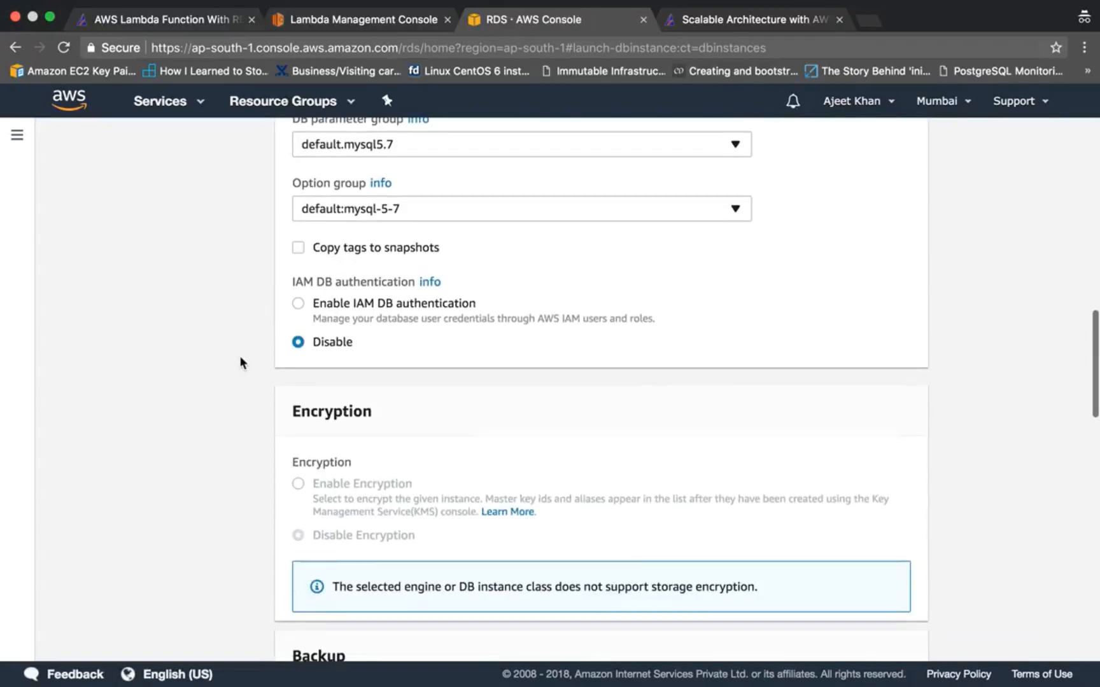
scroll("down", 3)
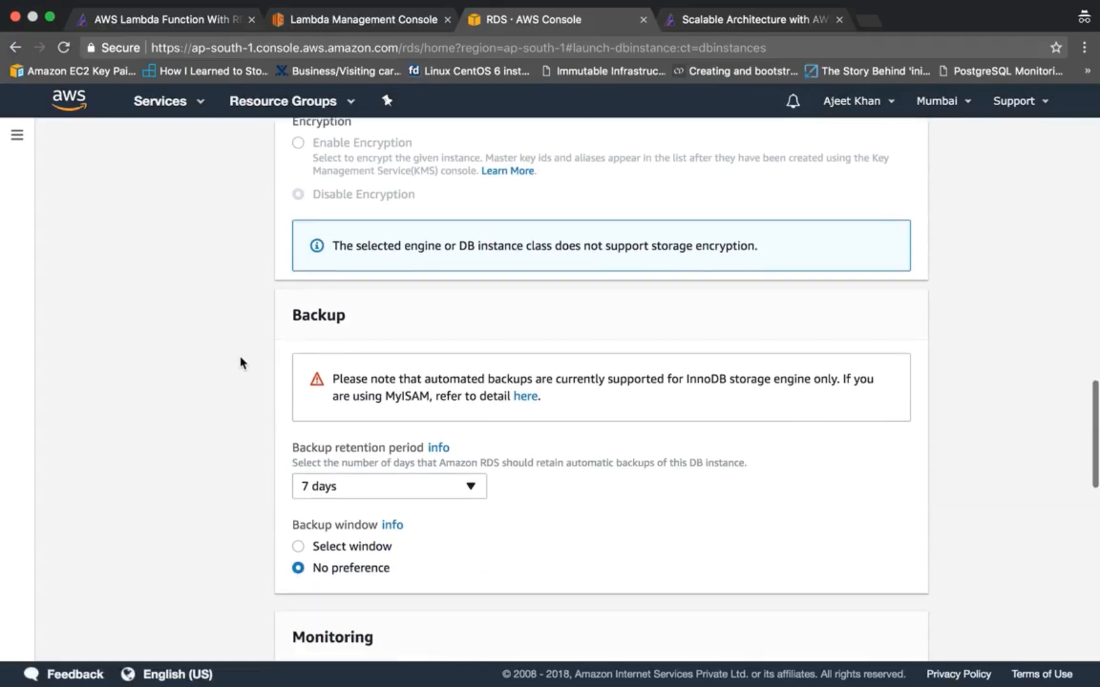
scroll("down", 3)
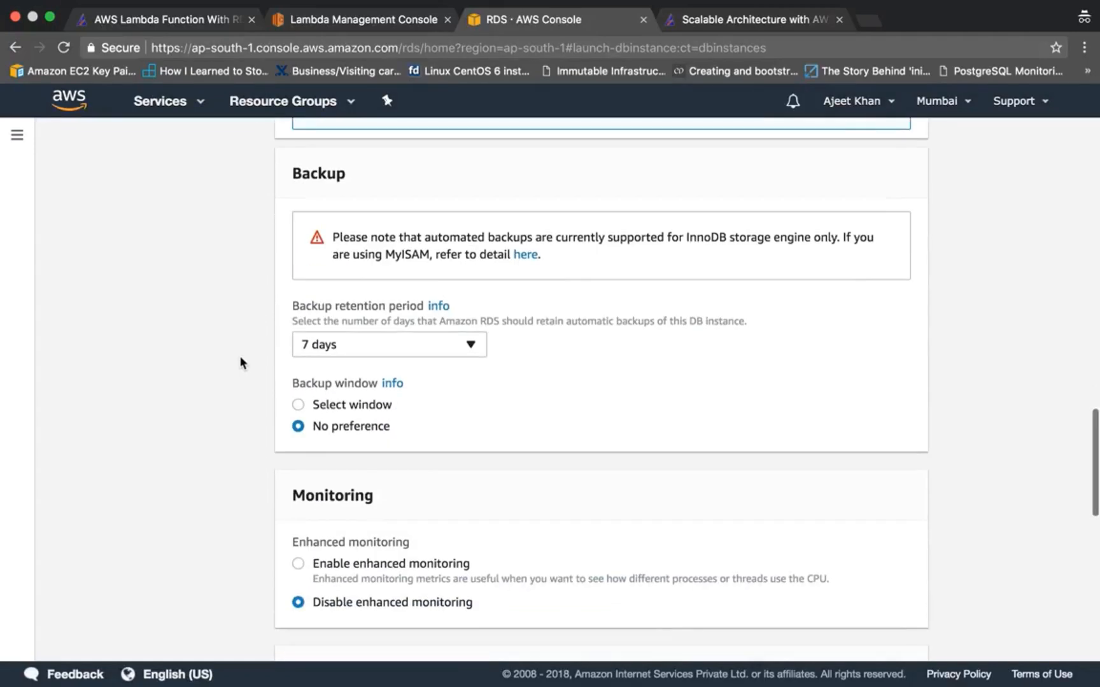
scroll("down", 3)
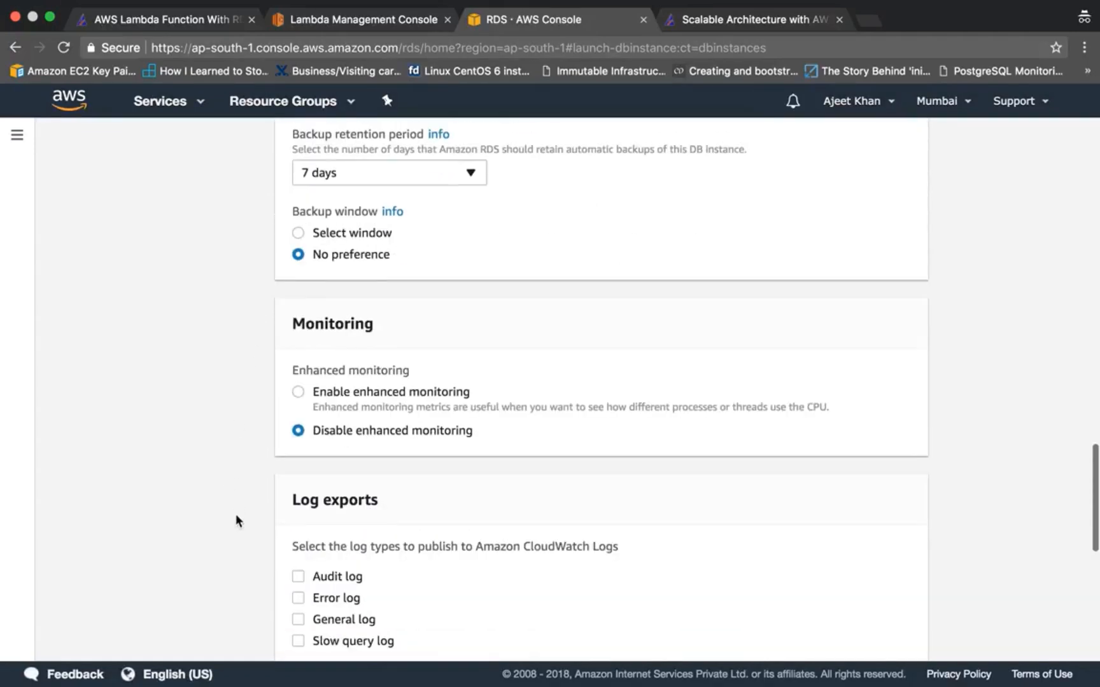
scroll("down", 3)
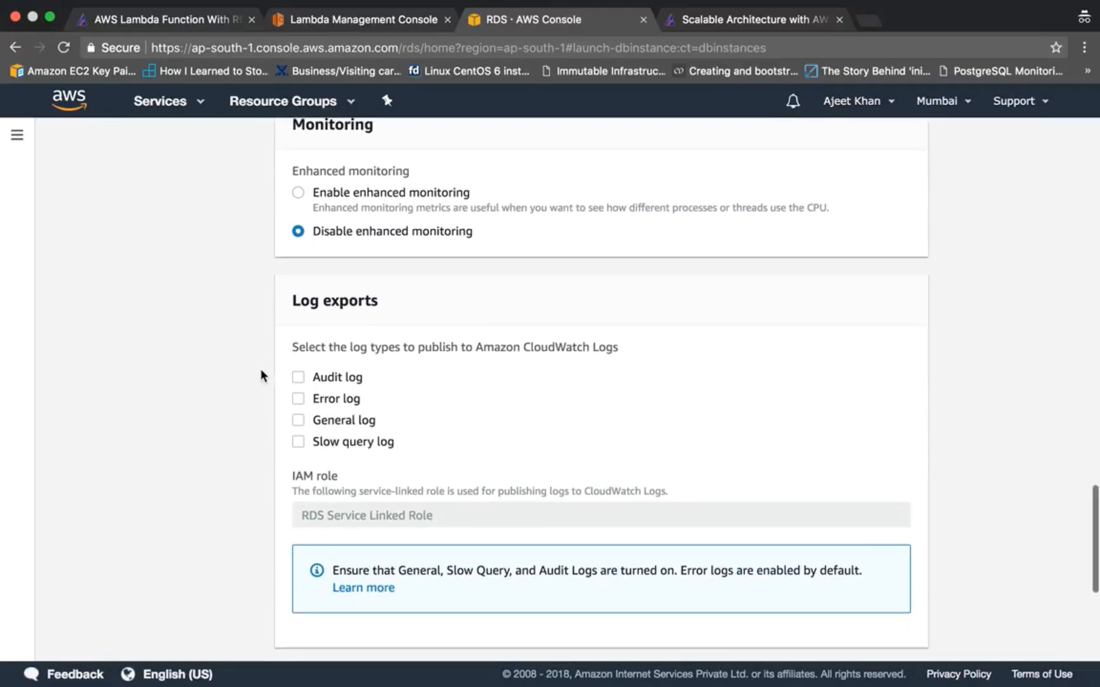
scroll("down", 3)
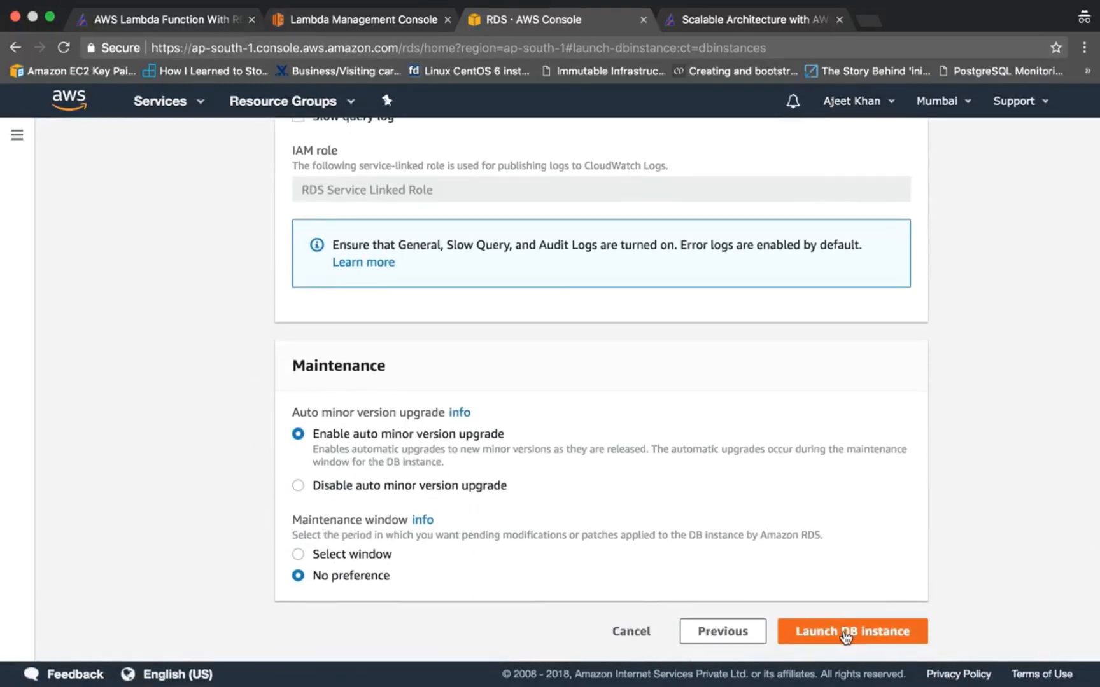
Launch the appychip DB instance, return to the instance list, and switch to Lambda.
left_click(853, 631)
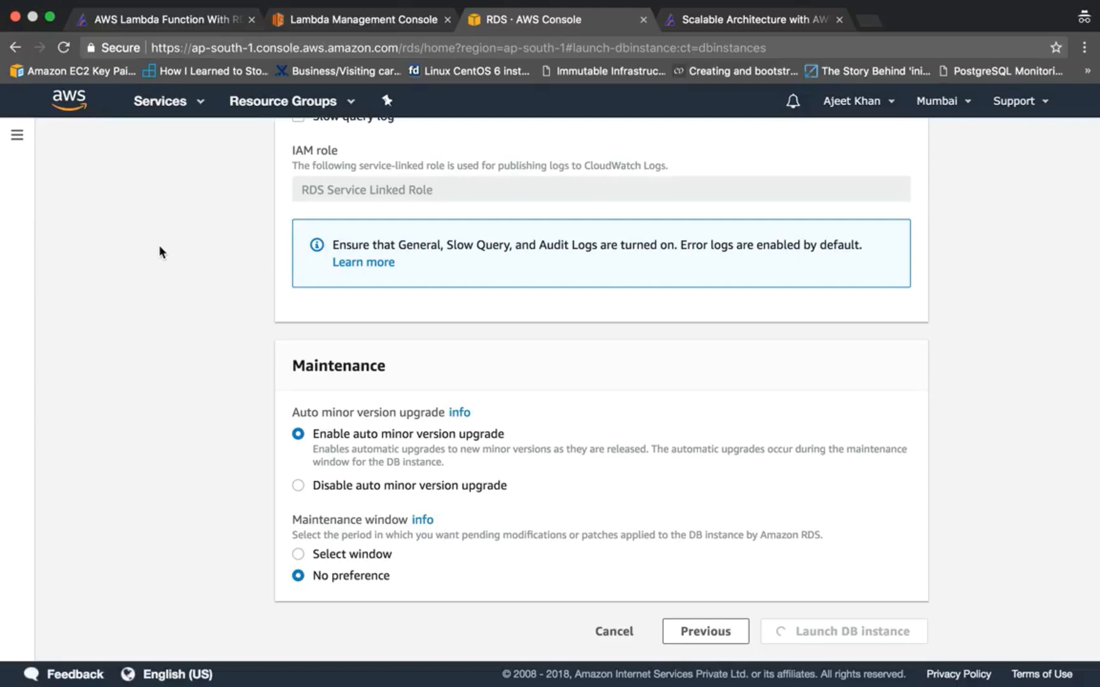
left_click(845, 632)
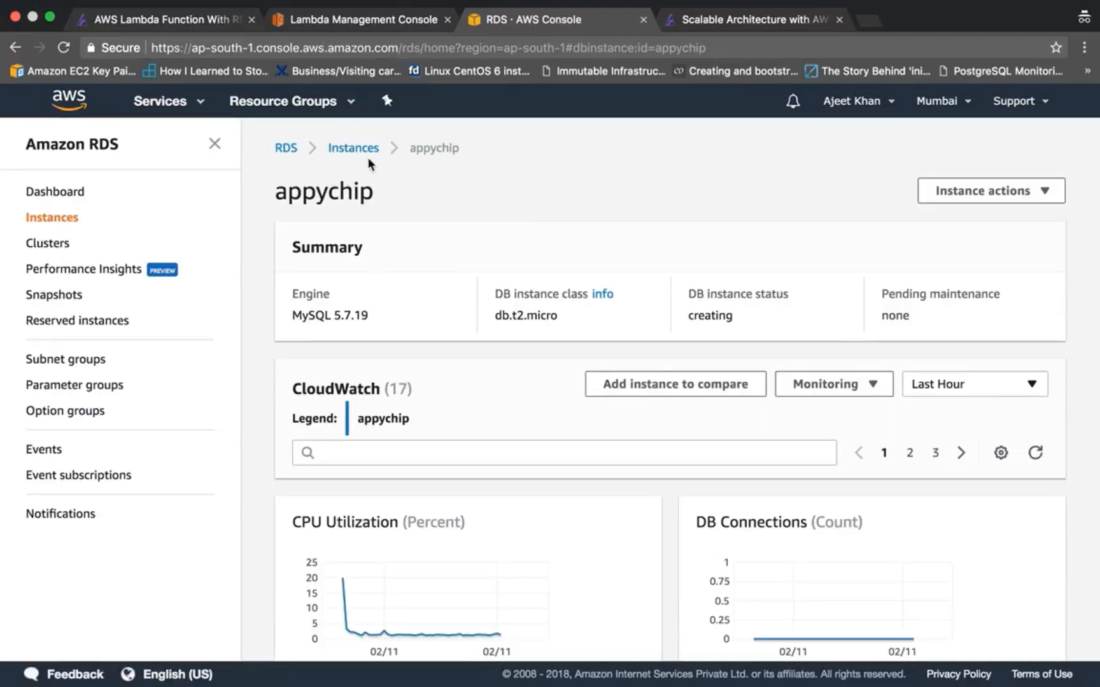
left_click(352, 148)
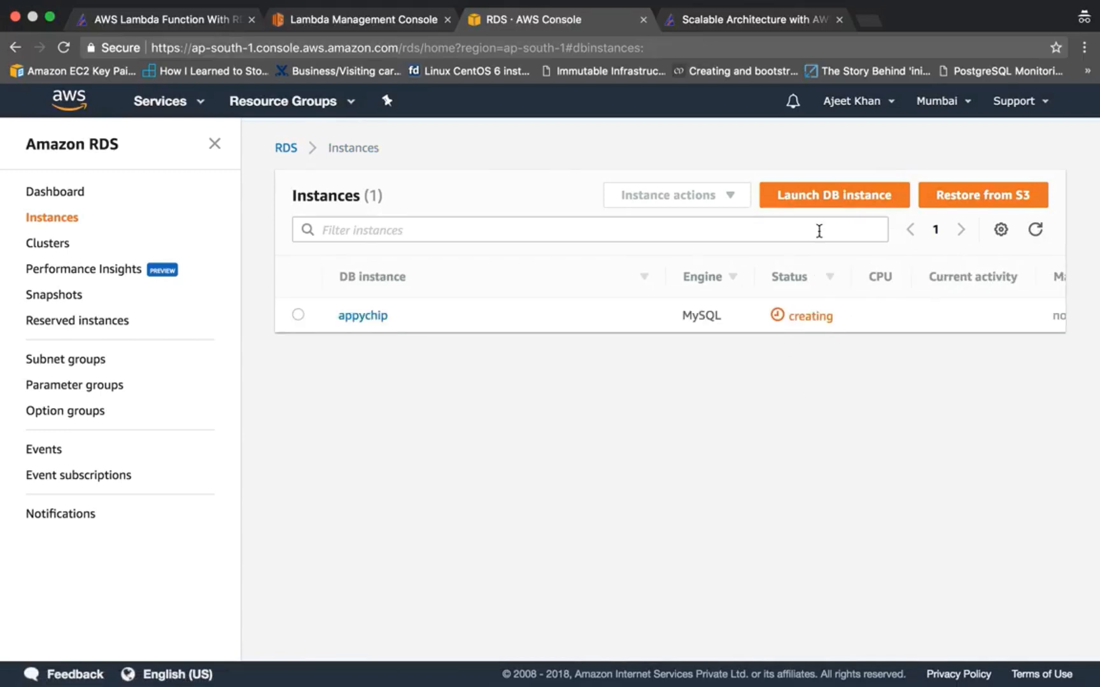
mouse_move(539, 181)
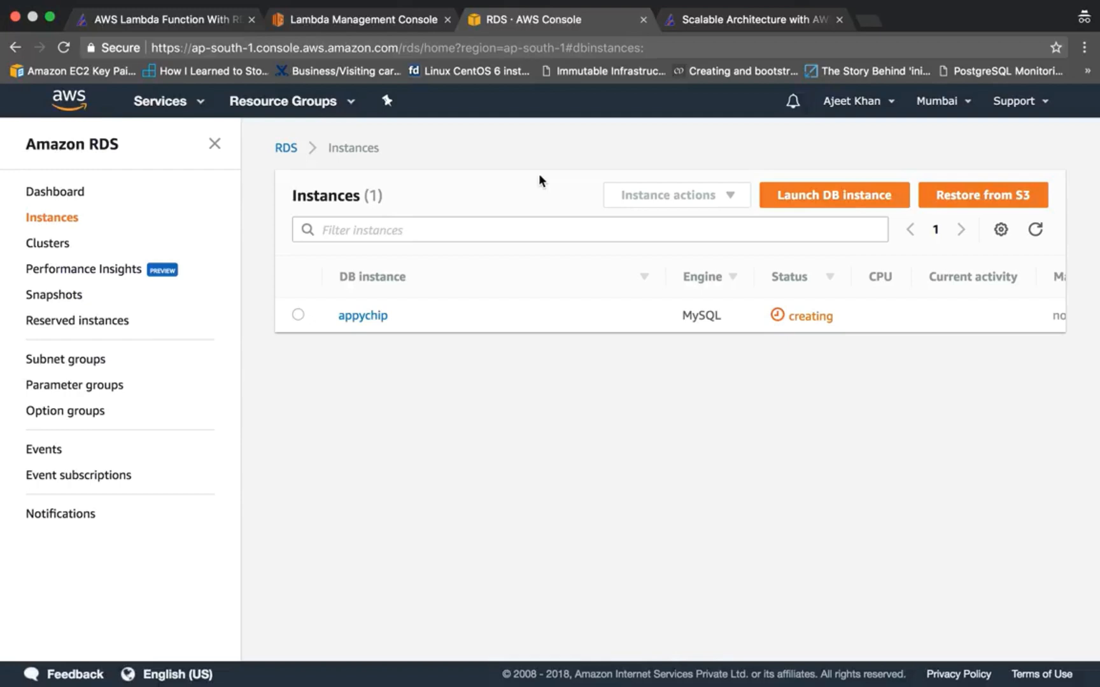
left_click(358, 20)
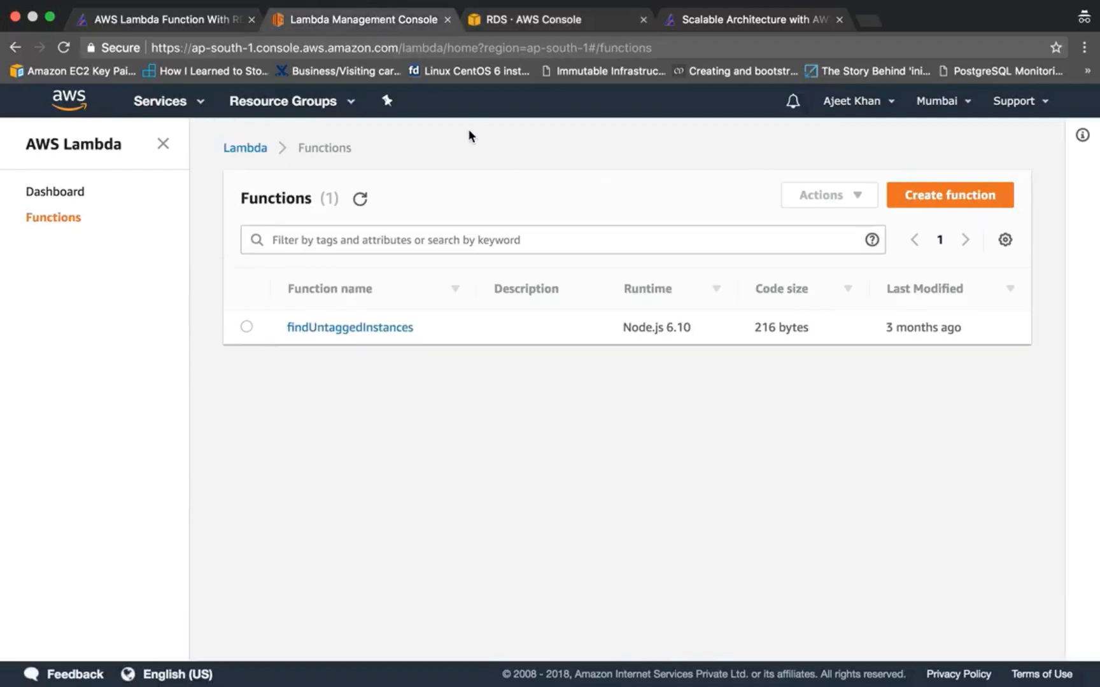
Author function 'lambdaRDS' from scratch with Python 2.7 and existing role lambda_basic_execution.
left_click(949, 195)
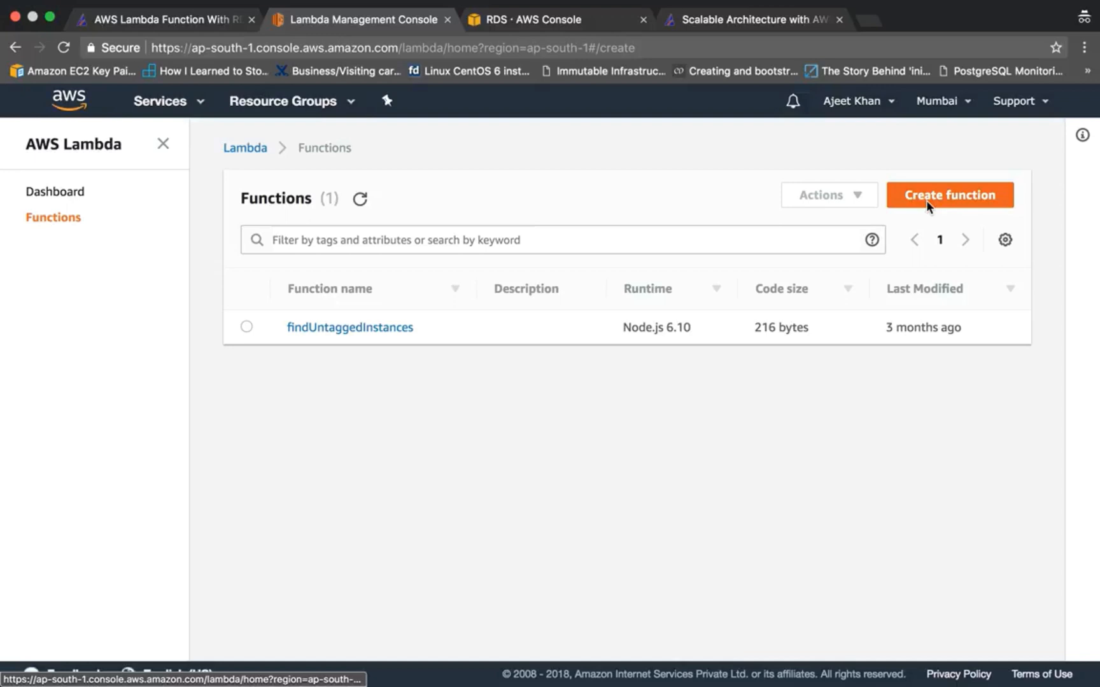
left_click(950, 195)
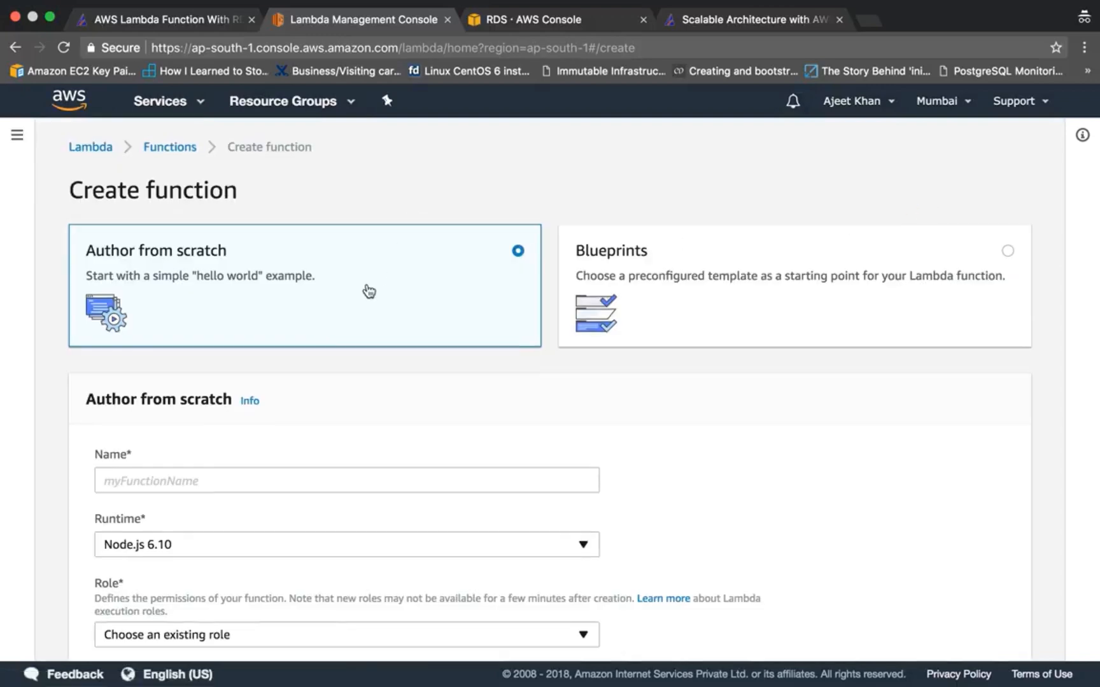
scroll("down", 3)
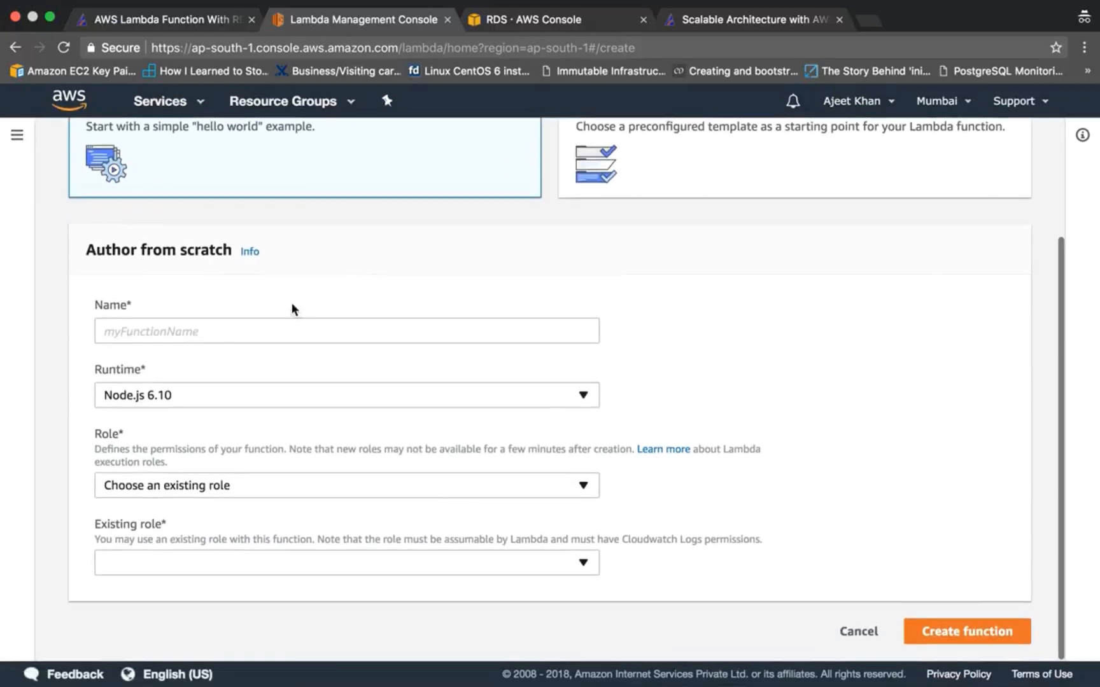
type("r")
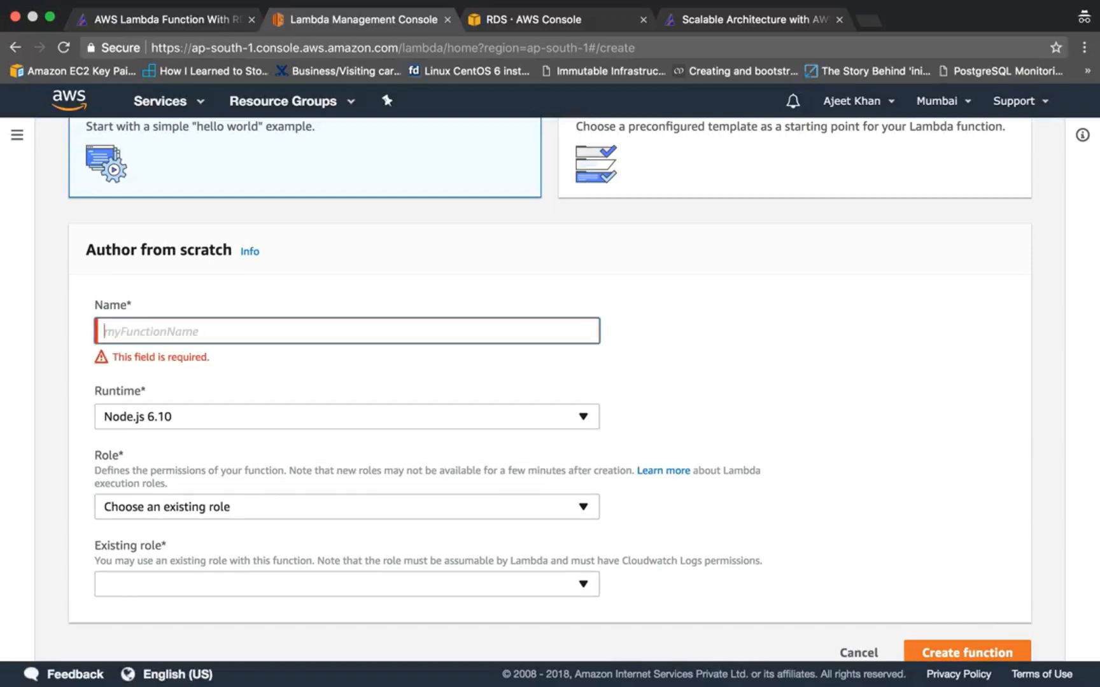
type("lambdaRDS")
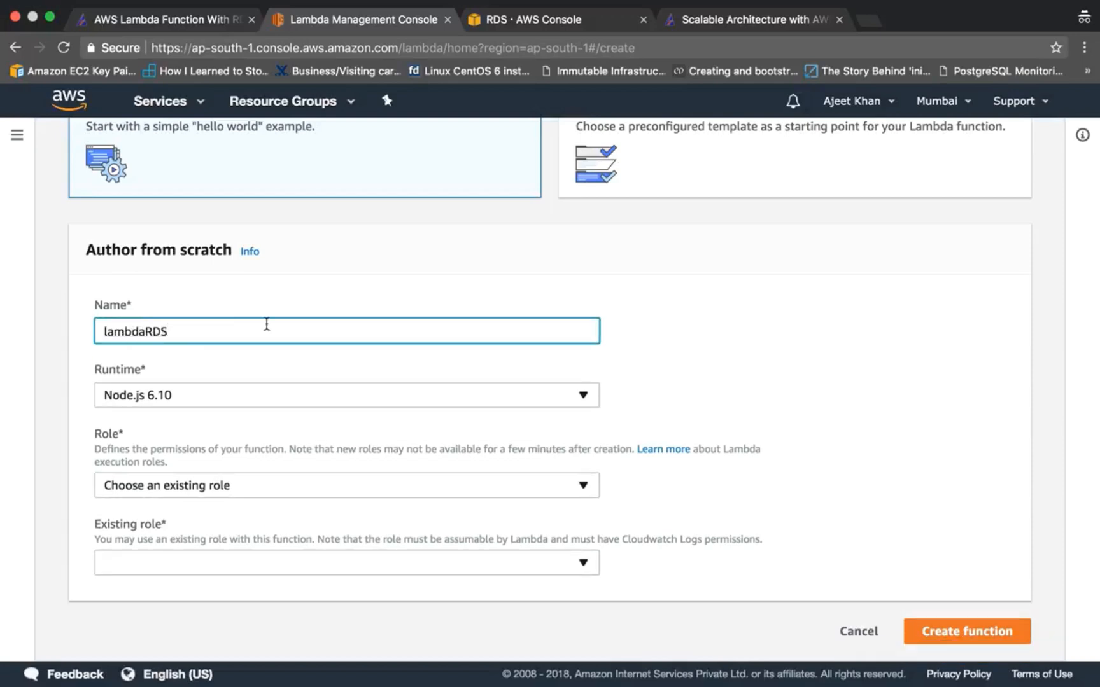
left_click(345, 395)
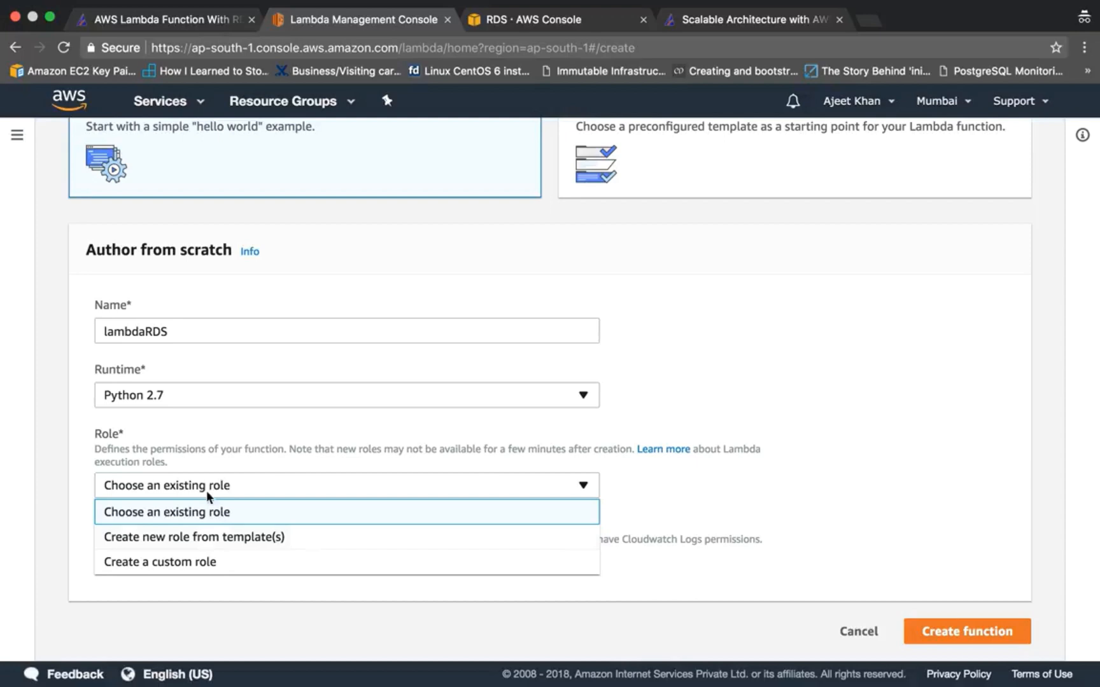
left_click(165, 512)
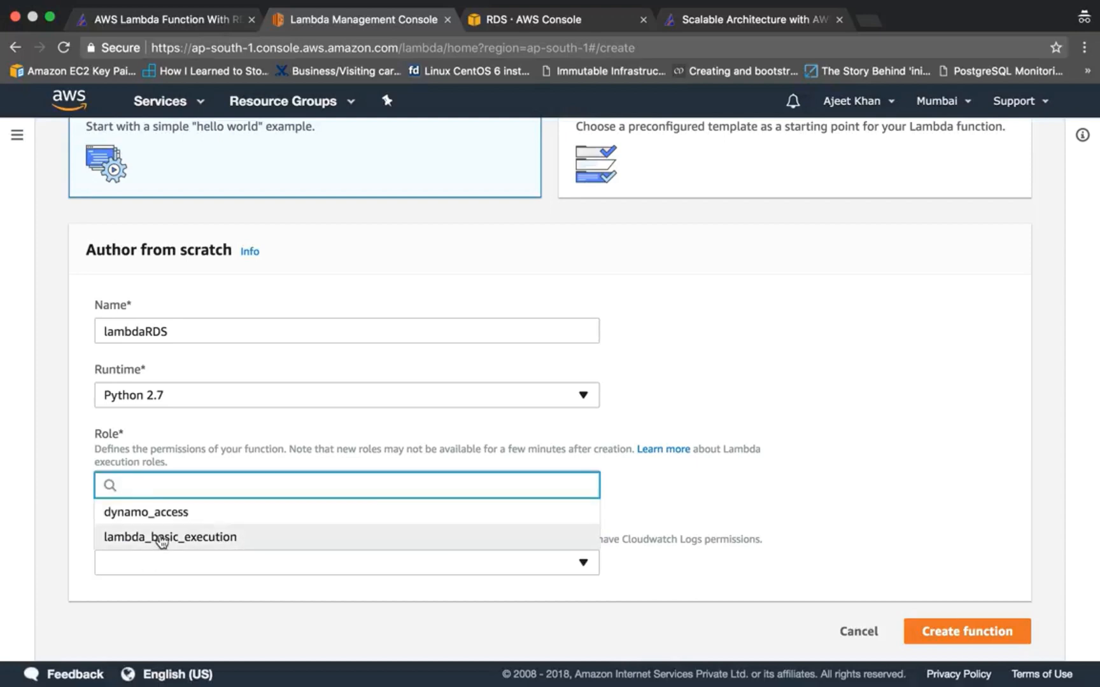
left_click(168, 537)
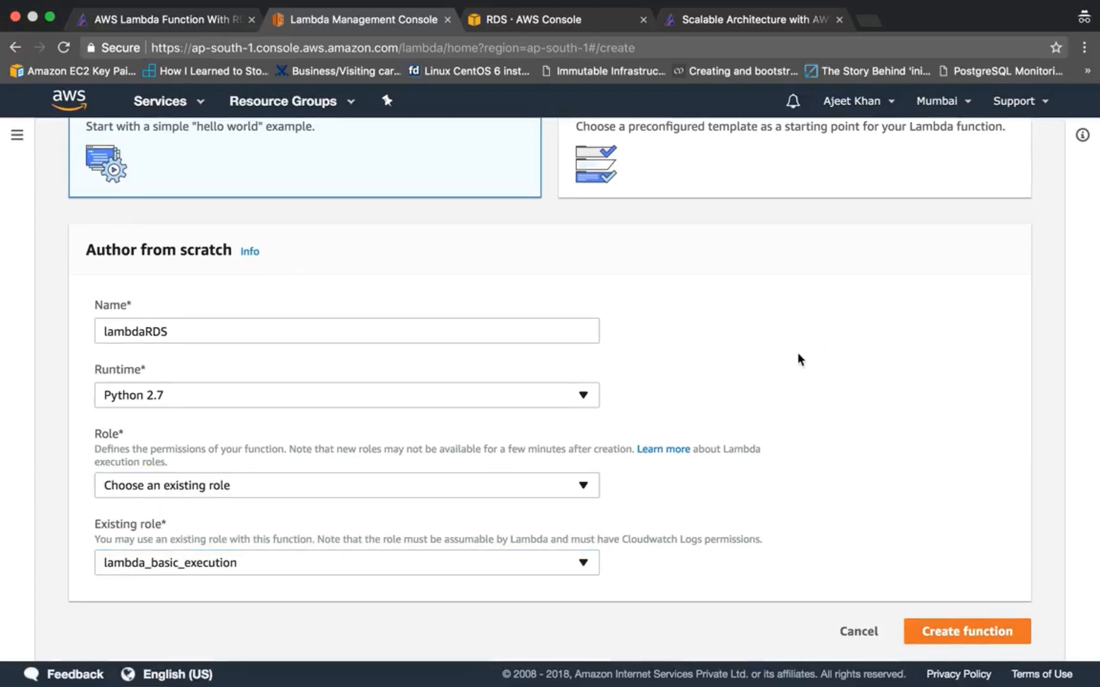
mouse_move(136, 565)
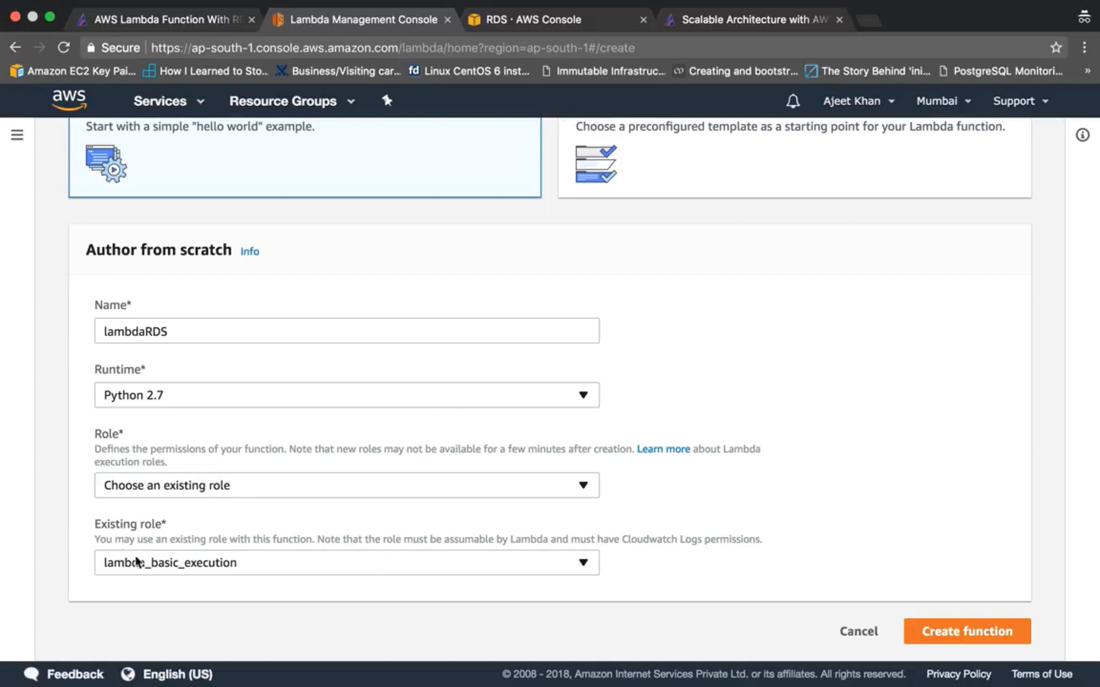
mouse_move(156, 589)
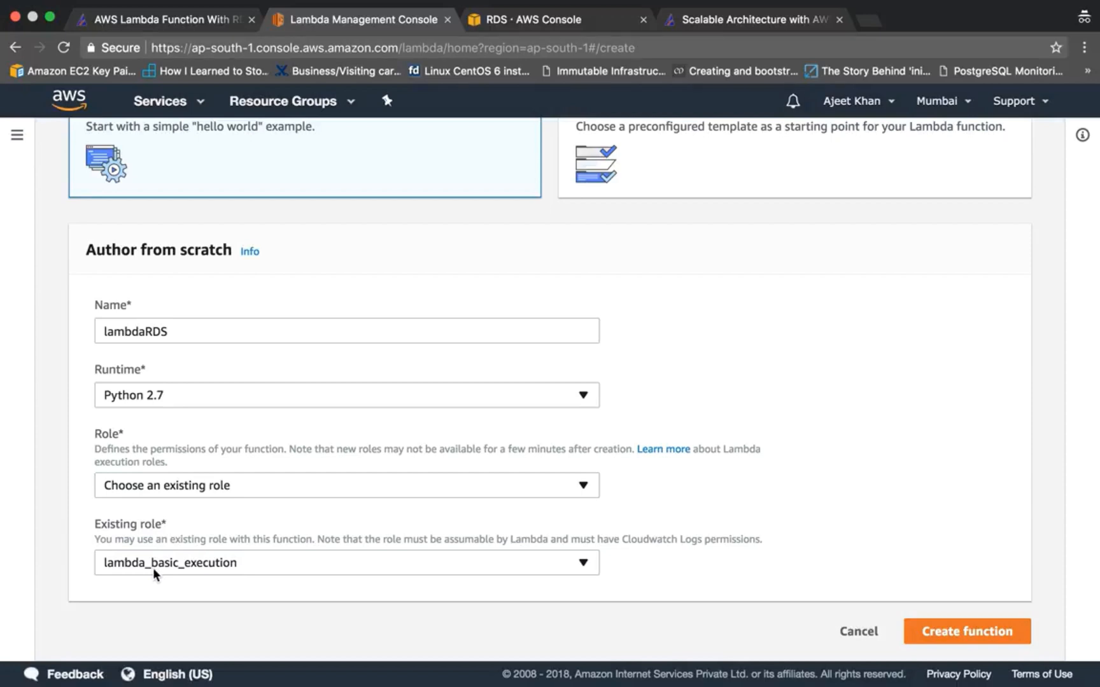
mouse_move(53, 522)
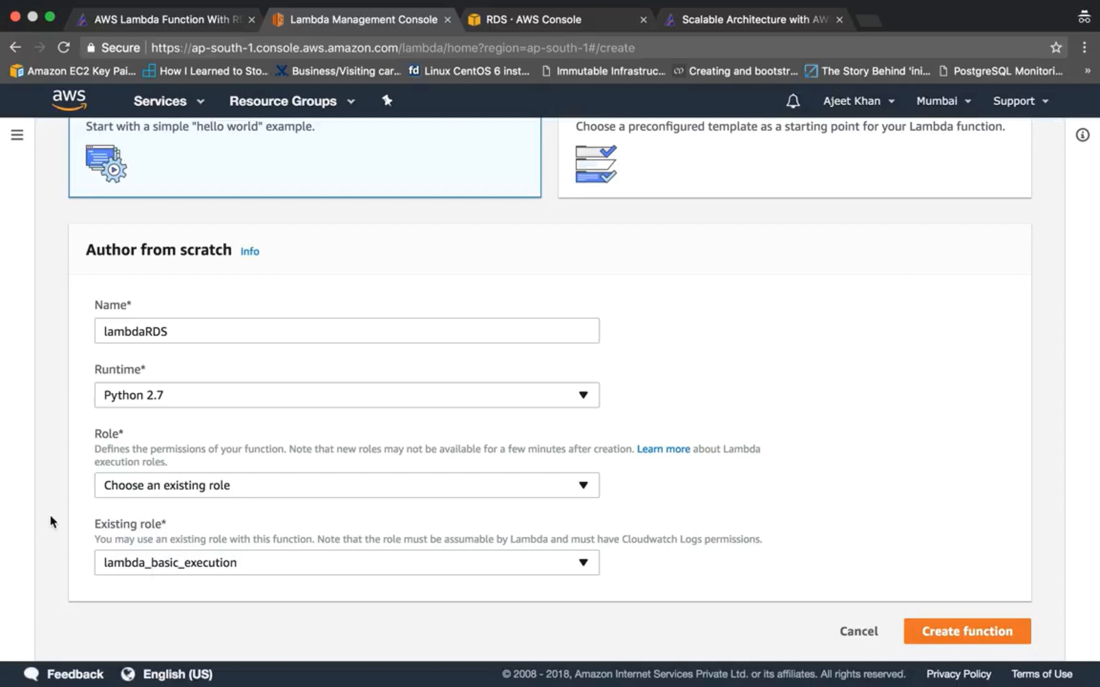
mouse_move(869, 405)
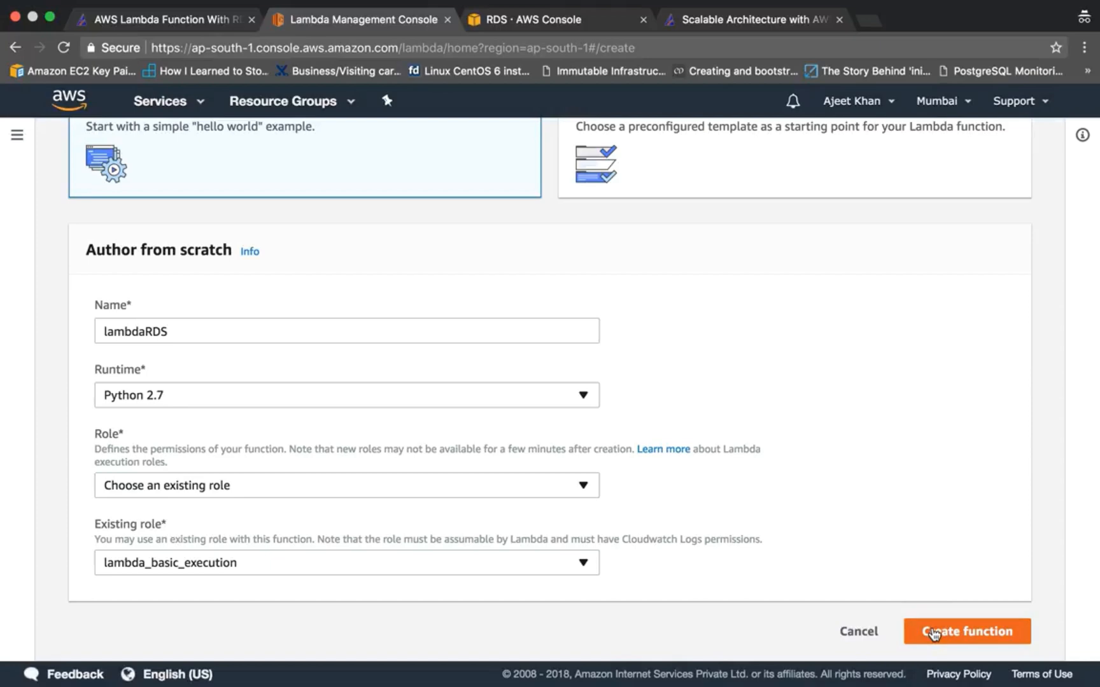
left_click(965, 632)
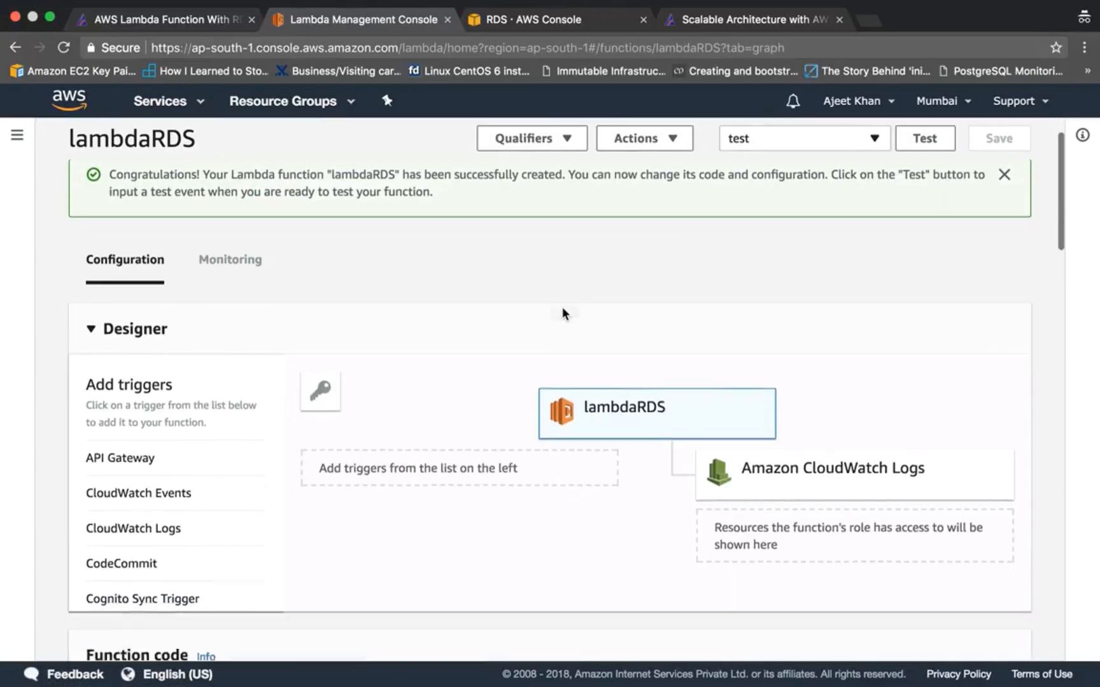
Scroll to lambdaRDS's starter handler code, click into the editor, and switch to main.py.
scroll("down", 3)
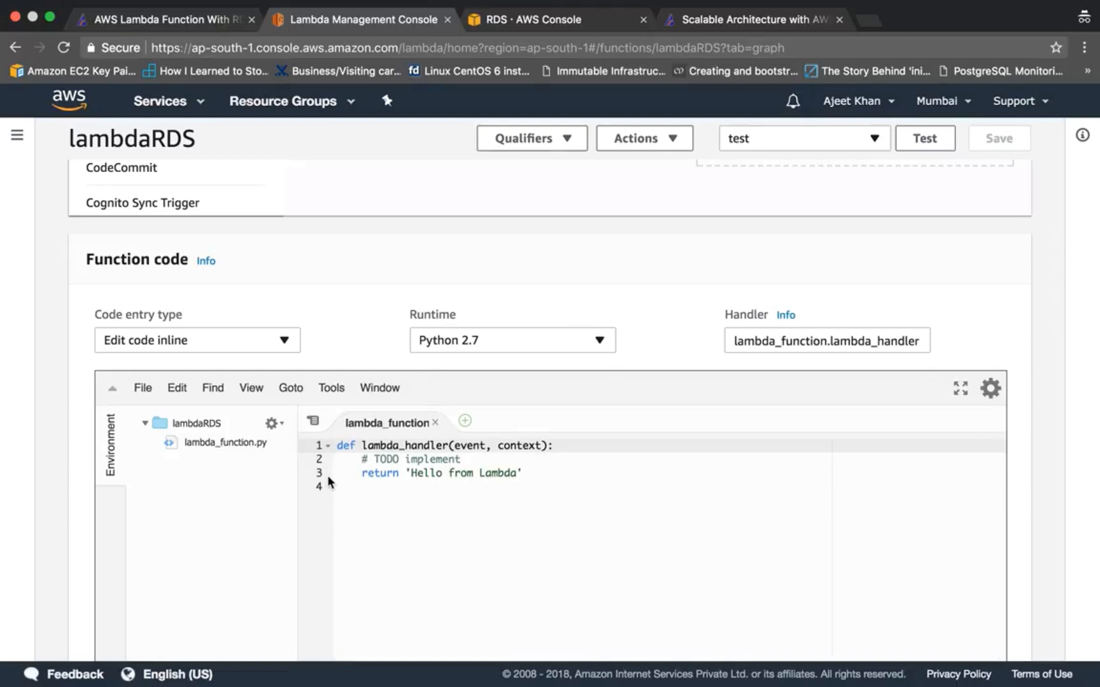
scroll("down", 3)
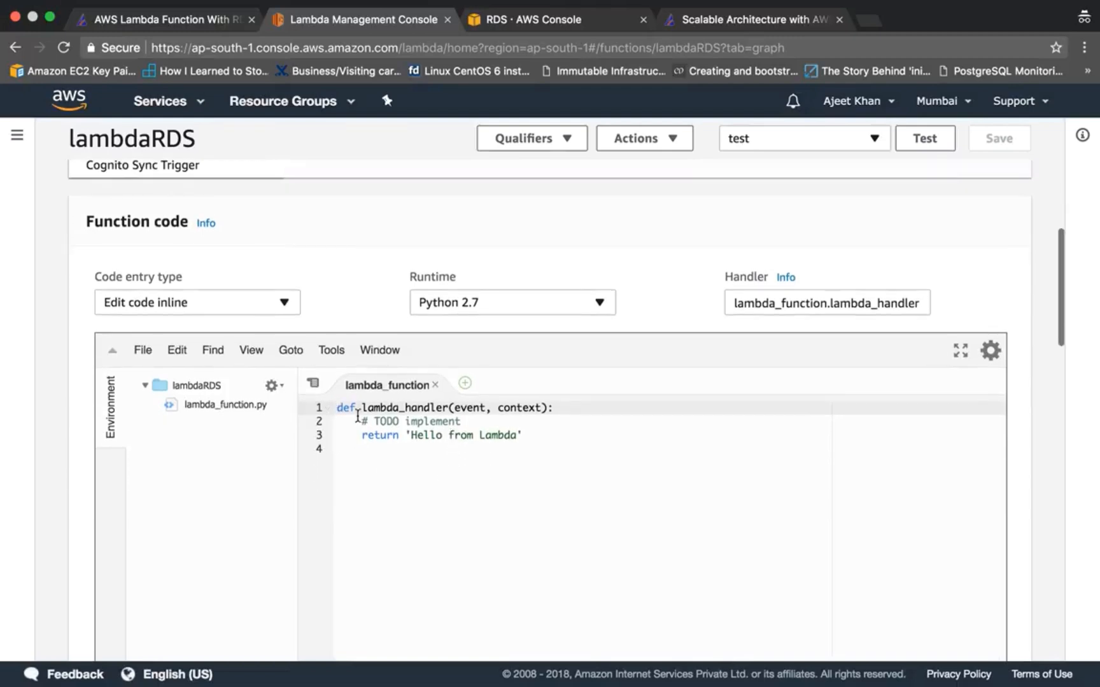
left_click(197, 302)
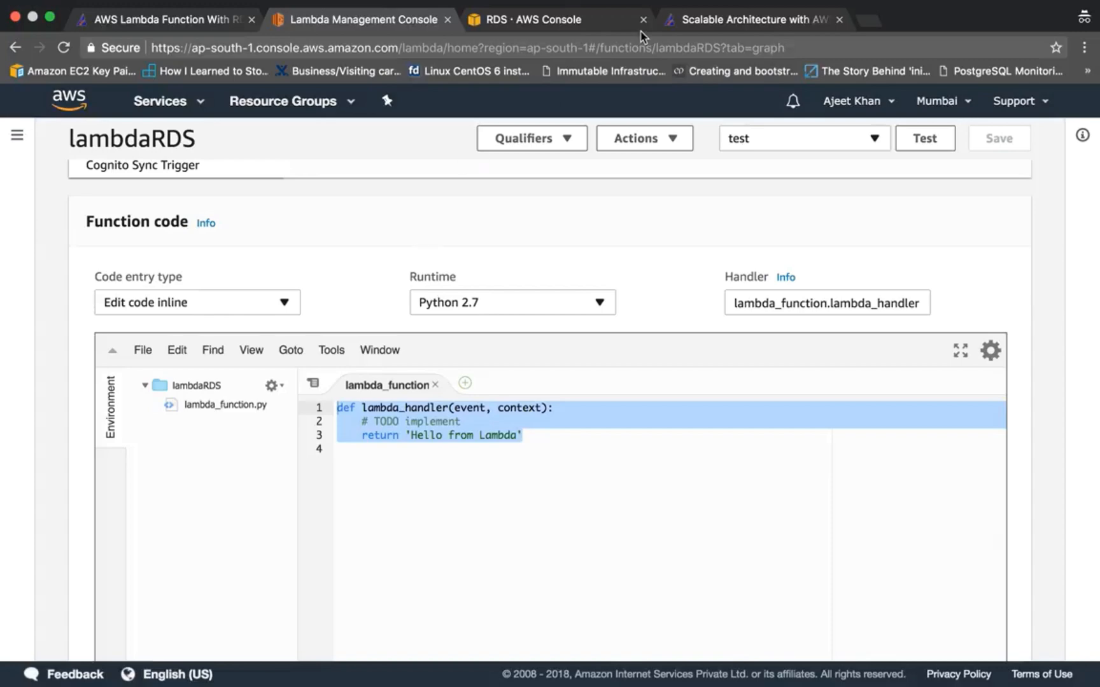
mouse_move(509, 22)
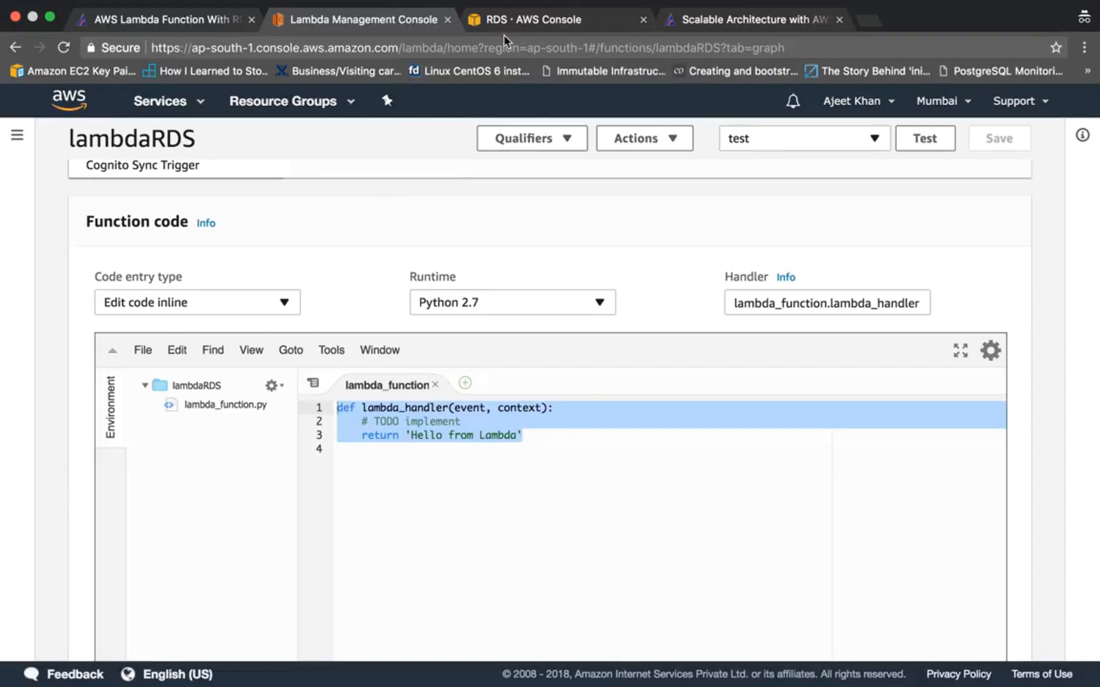
left_click(538, 19)
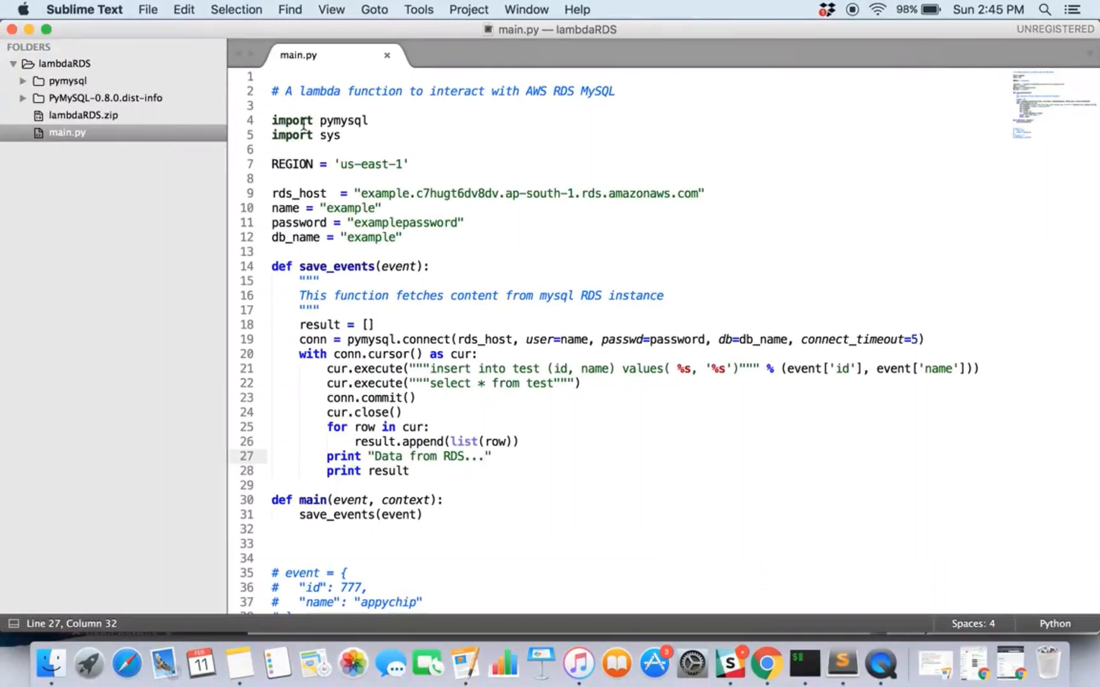
triple_click(319, 120)
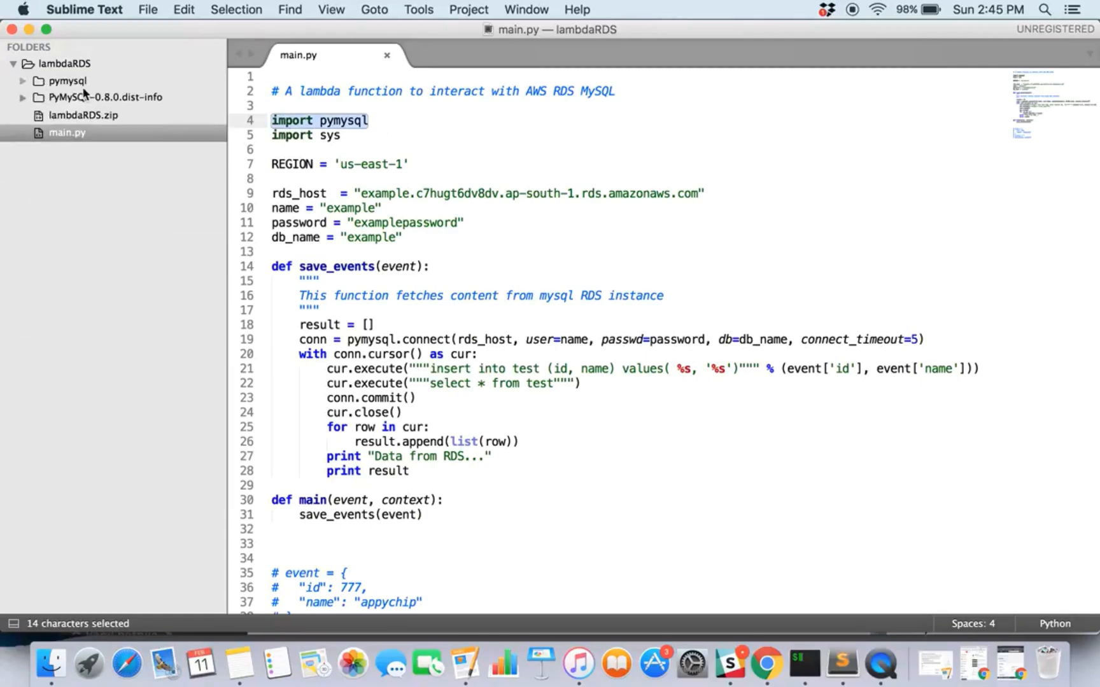
mouse_move(180, 102)
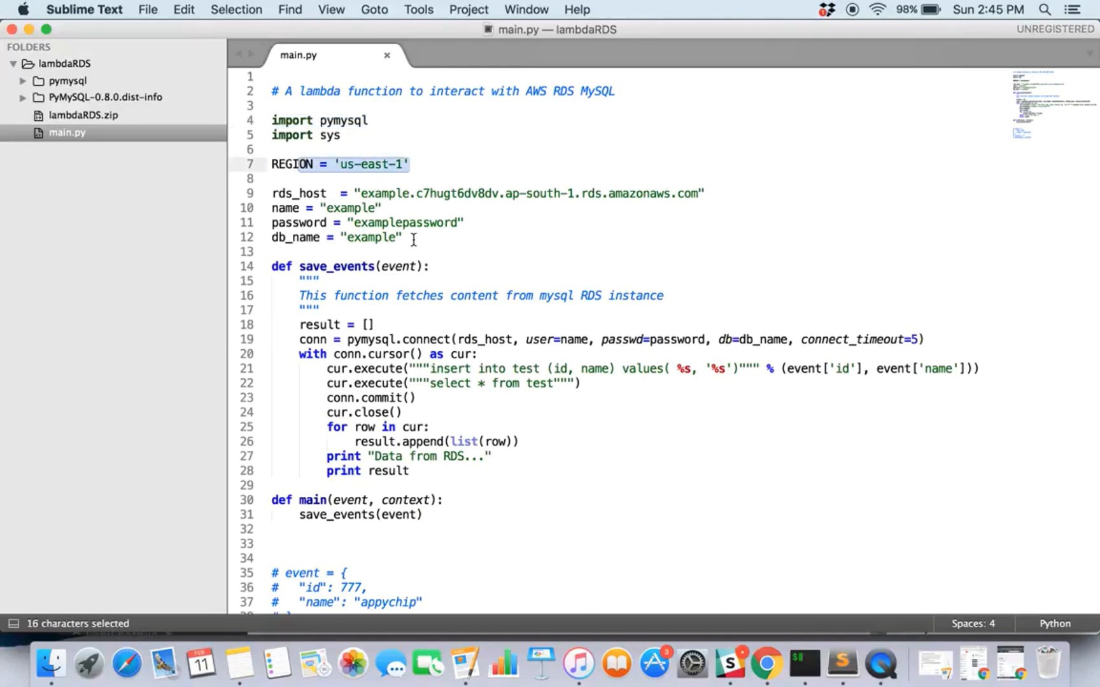
double_click(560, 193)
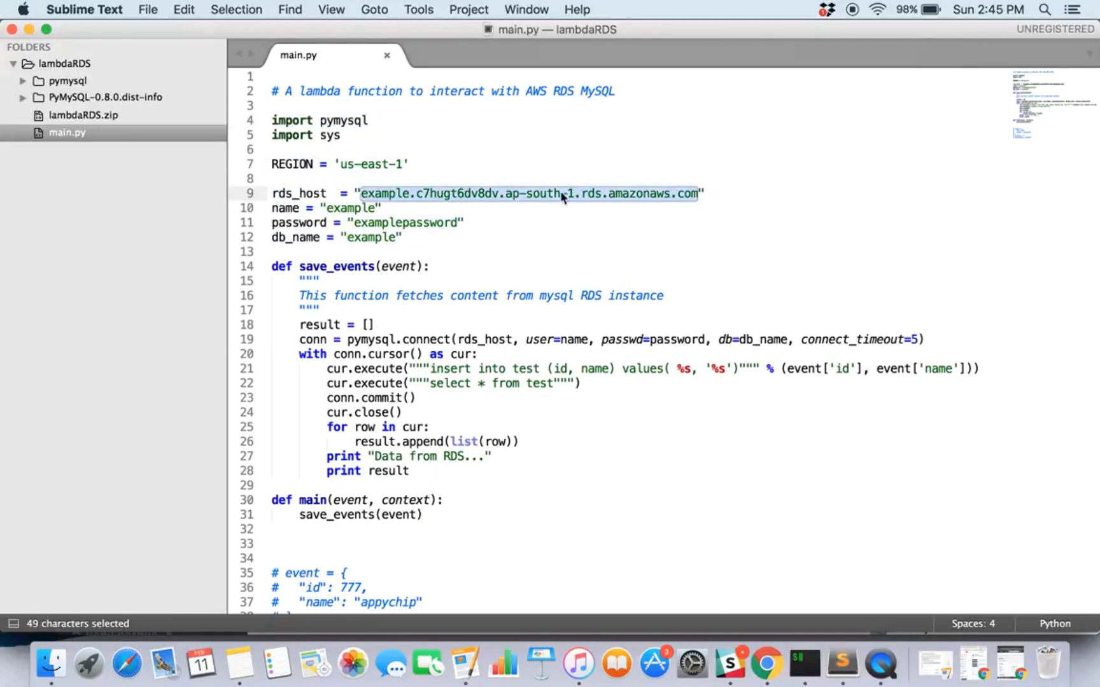
left_click(376, 208)
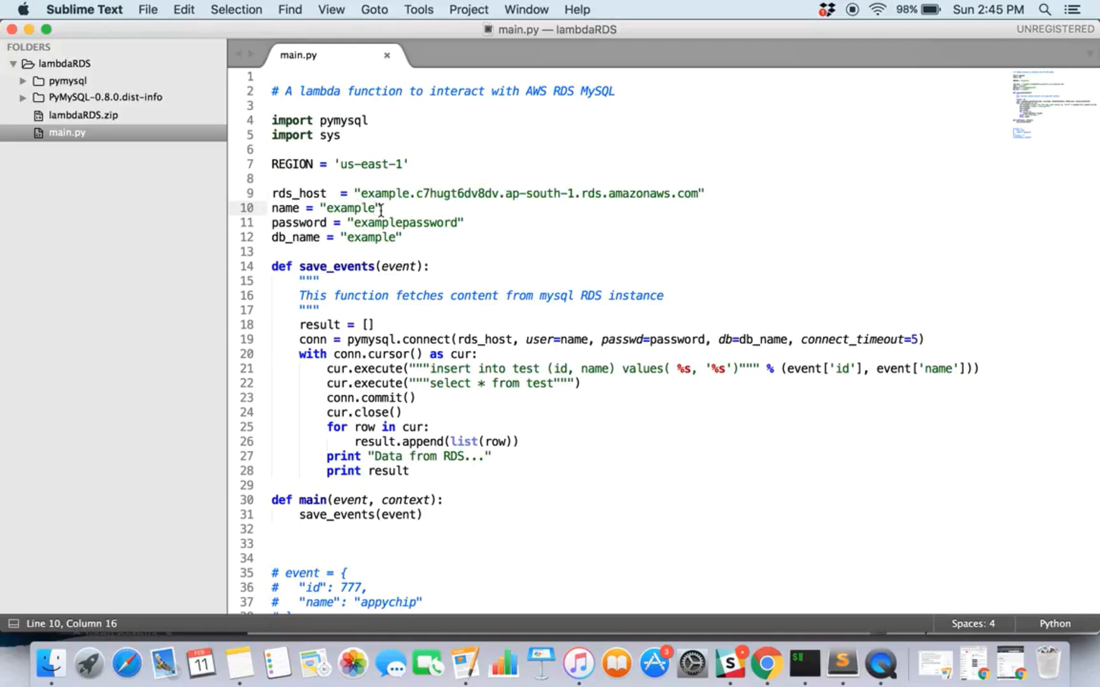
type("a")
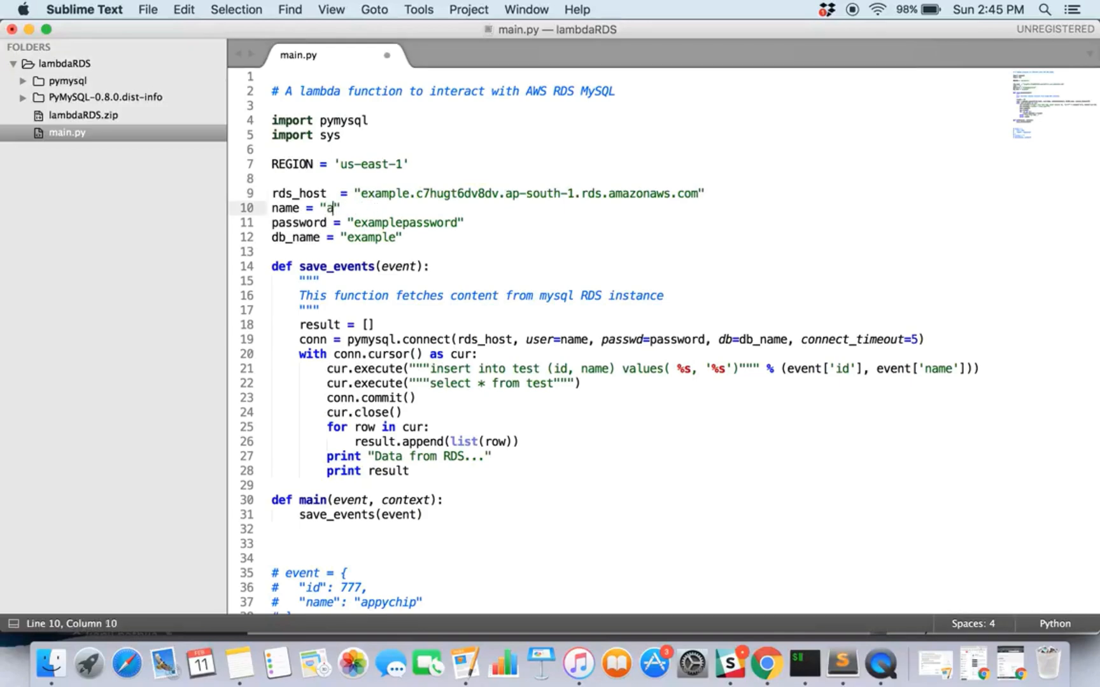
type("ppychip")
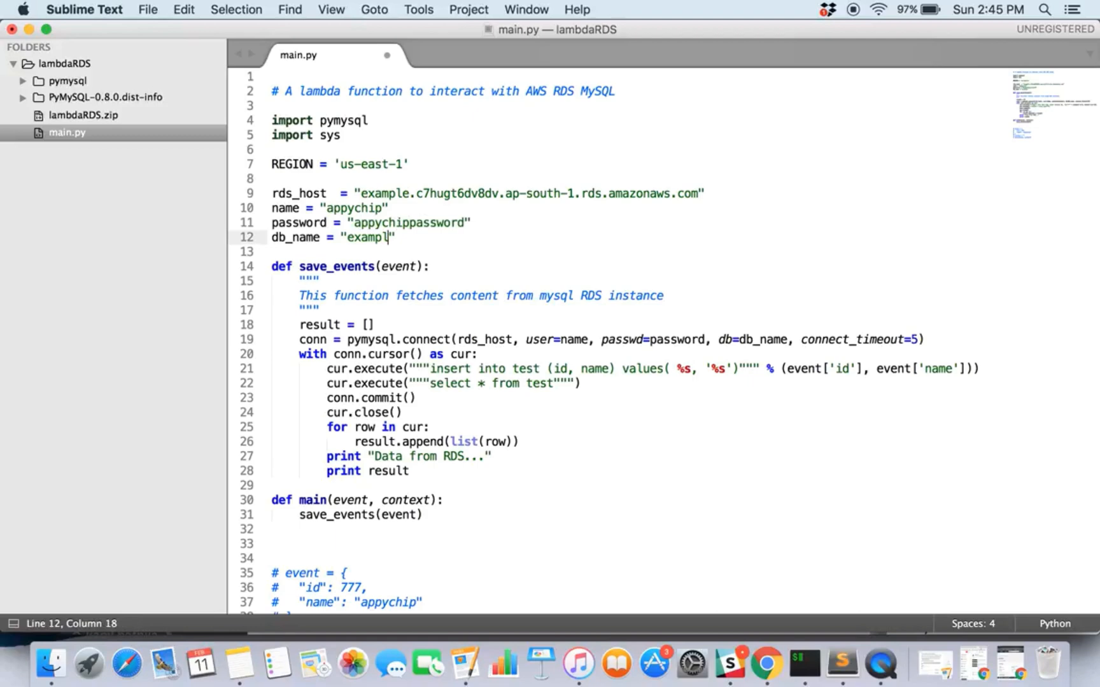
type("appychip")
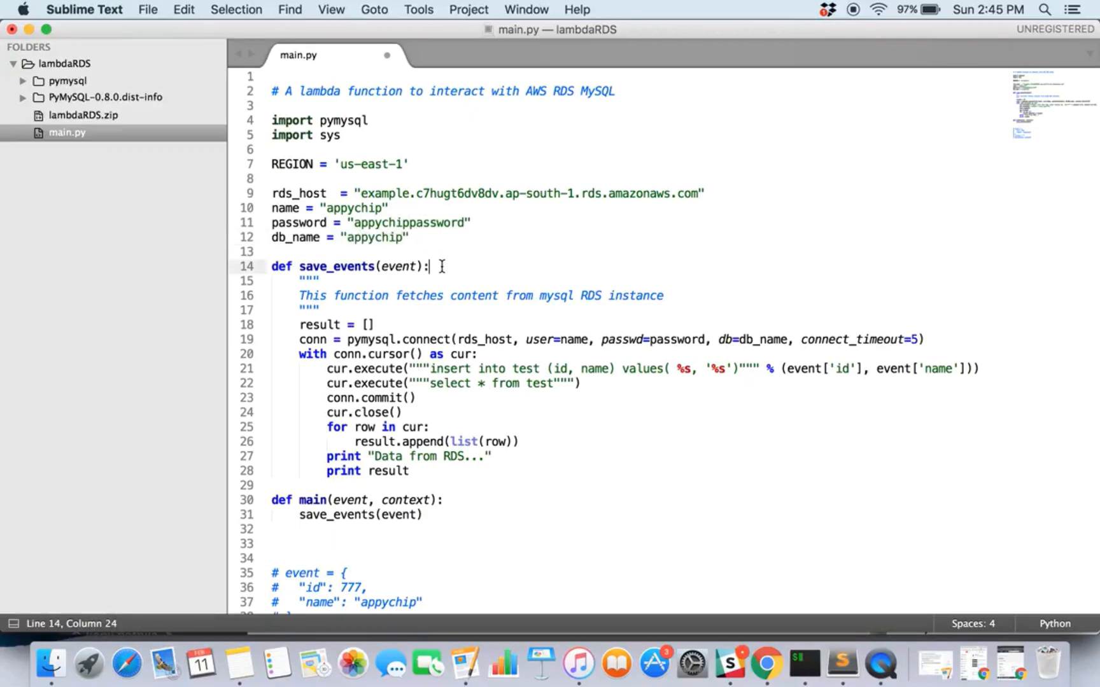
scroll("down", 3)
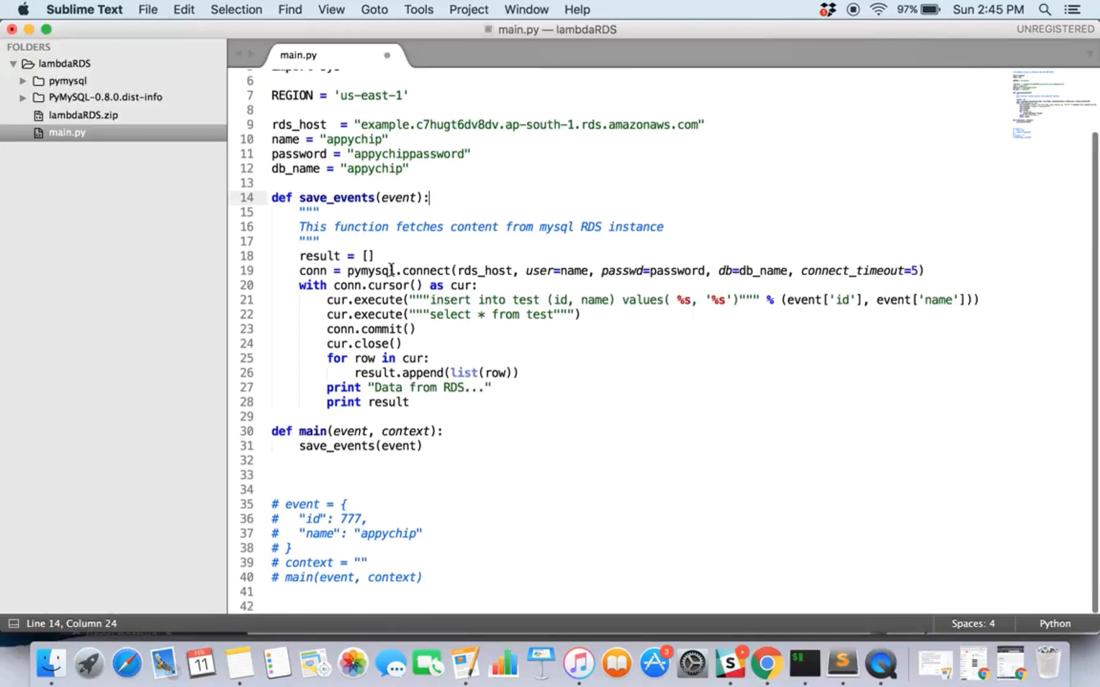
left_click_drag(299, 271, 511, 271)
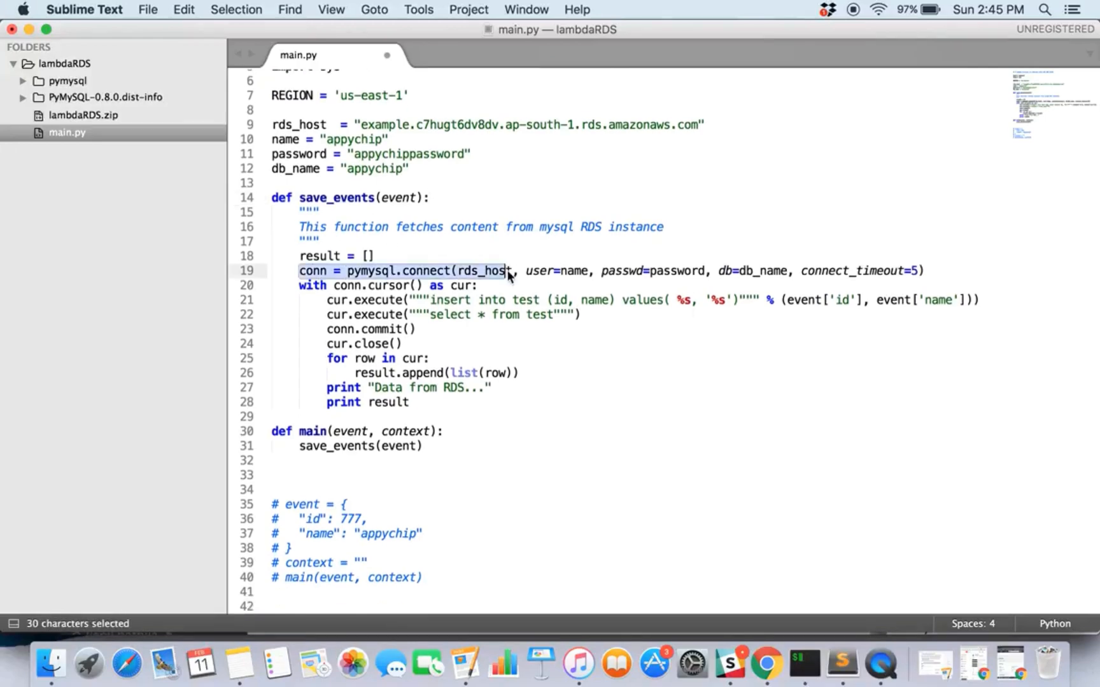
left_click_drag(431, 300, 568, 299)
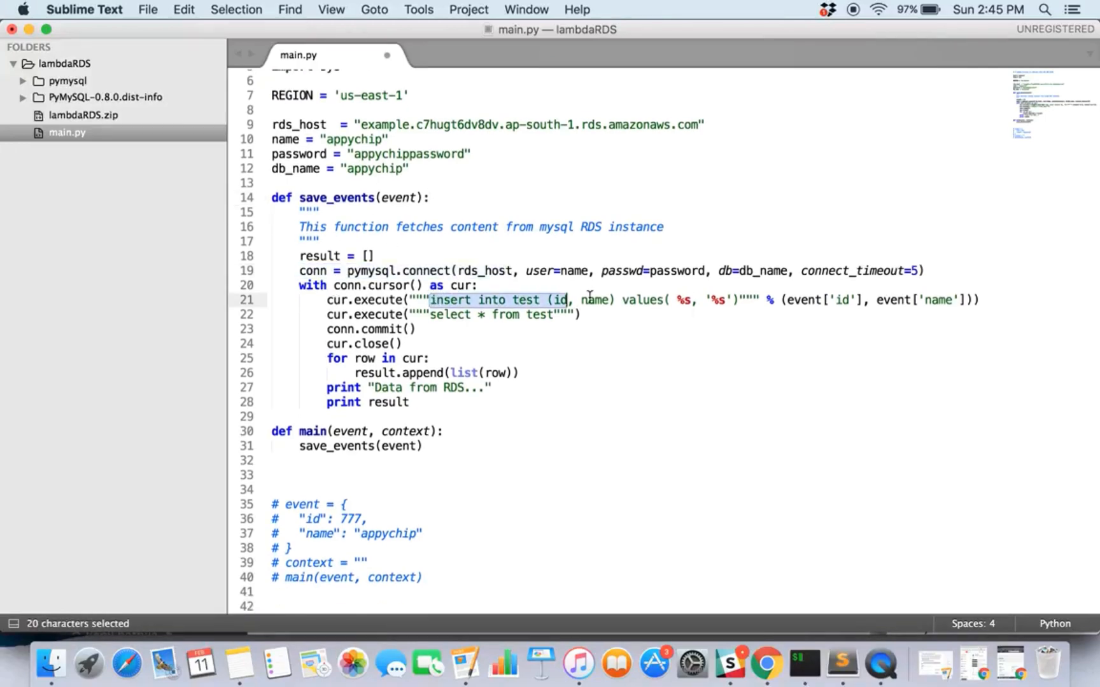
left_click(567, 300)
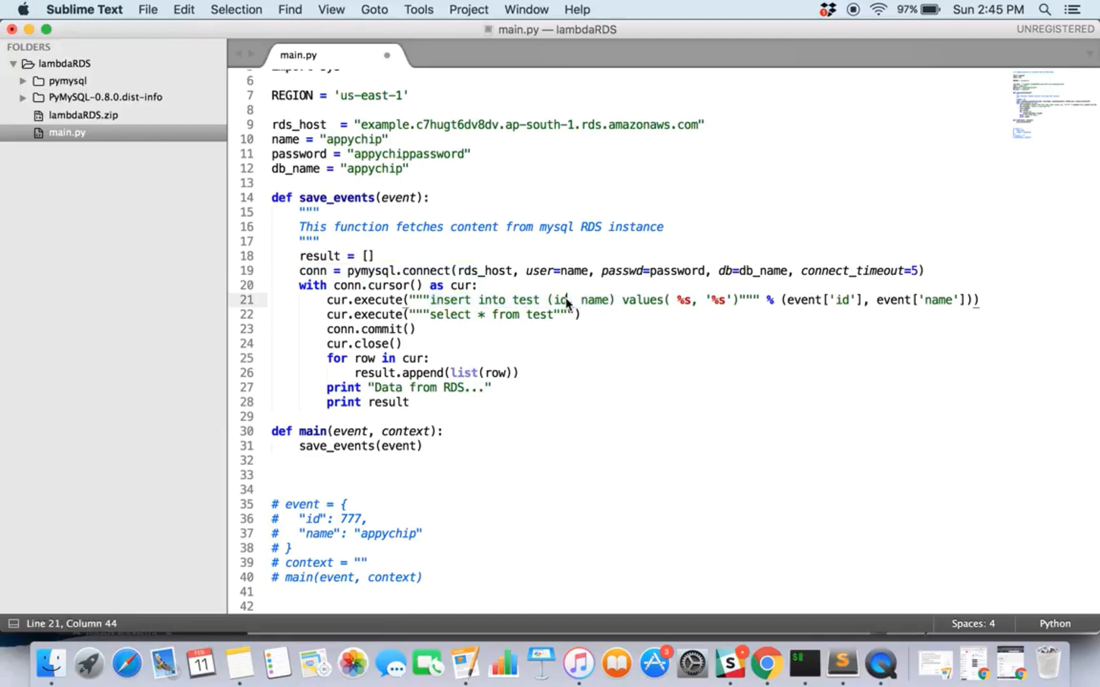
double_click(523, 300)
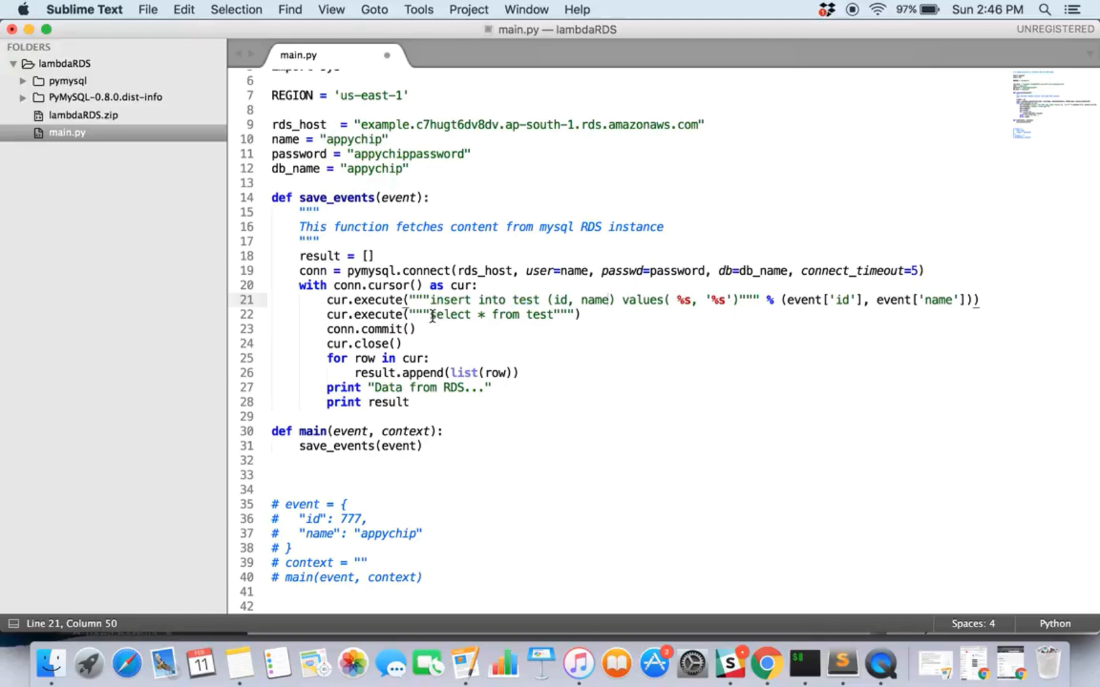
left_click_drag(431, 314, 553, 315)
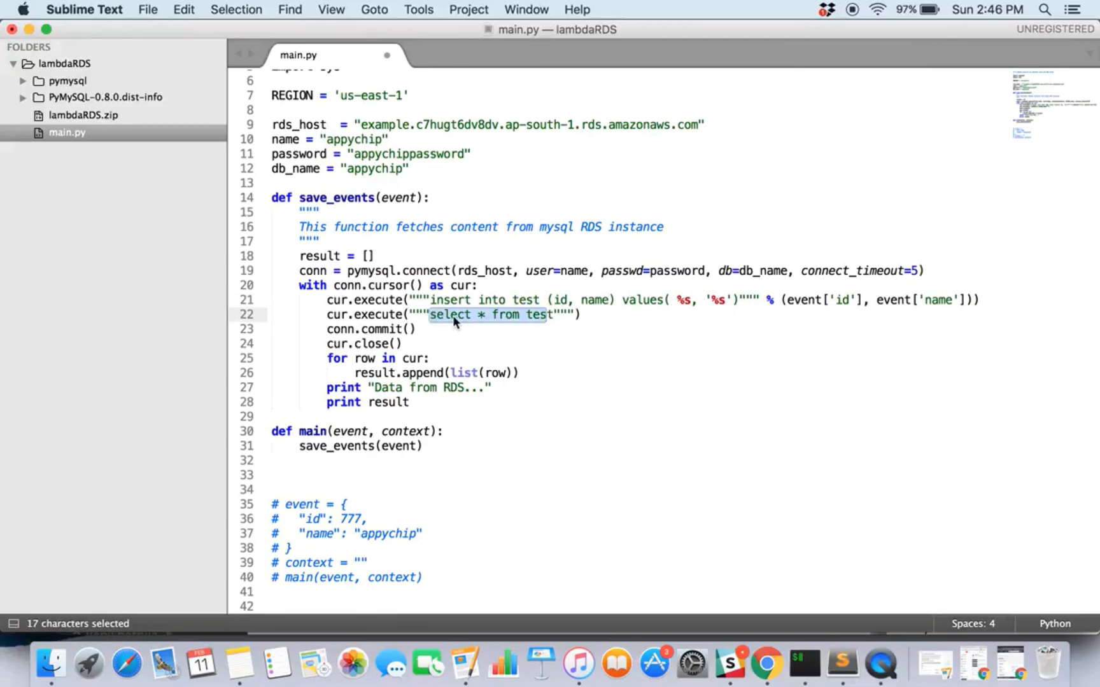
mouse_move(415, 391)
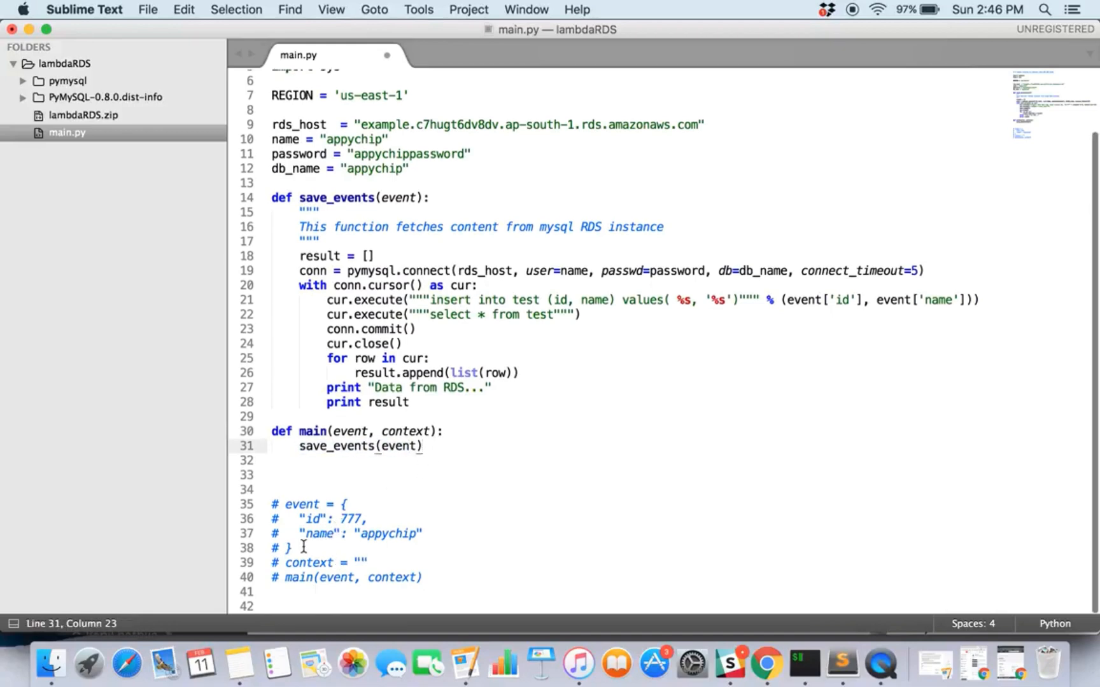
left_click_drag(271, 504, 293, 548)
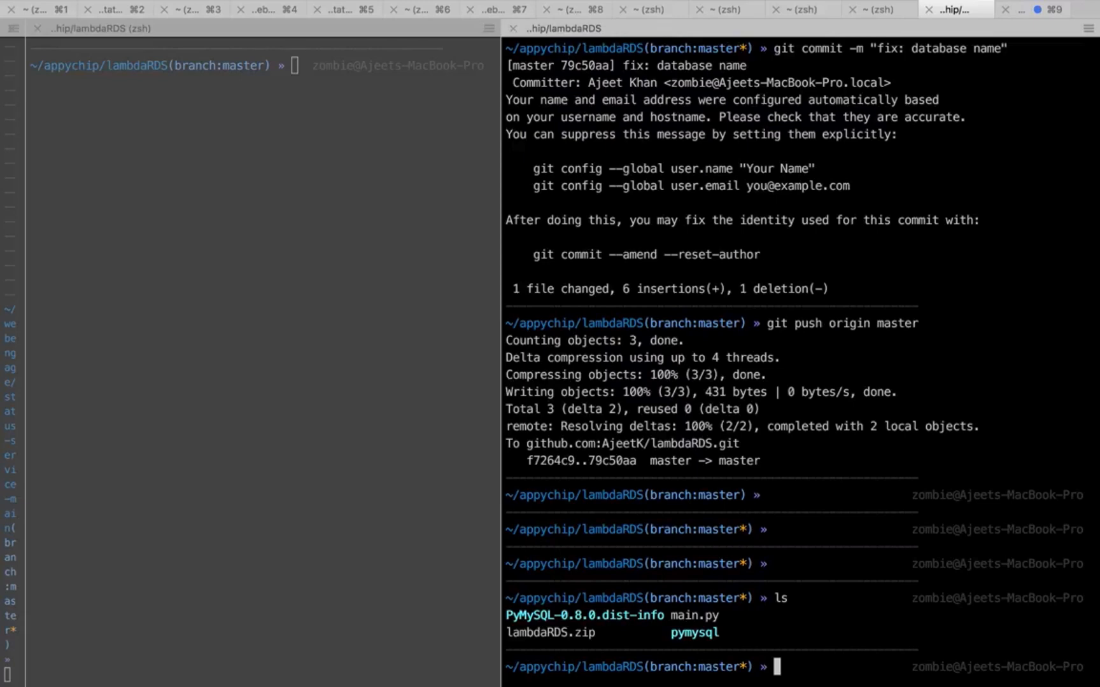
Type 'pip install pymysql -t .' at the lambdaRDS prompt.
type("pip install pymysql -t .")
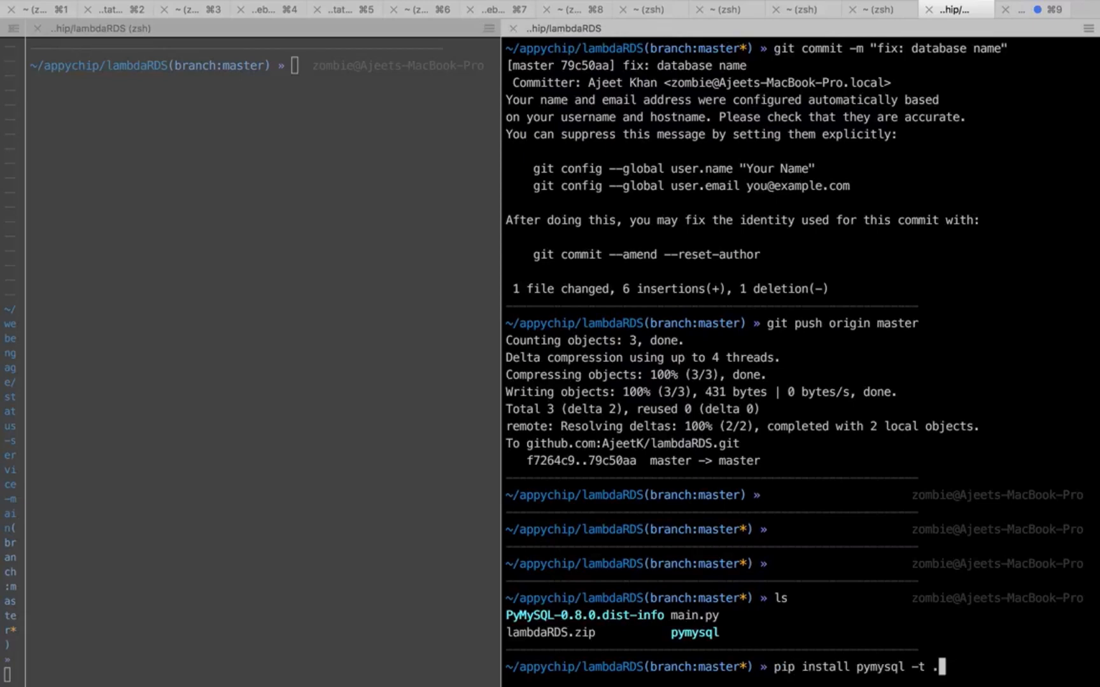
mouse_move(796, 653)
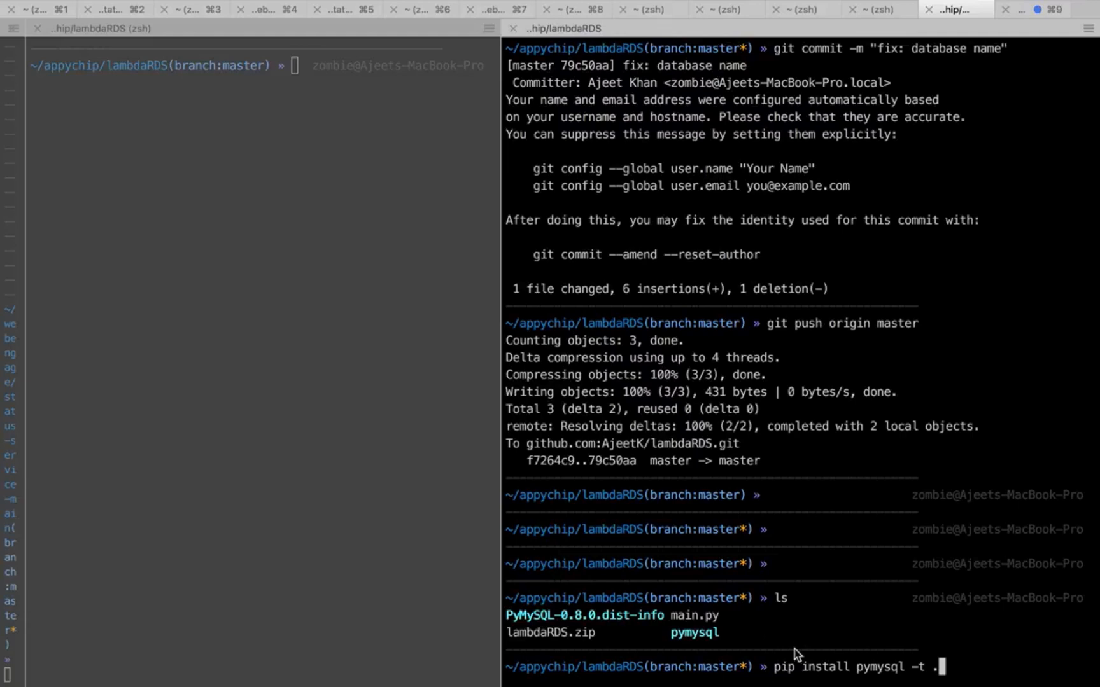
mouse_move(932, 679)
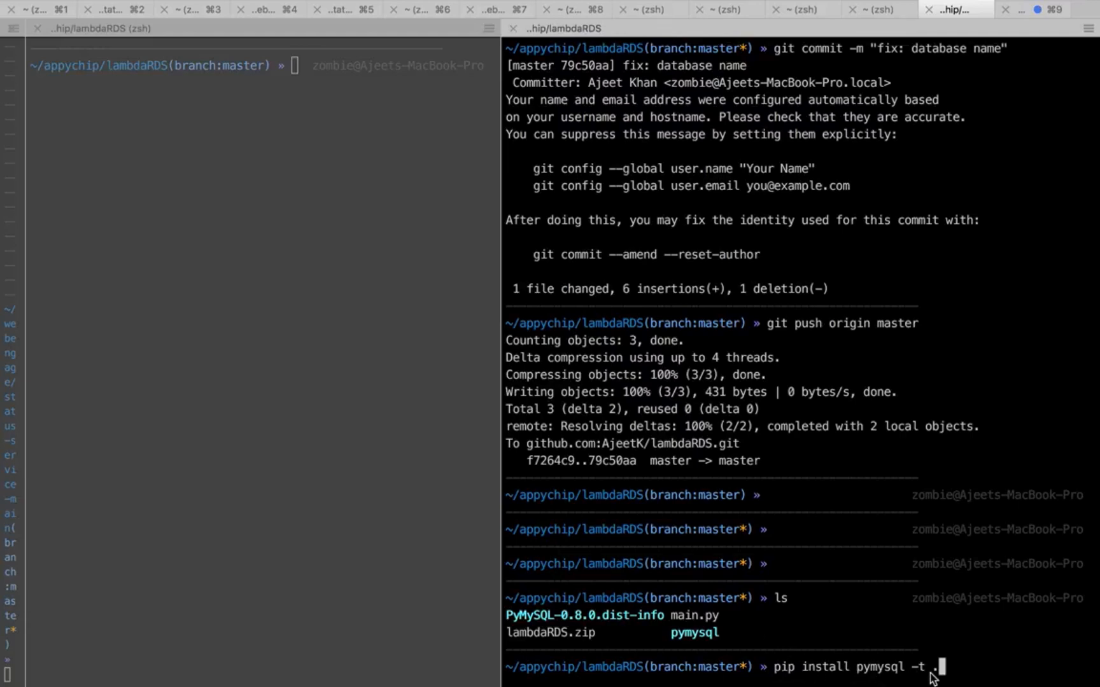
mouse_move(915, 677)
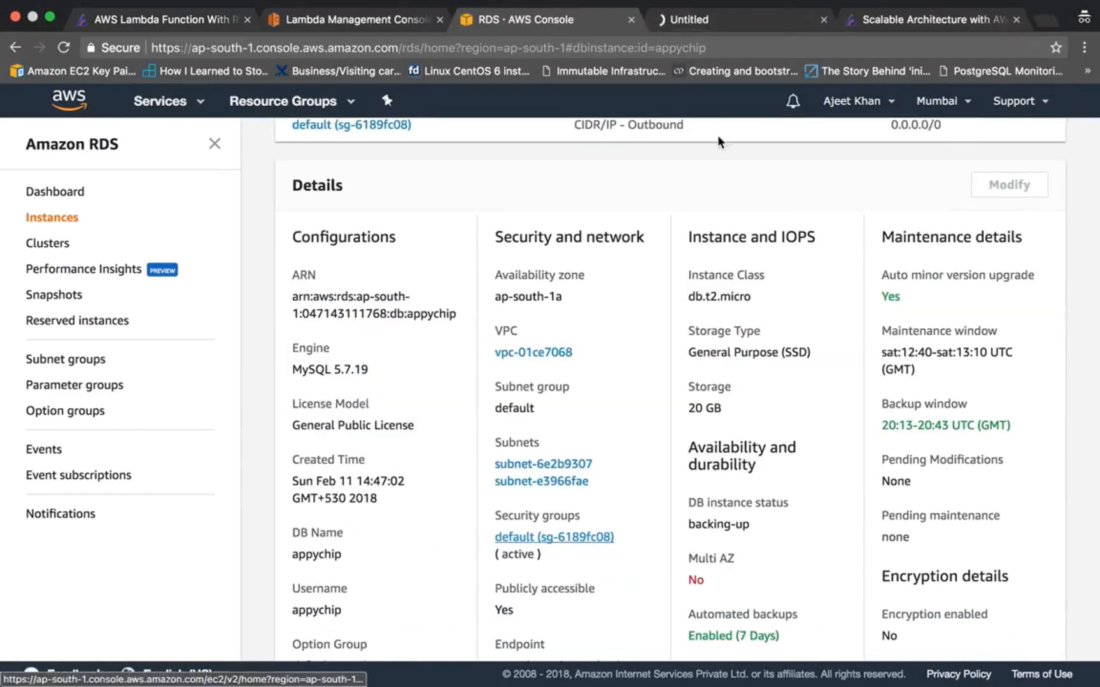
Set the default group's MySQL inbound source to Anywhere, delete the IPv6 rule, and save.
left_click(553, 537)
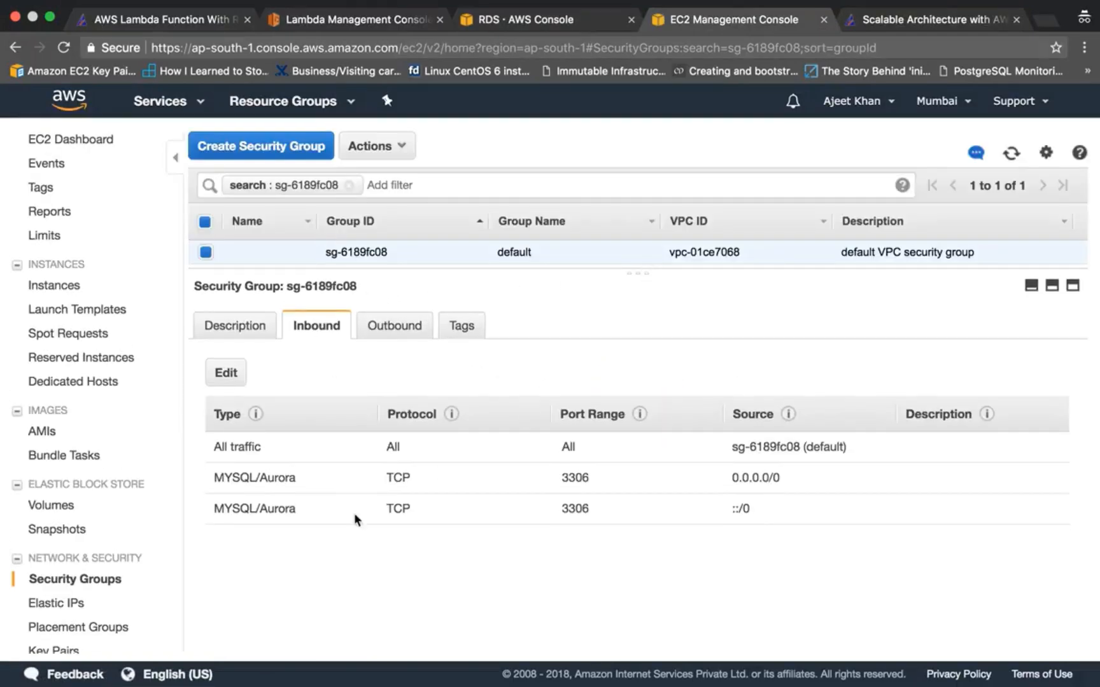
left_click(225, 372)
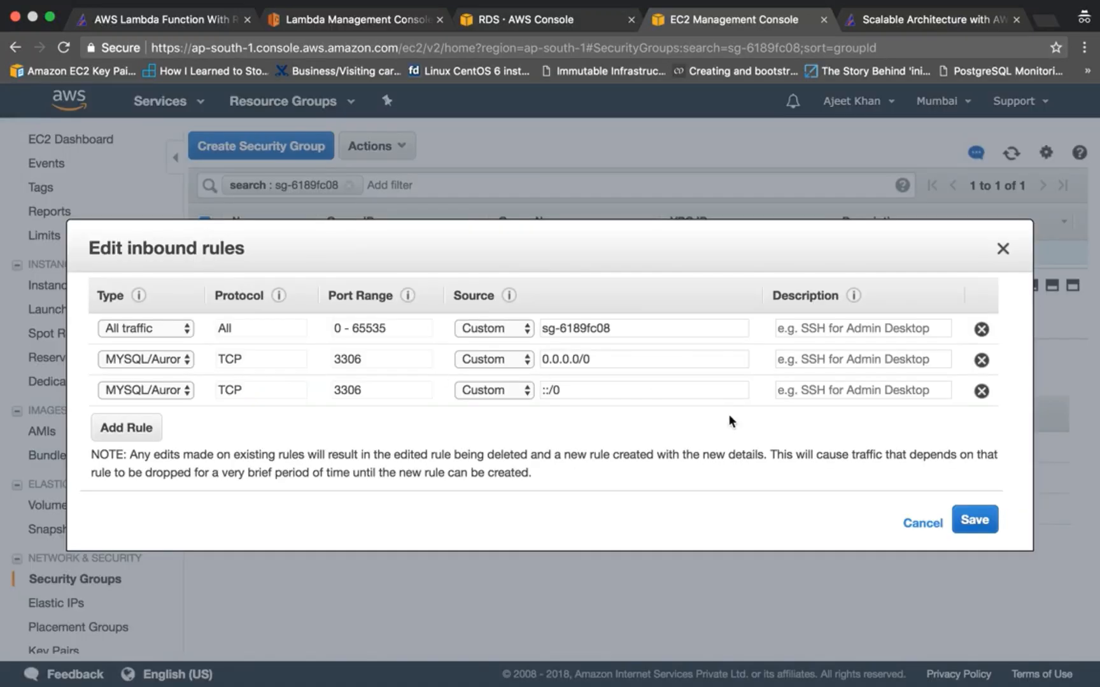
left_click(493, 359)
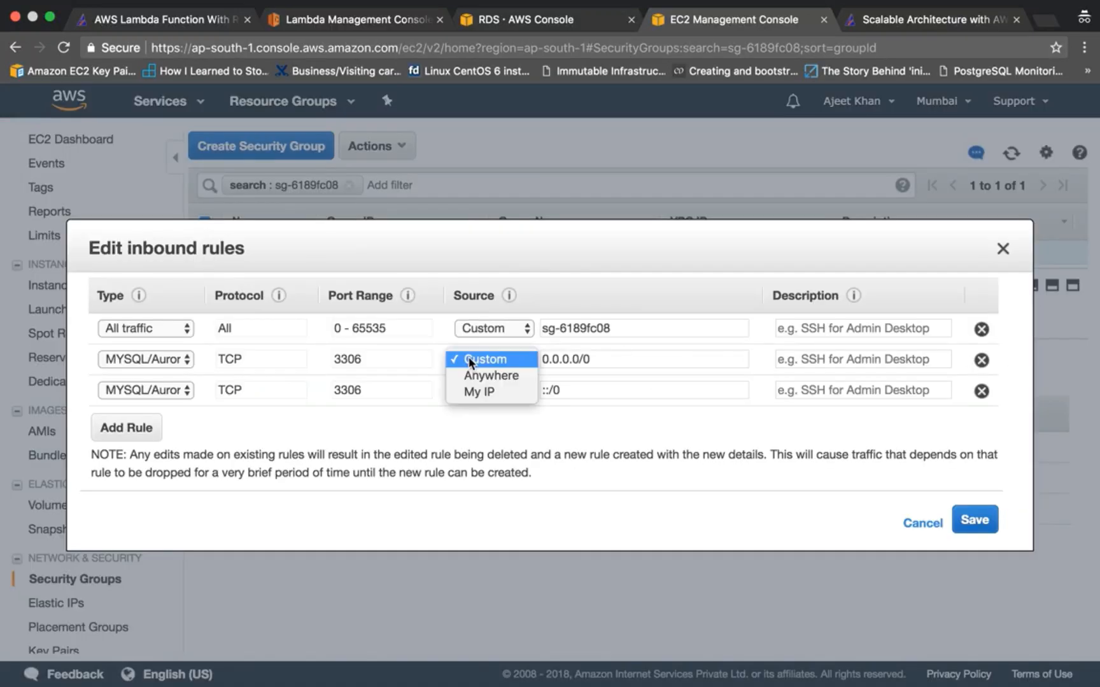
left_click(490, 375)
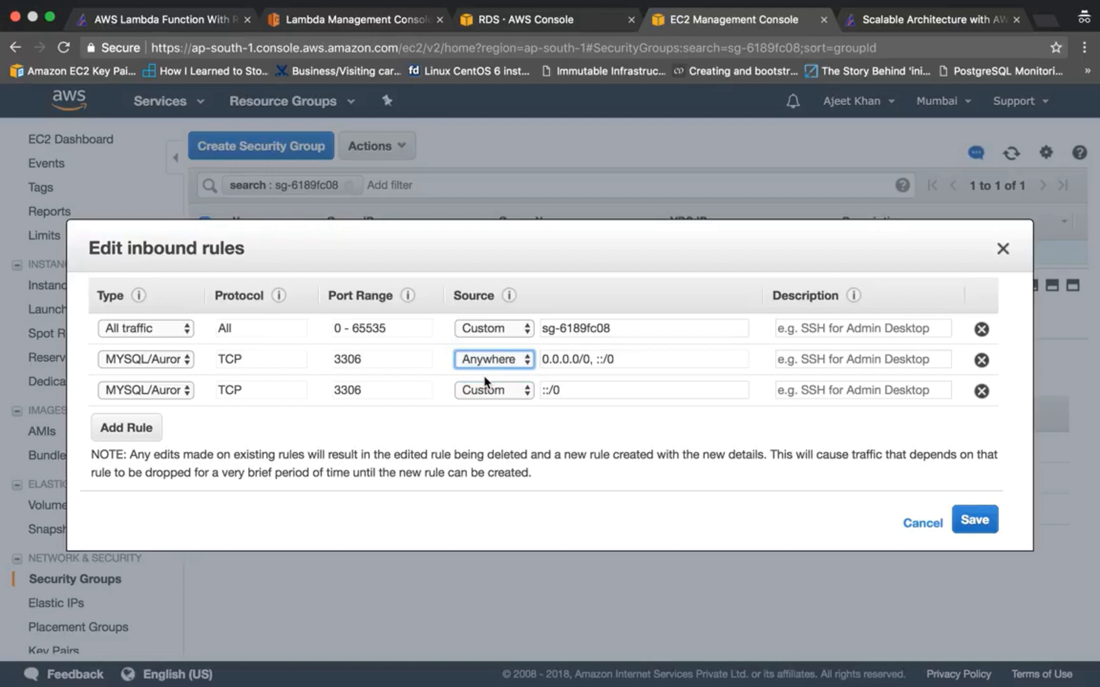
left_click(981, 391)
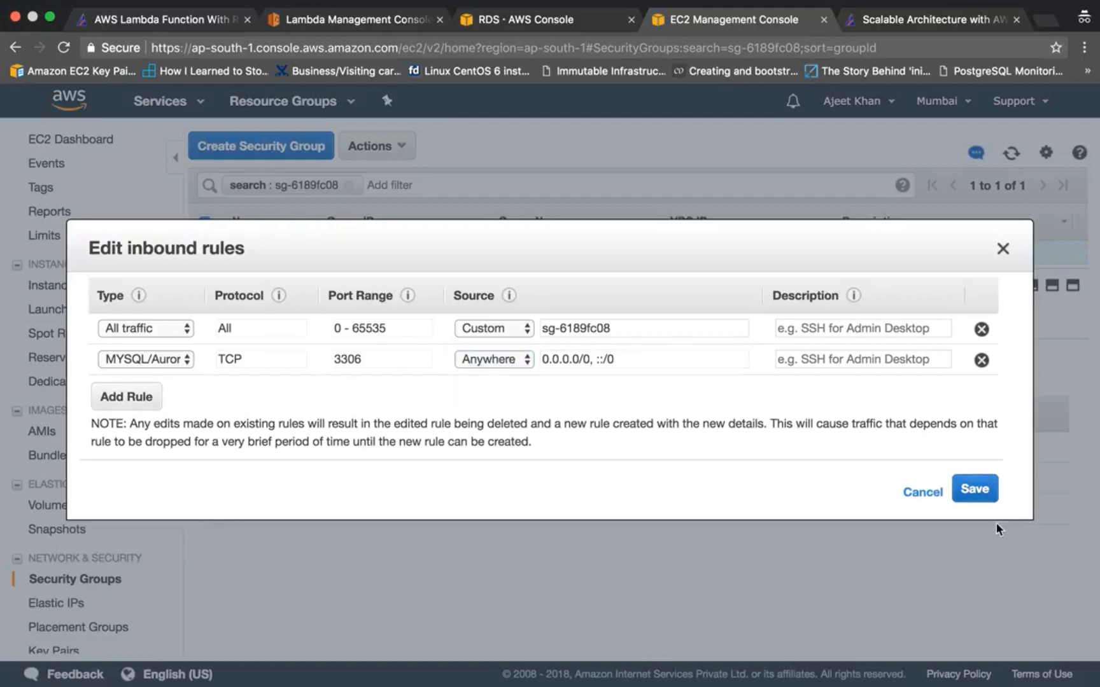
mouse_move(974, 488)
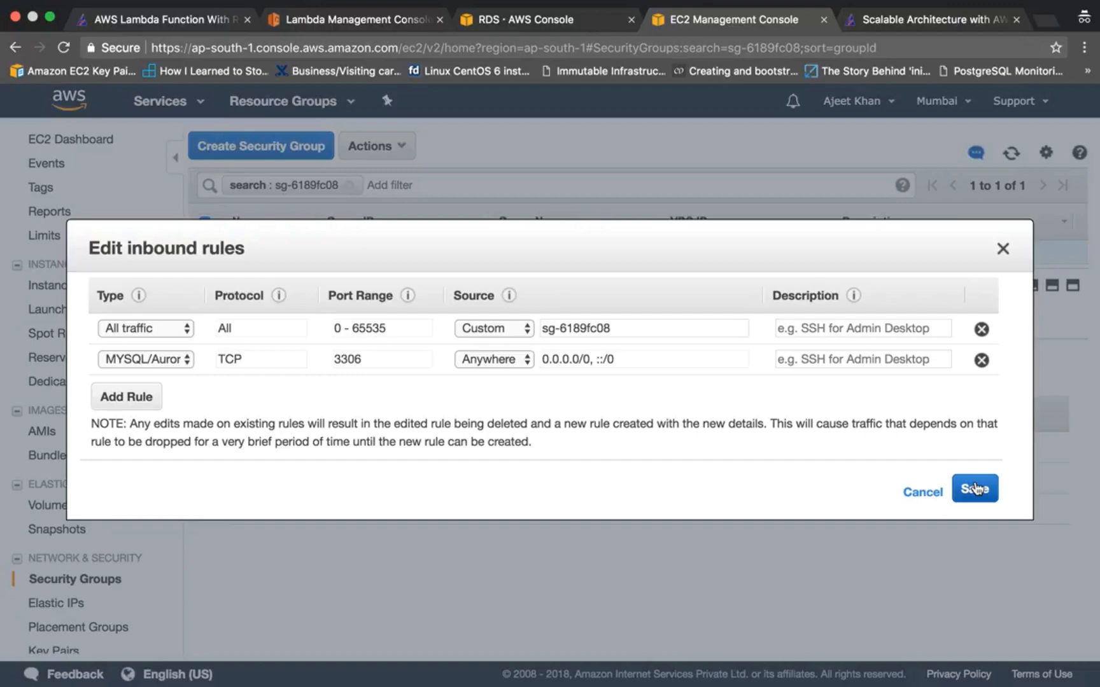
left_click(975, 489)
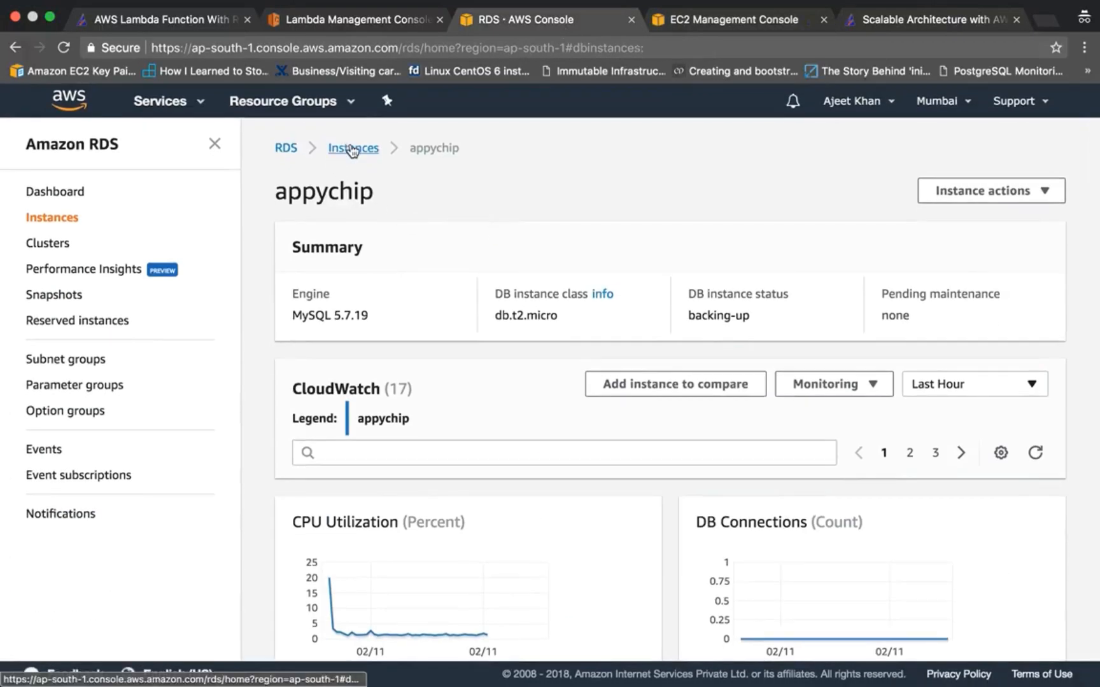
Refresh the RDS instance list, draft a mysql connect command, and open appychip's details.
left_click(353, 147)
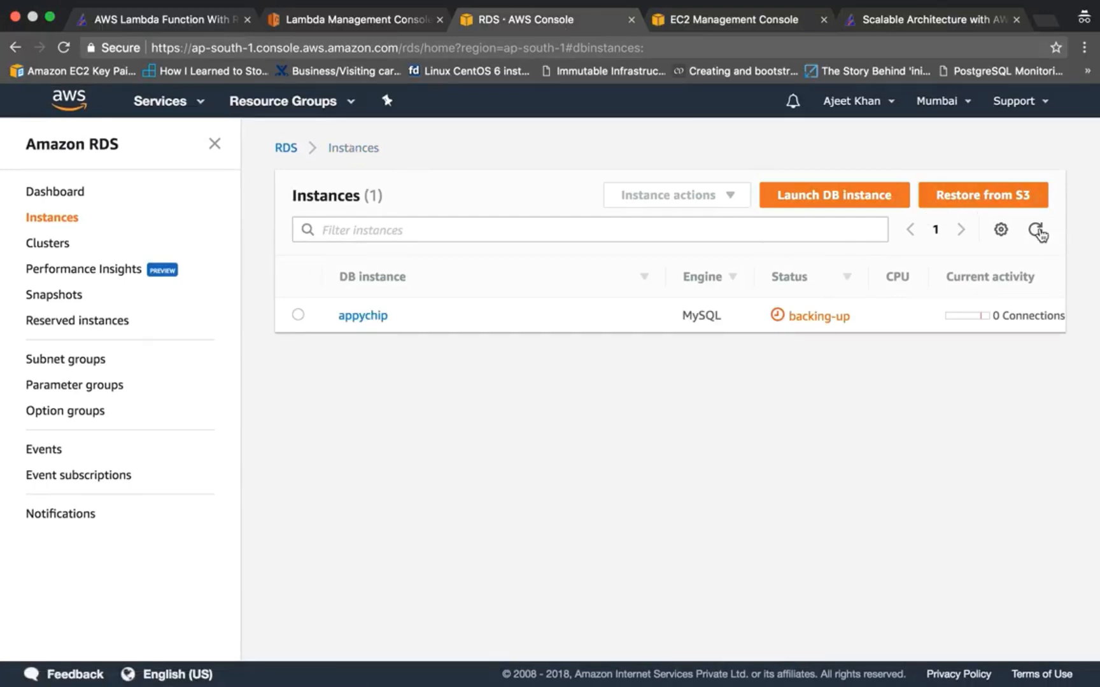
left_click(1036, 231)
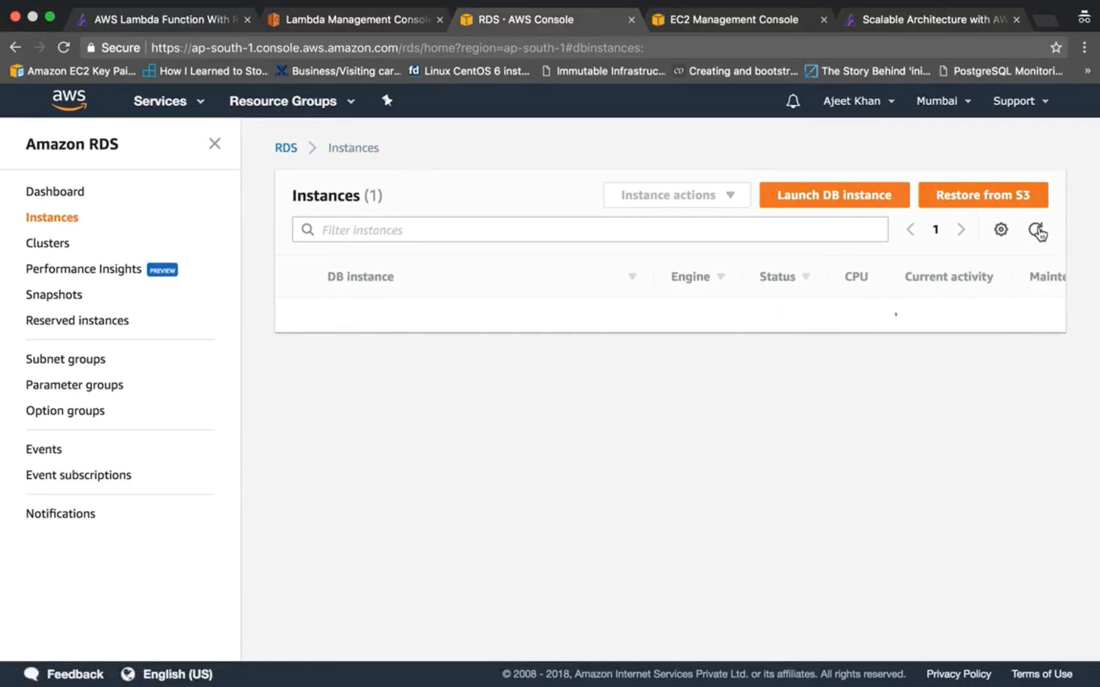
left_click(1034, 231)
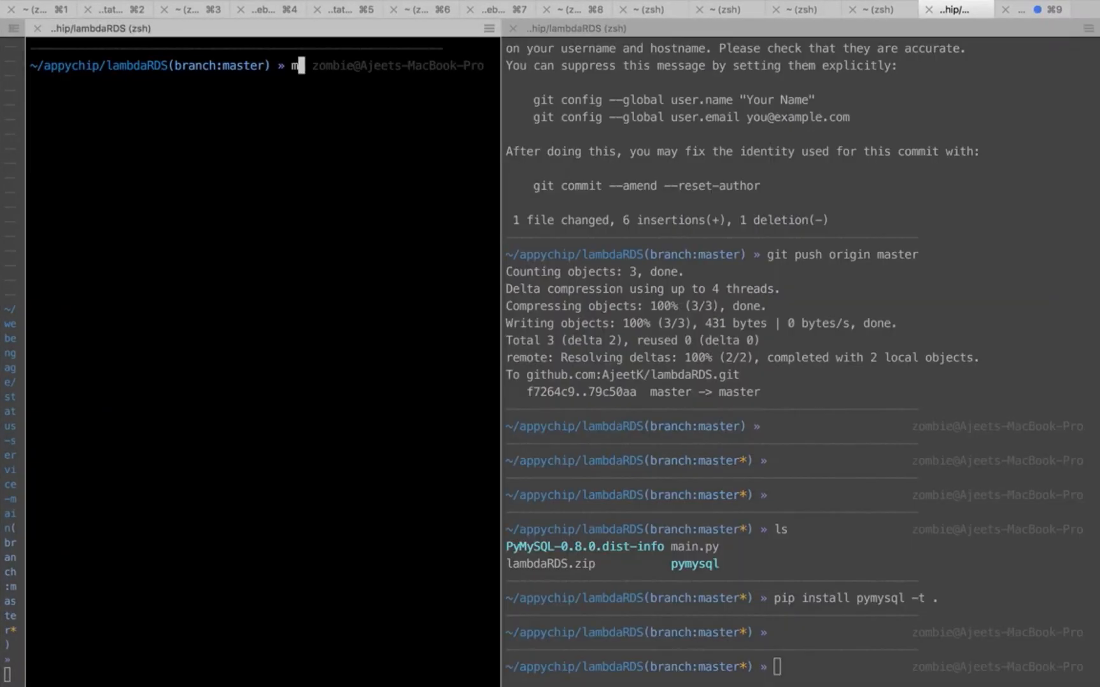
type("ysql -hexample.c7hugt6dv8dv.ap-south-1.rds.amazonaws.com -u -p")
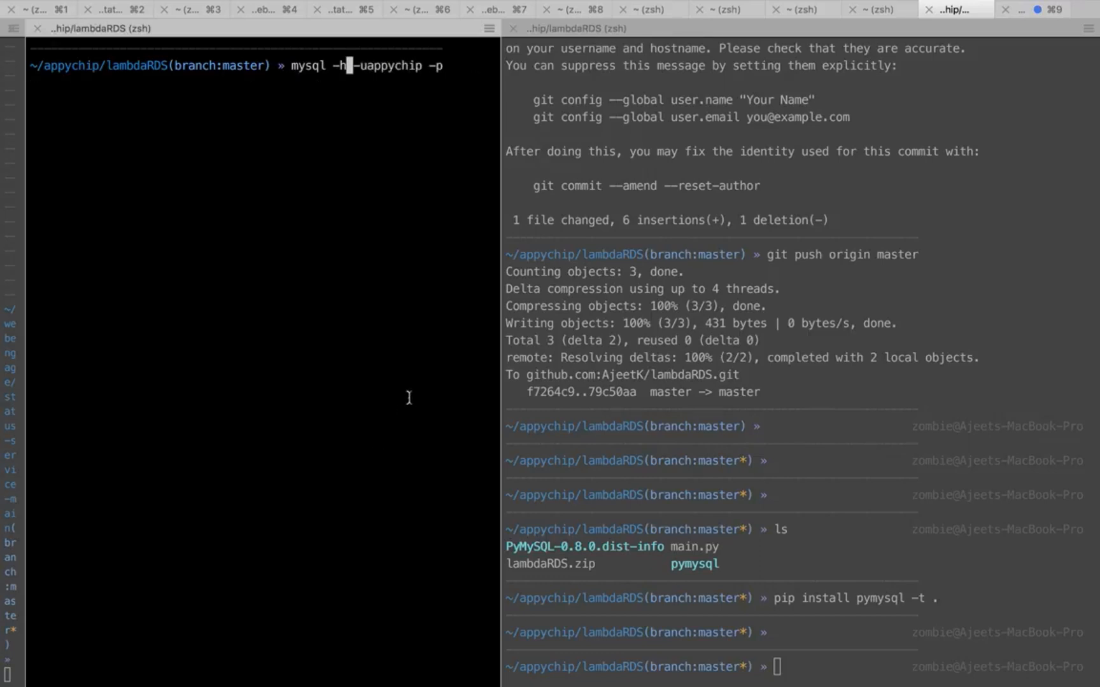
mouse_move(314, 70)
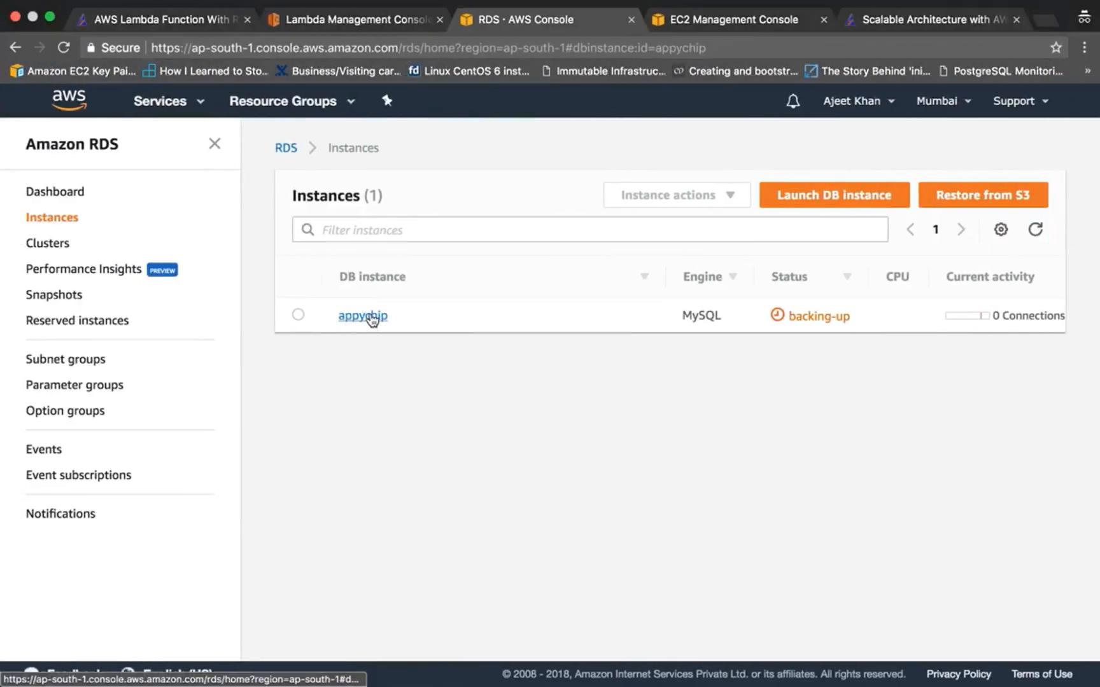
left_click(362, 315)
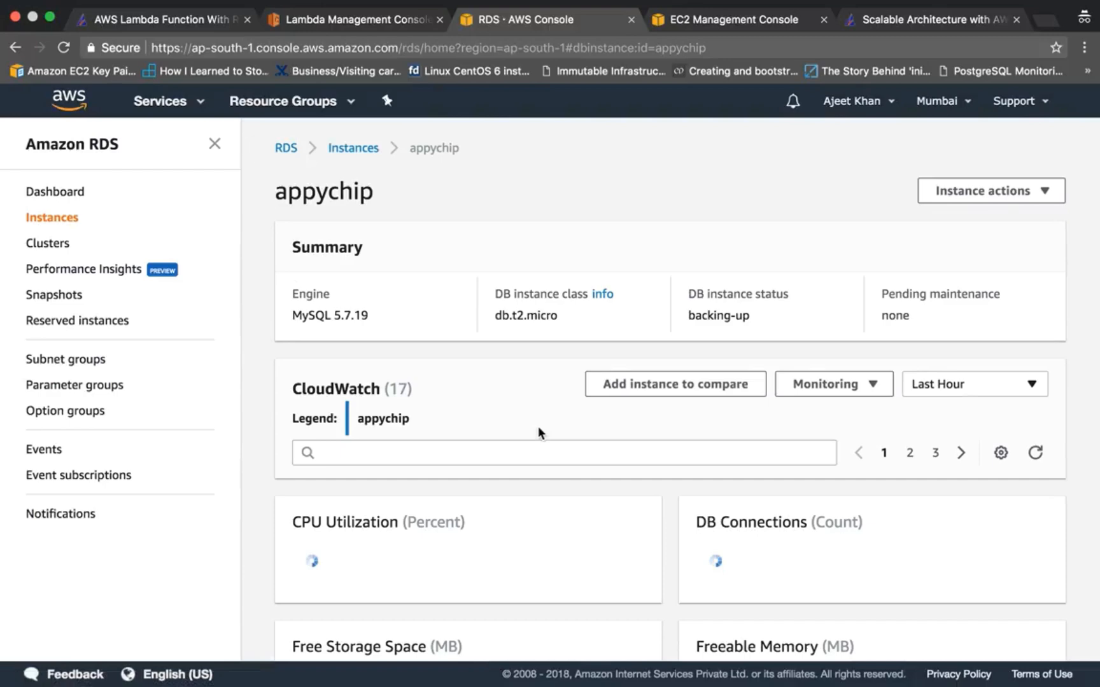
type("endpoi")
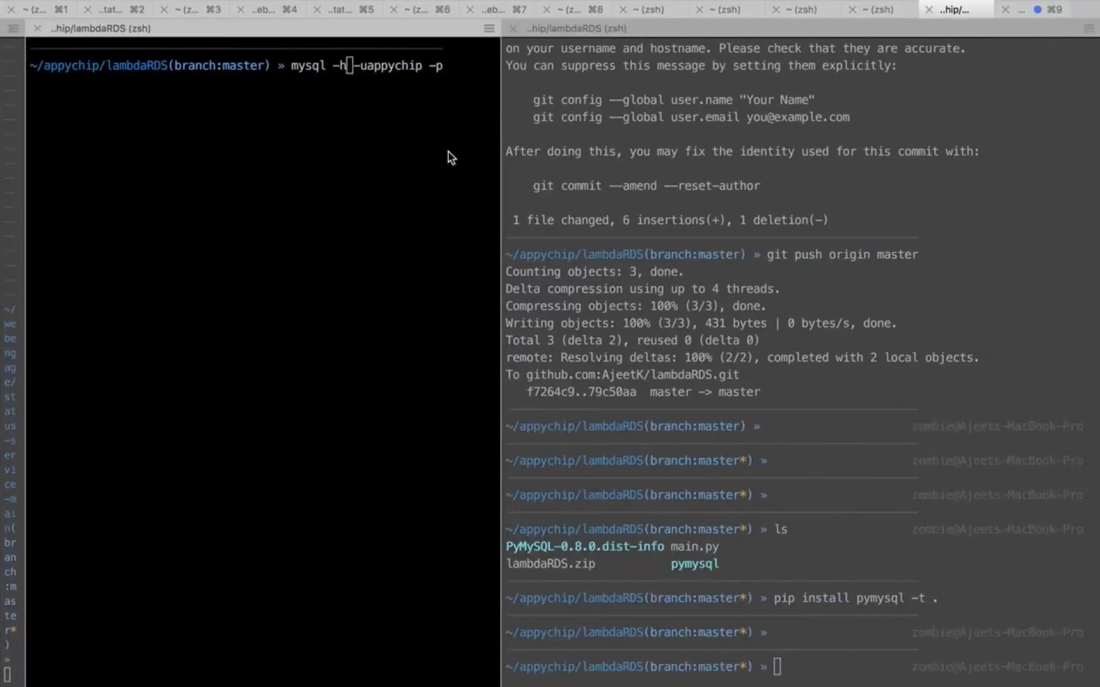
Connect mysql to the appychip endpoint, paste it into main.py's rds_host, and save.
type("happychip.c7hugt6dv8dv.ap-south-1.rds.amazonaws.com")
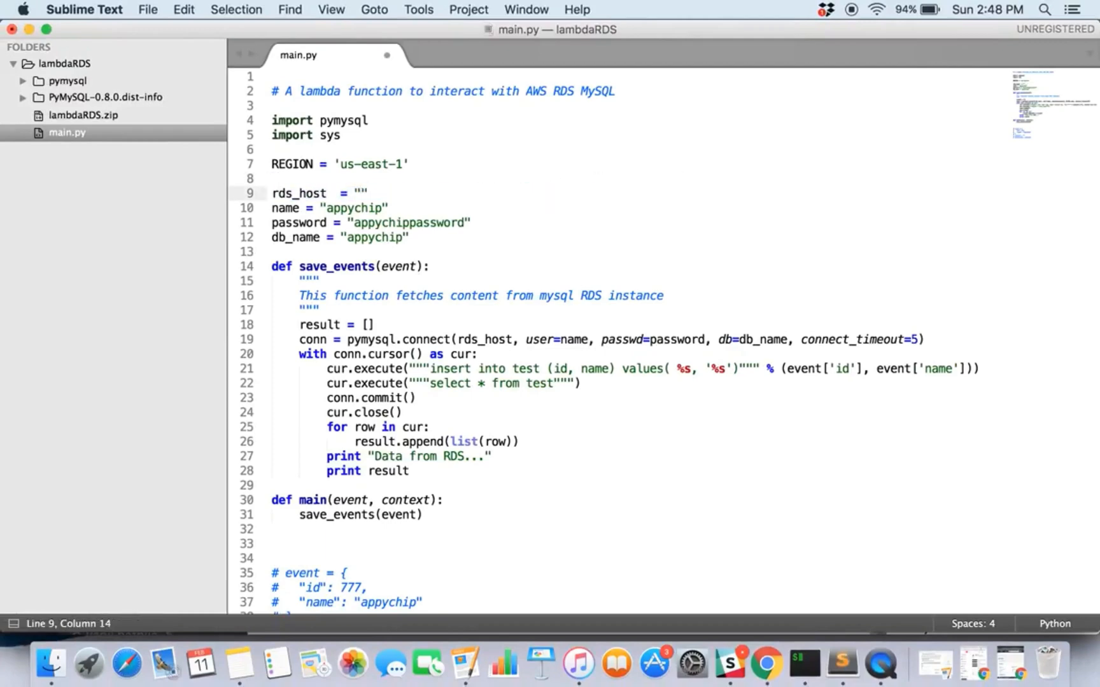
type("appychip.c7hugt6dv8dv.ap-south-1.rds.amazonaws.com")
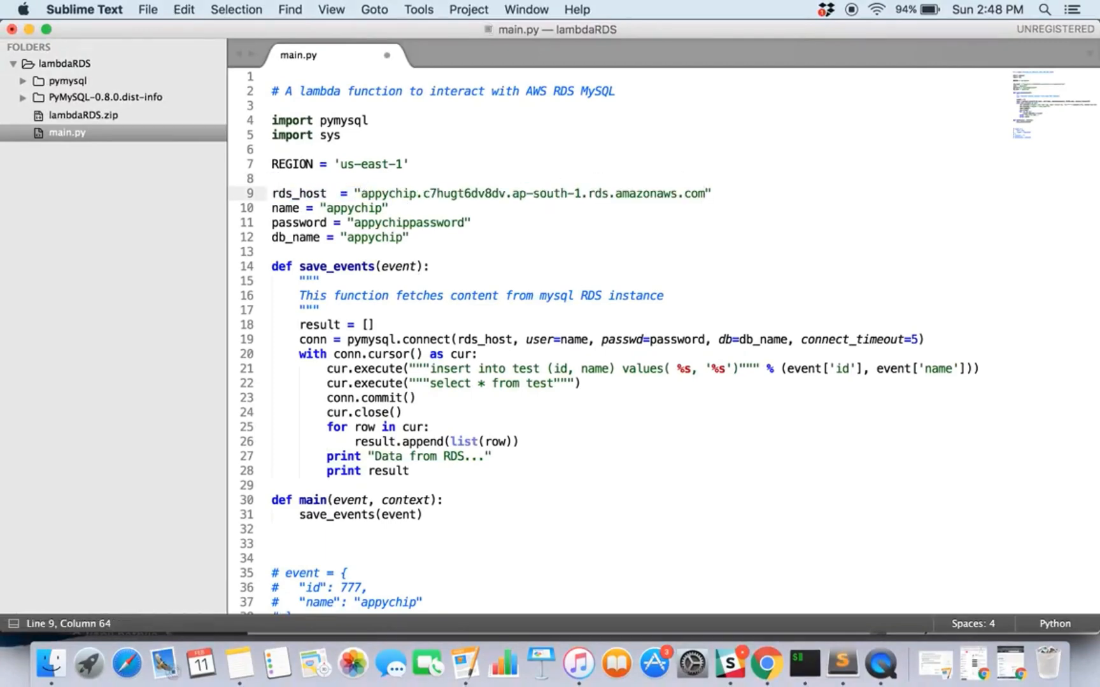
key("cmd+s")
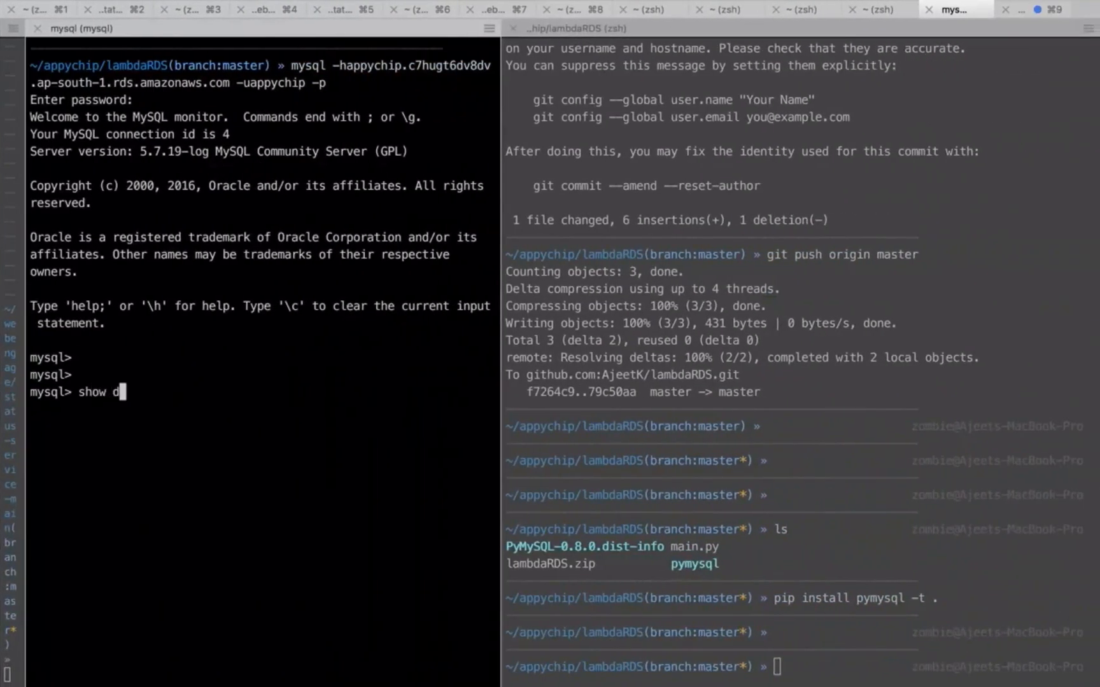
Switch to the appychip database with 'use appychip'.
type("atabases;")
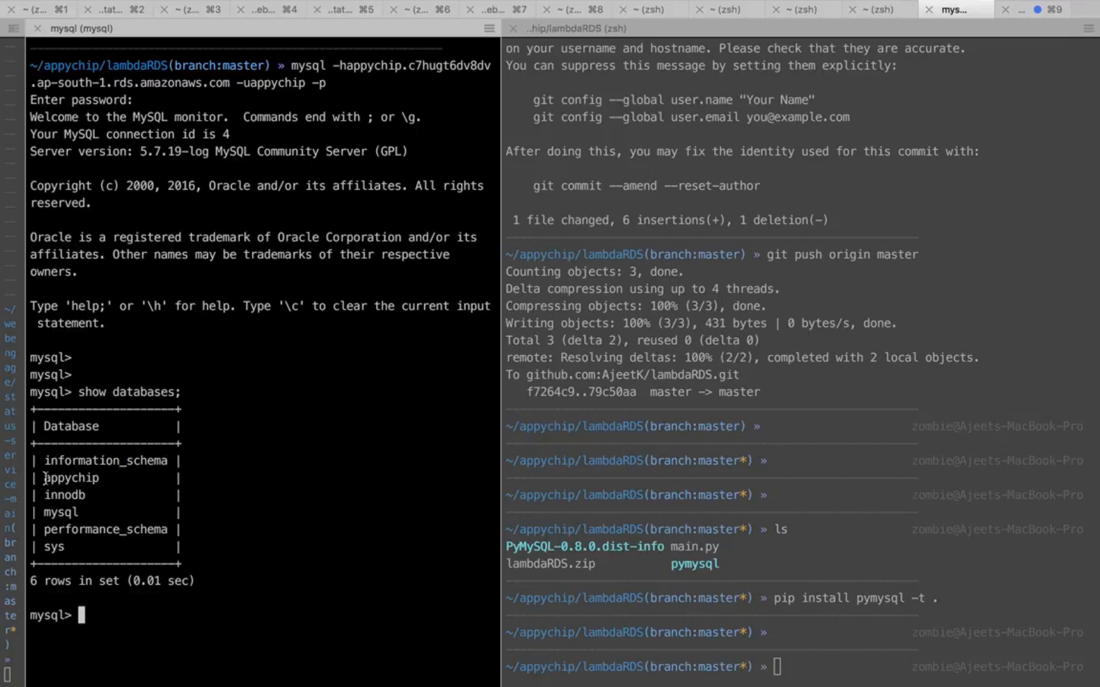
type("use")
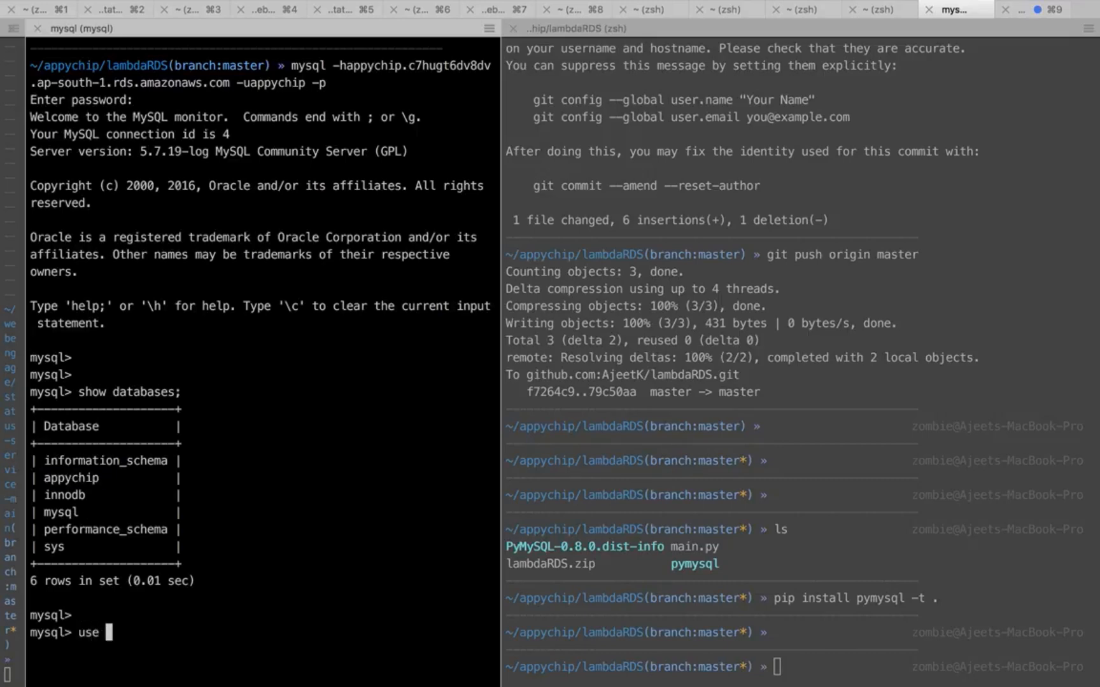
type("appychip")
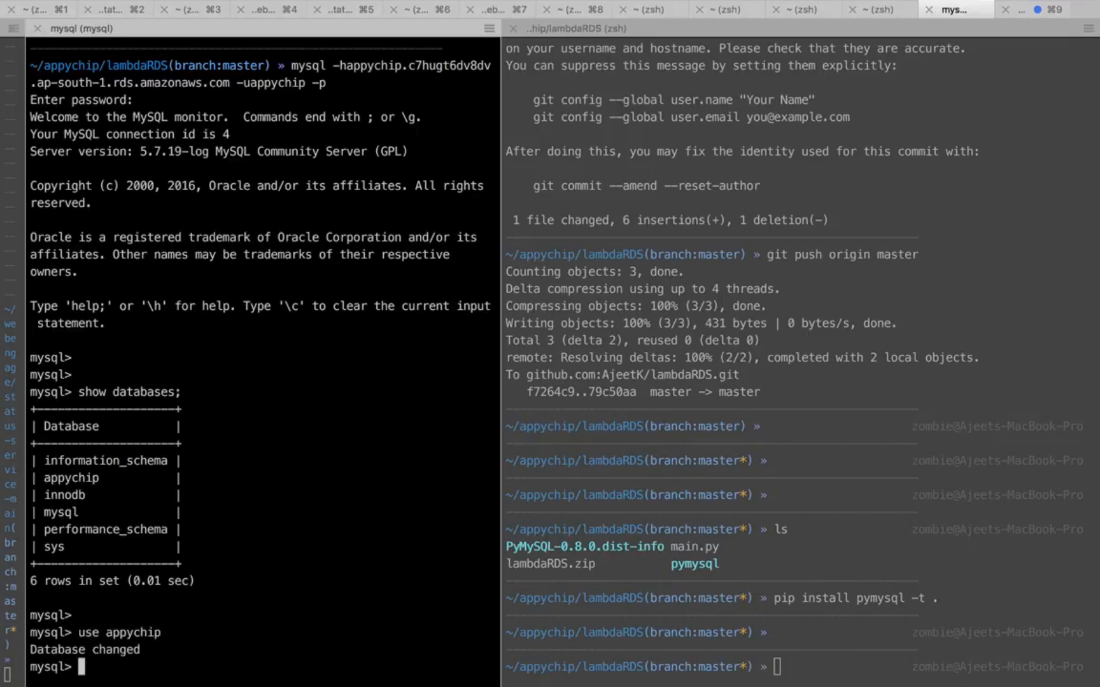
Run a create table test statement with id NOT NULL and name varchar(255).
type("c")
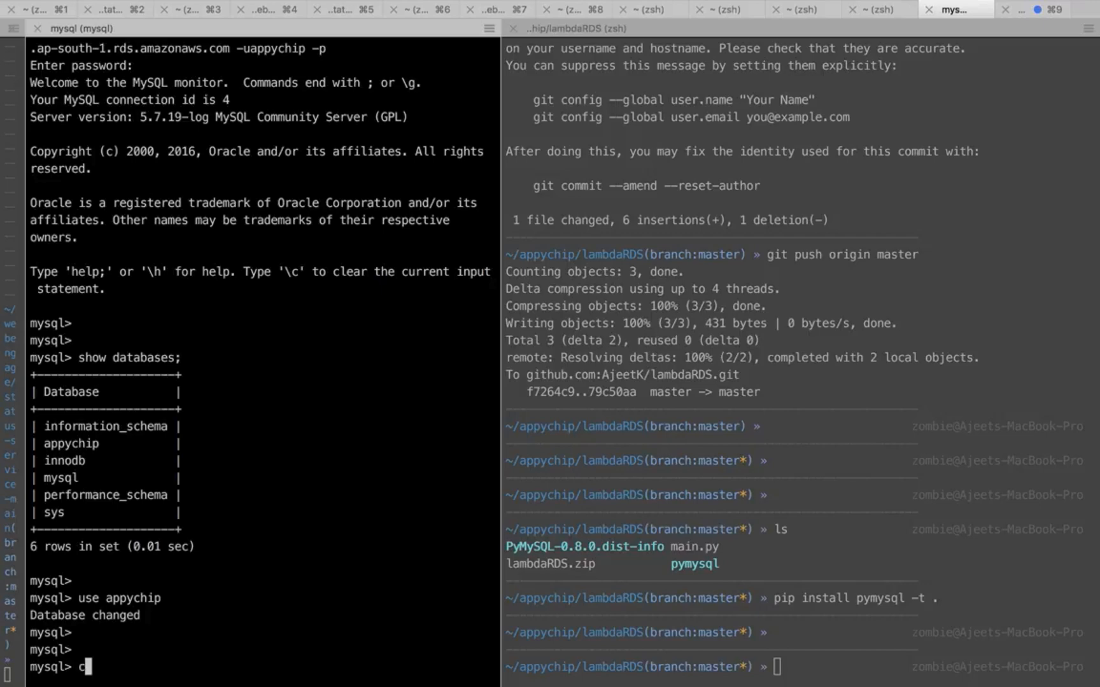
type("reate table test")
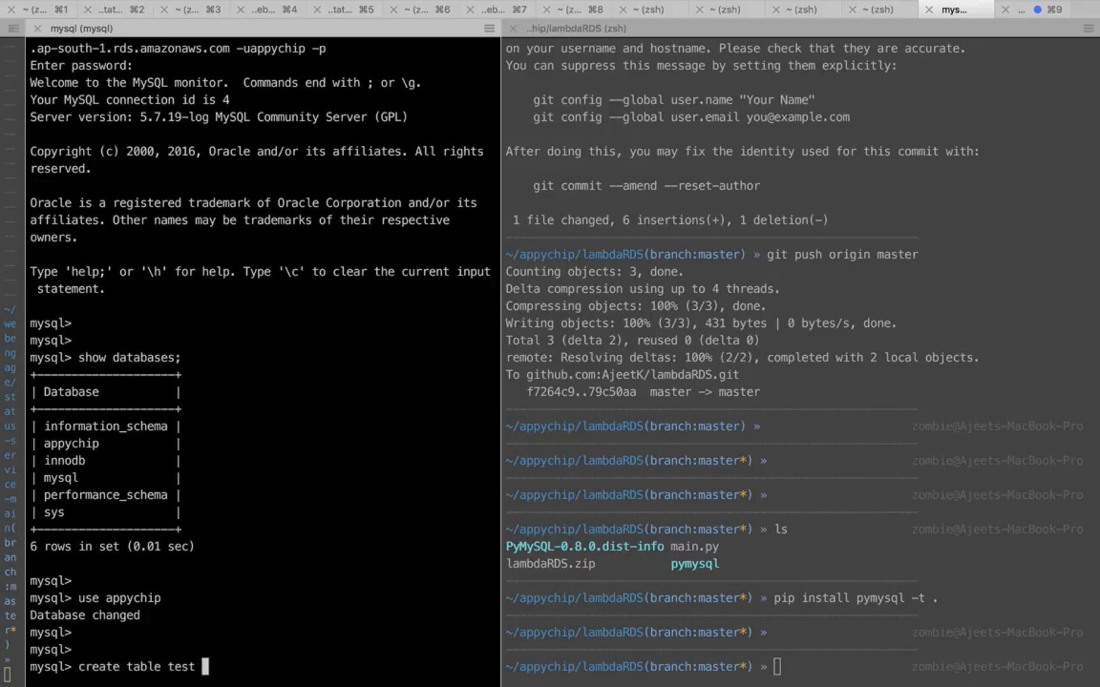
type("()")
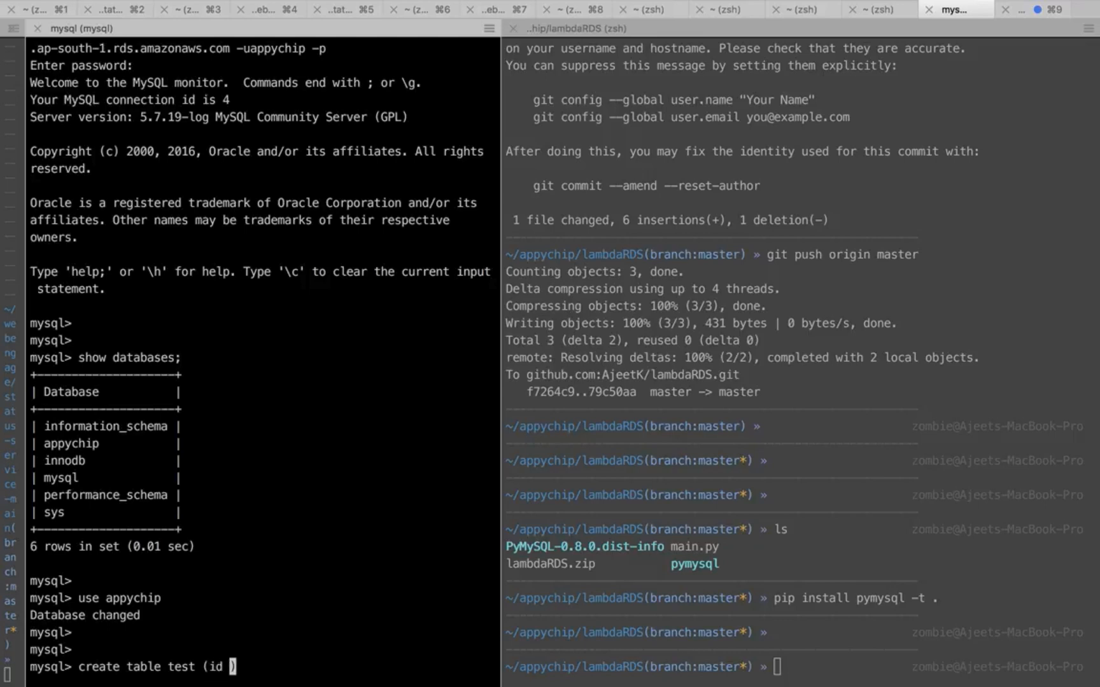
type("NOT NULL AUTO_INCR")
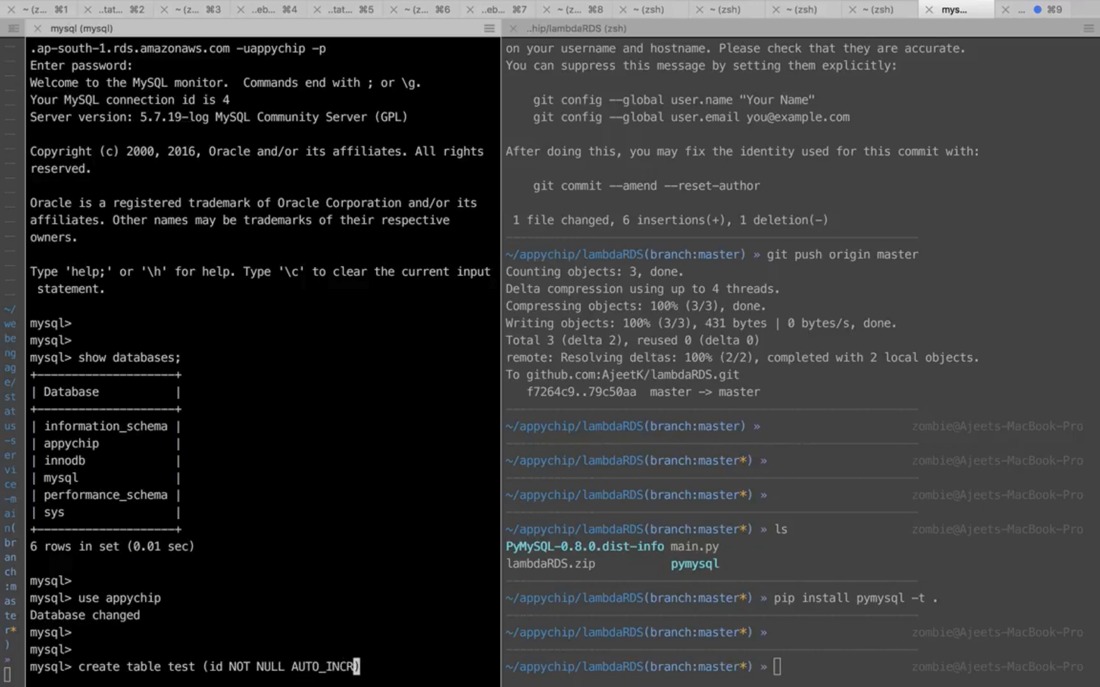
type("EMENT")
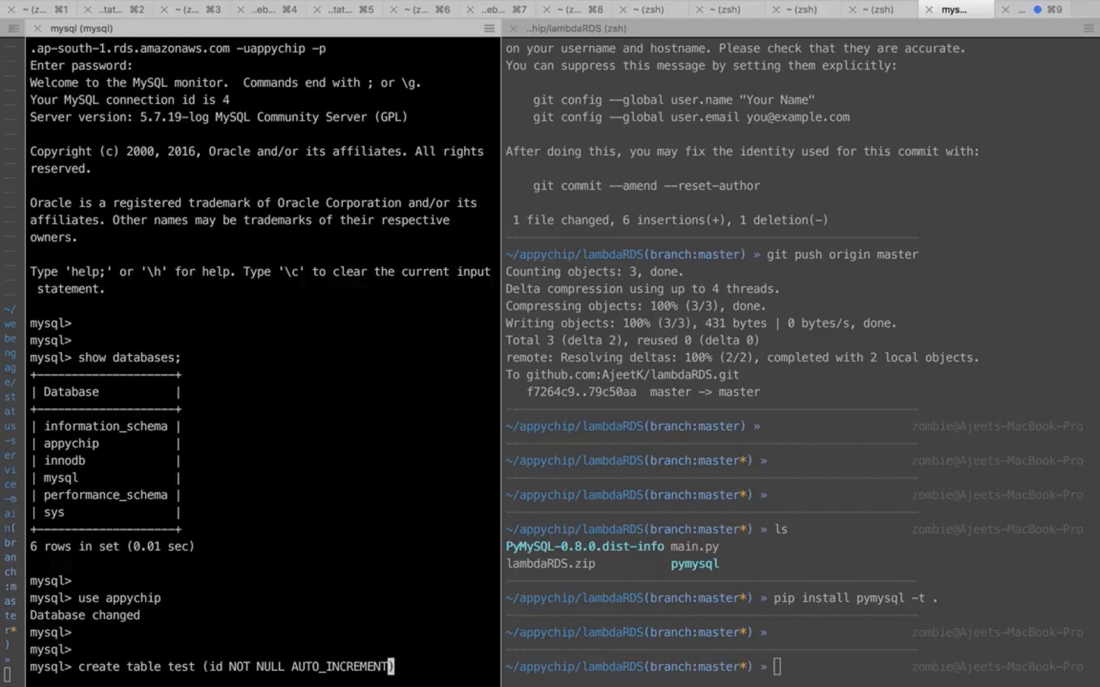
type(", name")
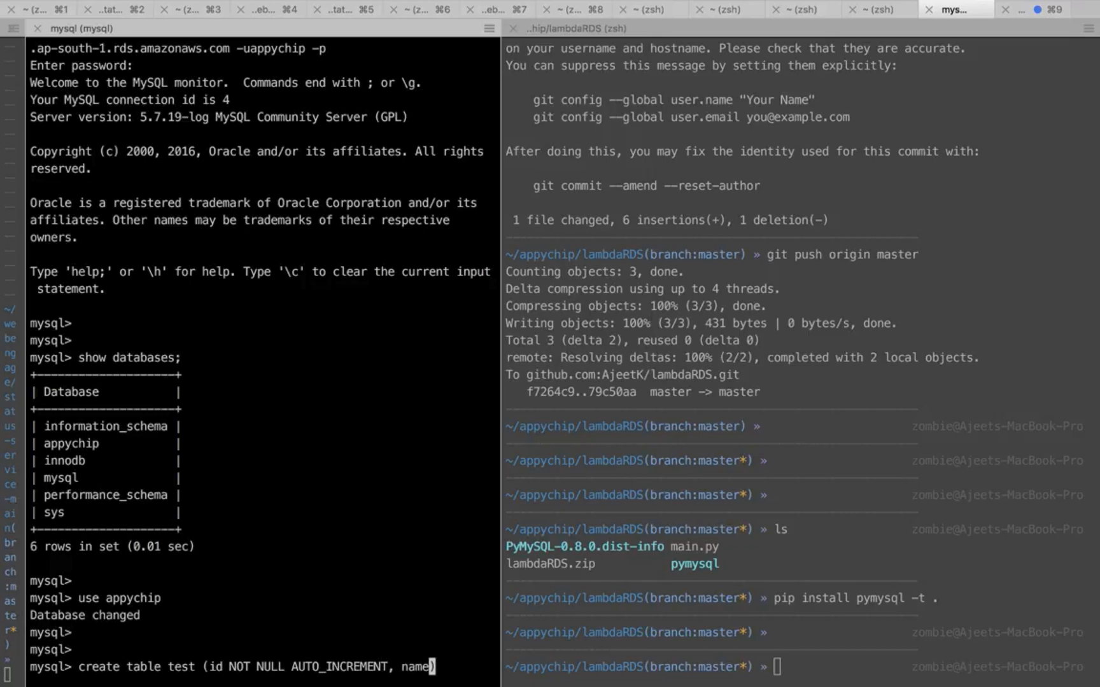
type("varchar")
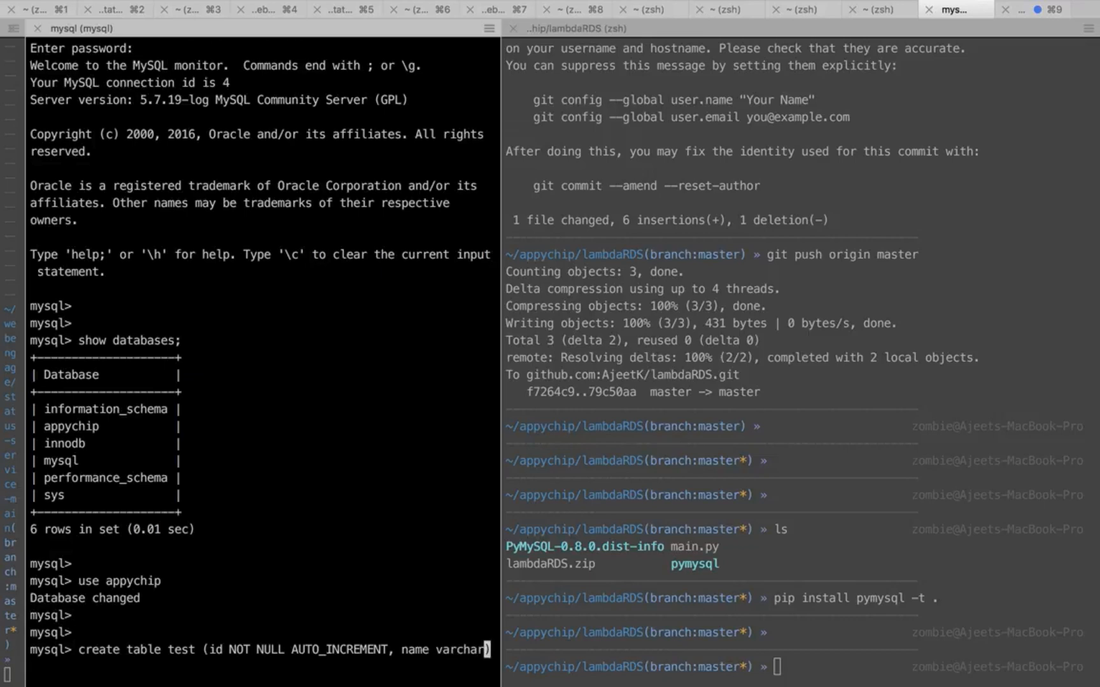
type("(")
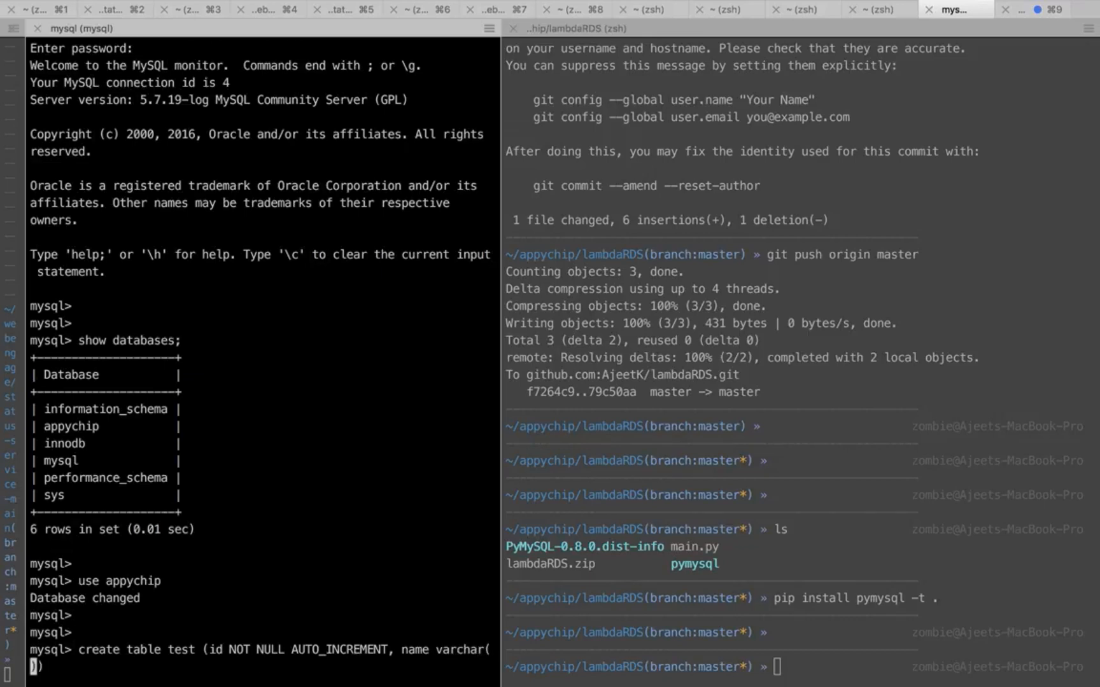
type("255")
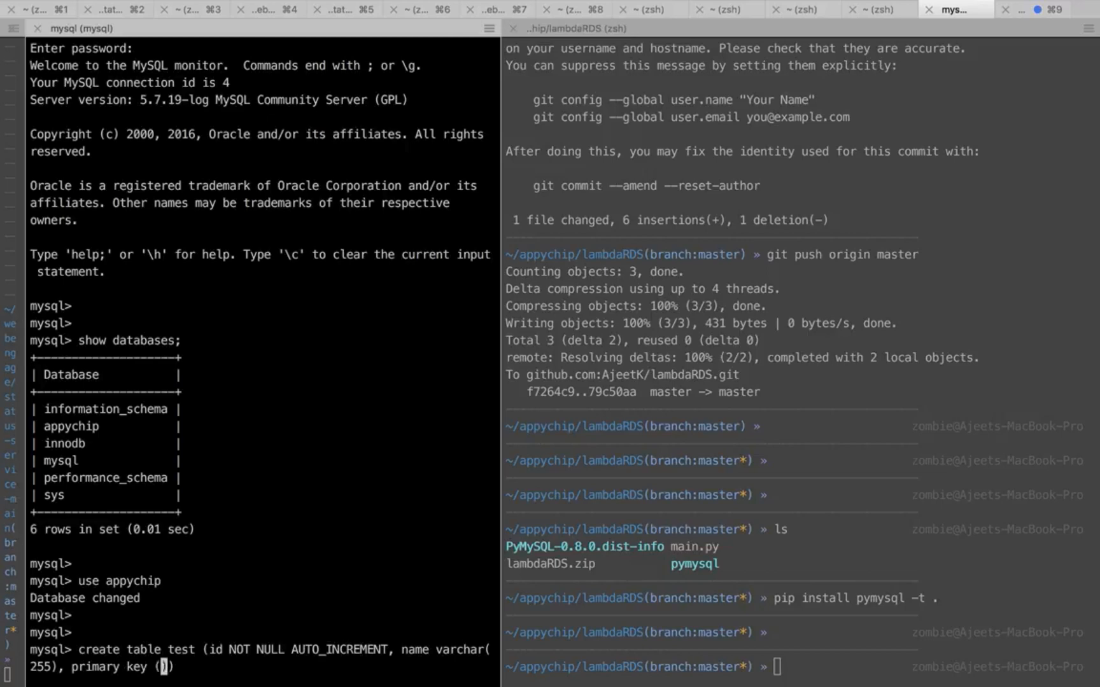
key("Enter")
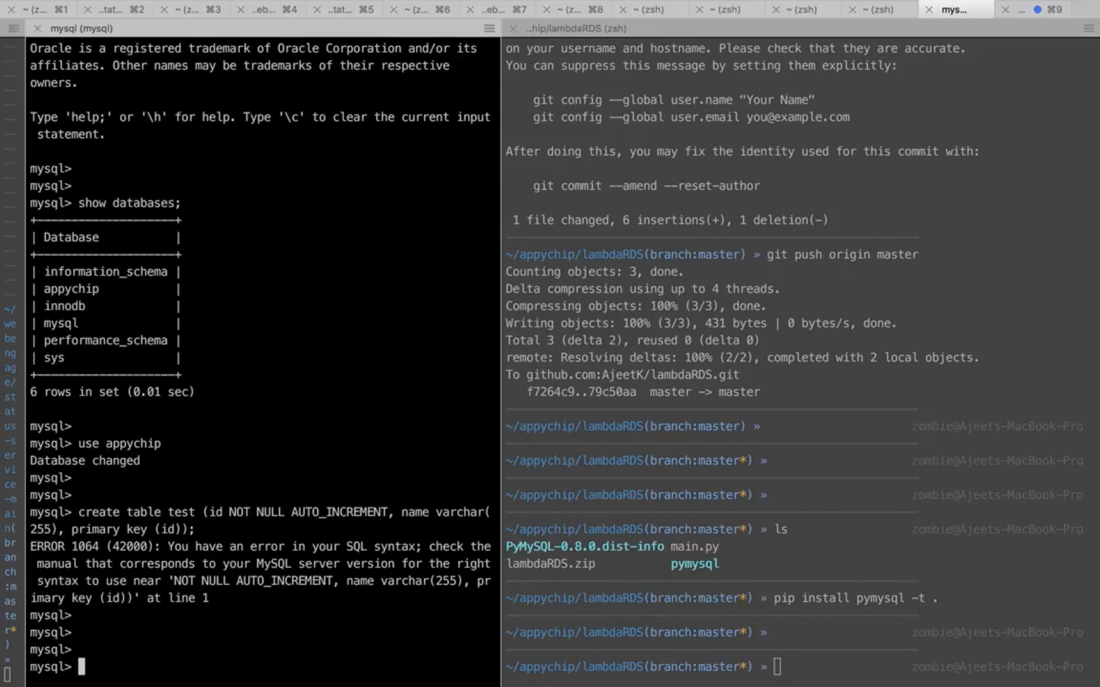
Retype 'create table test (id int NOT NULL, name varchar(255), primary key id);'.
type("cre")
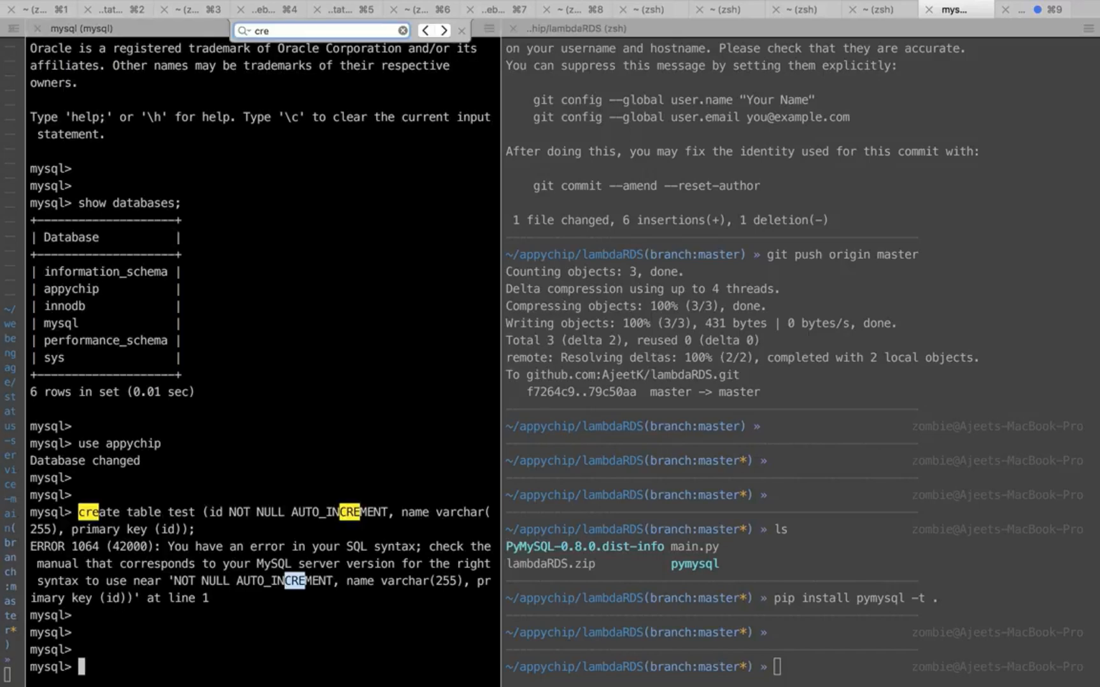
type("create table")
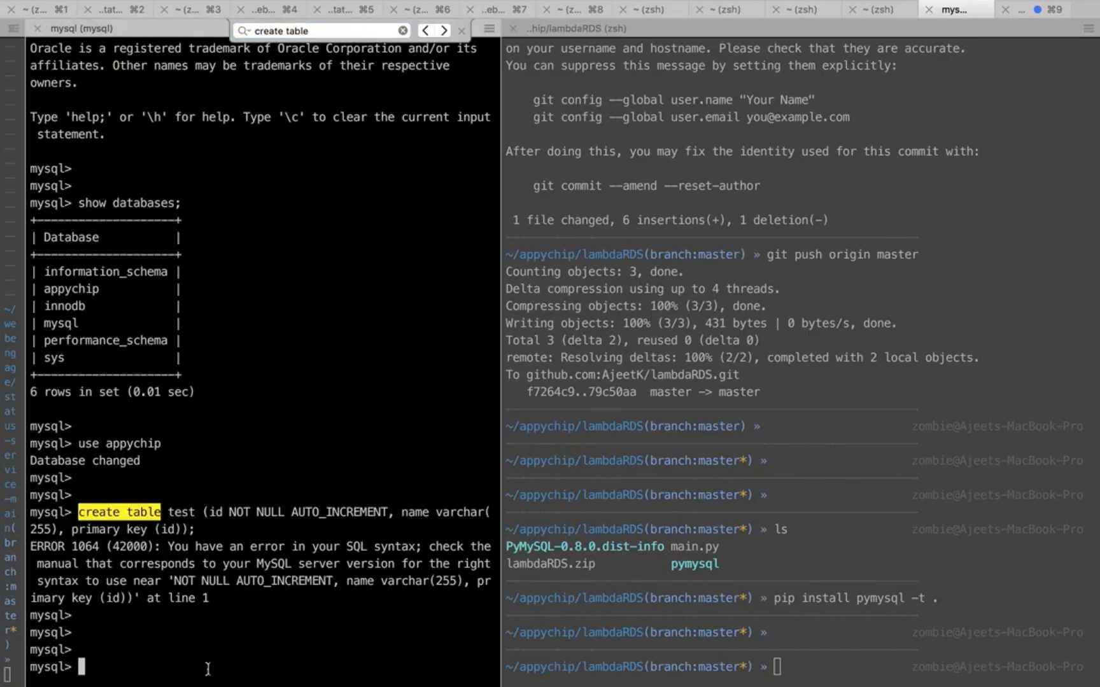
type("create table test (id int NOT NULL, name varchar(255), primary key id);")
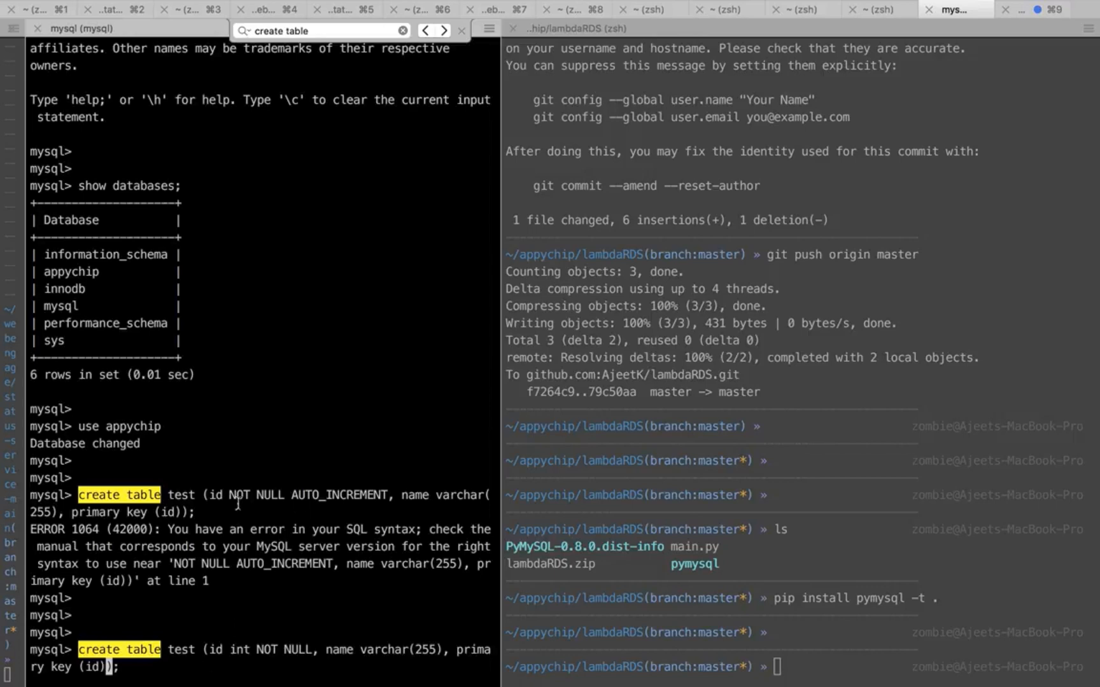
mouse_move(245, 667)
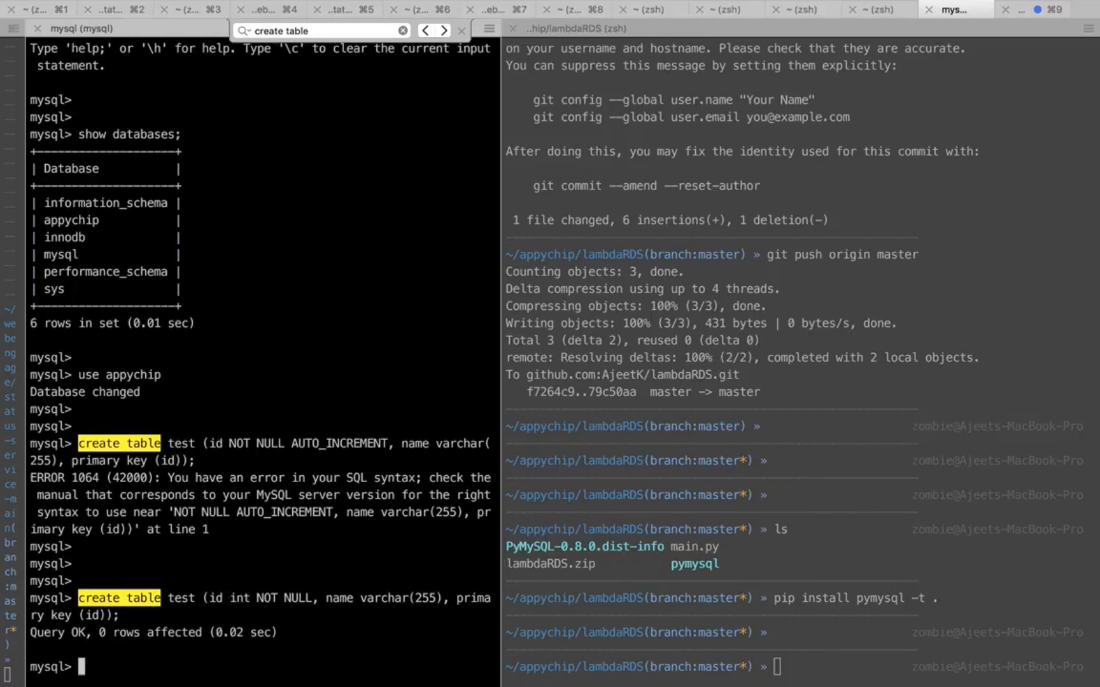
Show tables, describe test, and select all rows from test.
type("show tab")
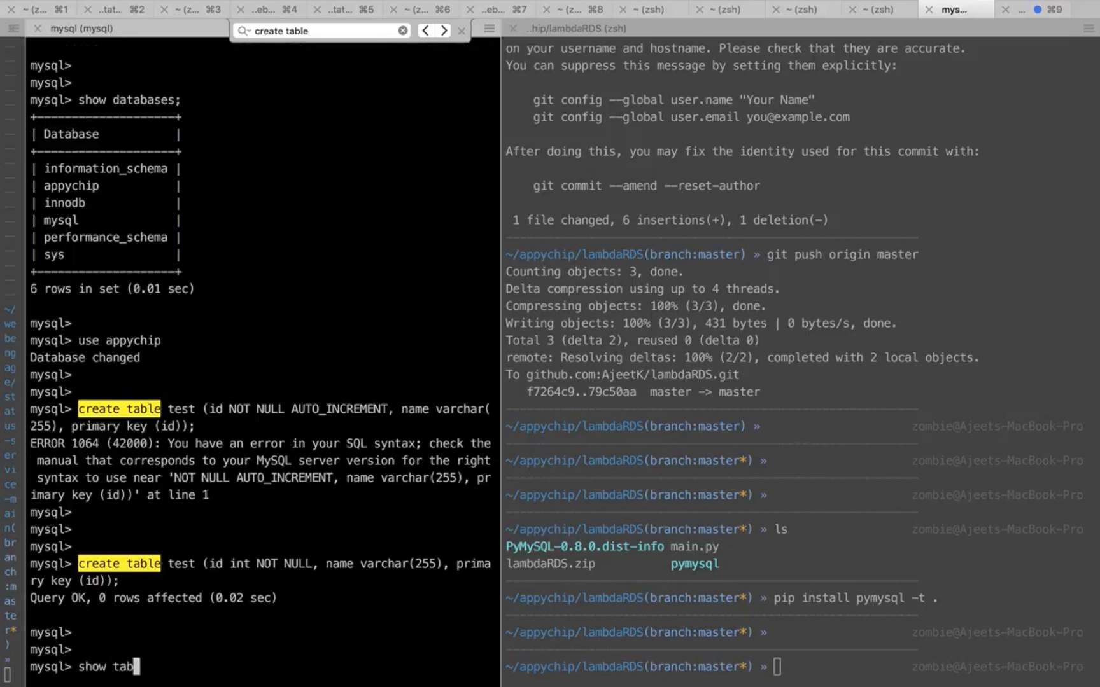
key("Return")
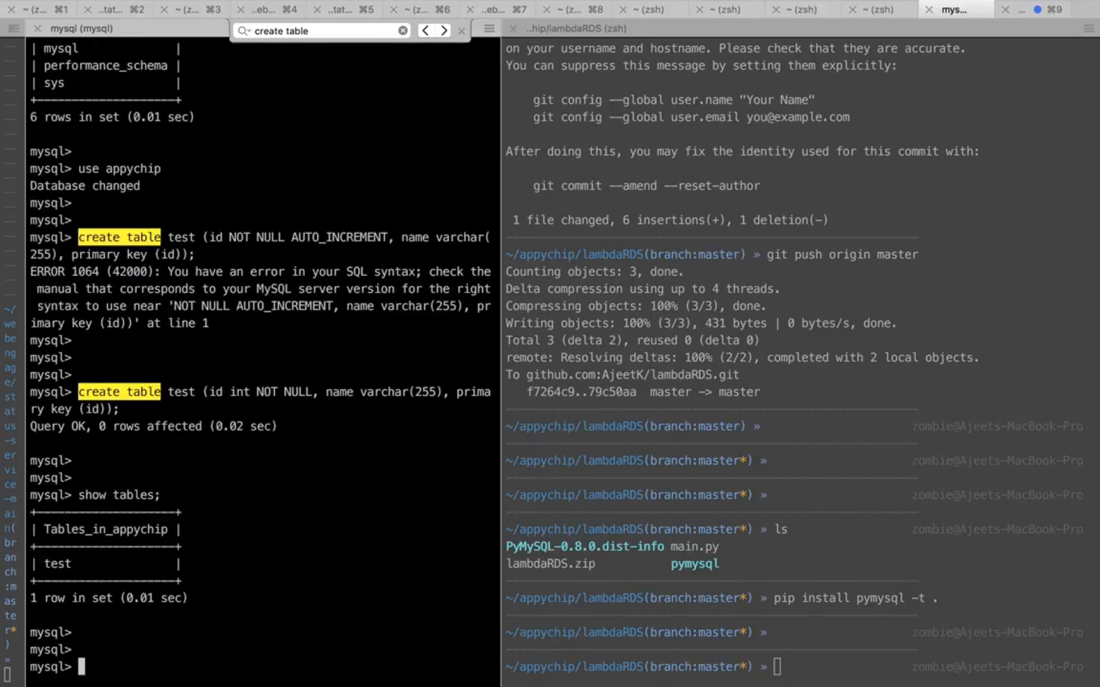
type("describe test;")
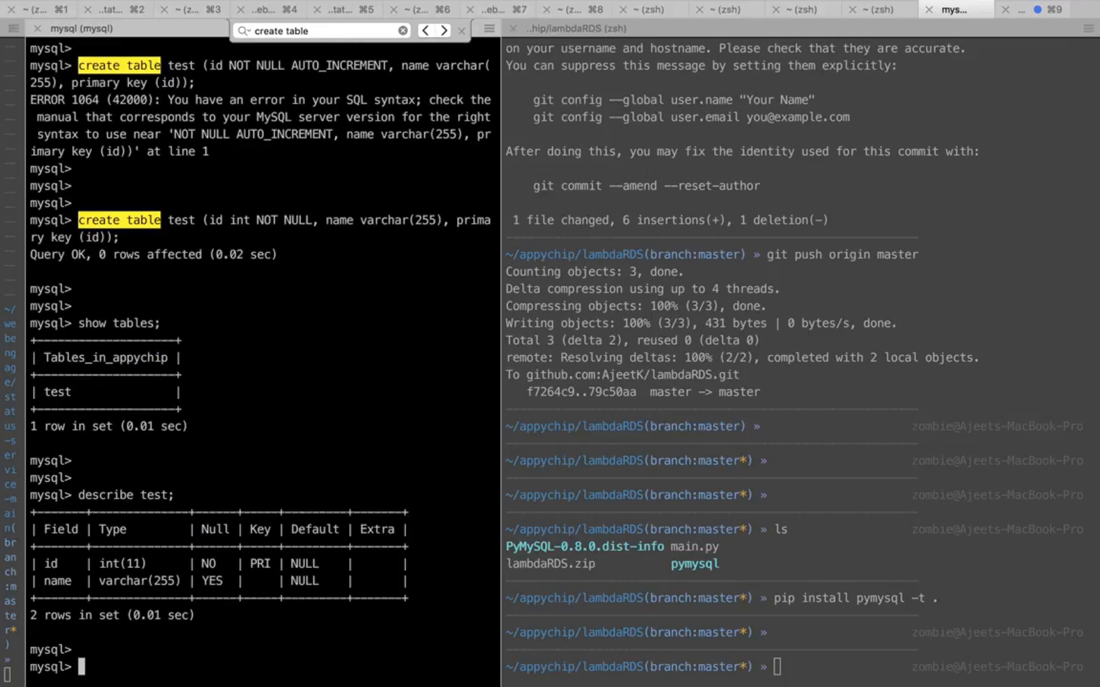
type("select")
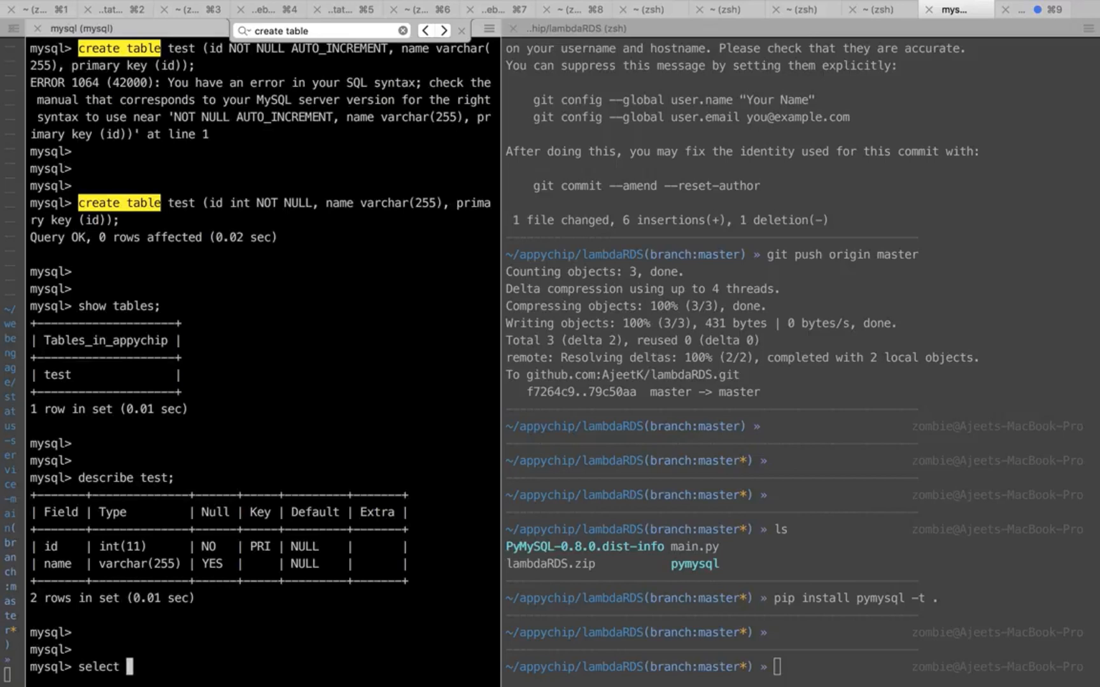
type("*")
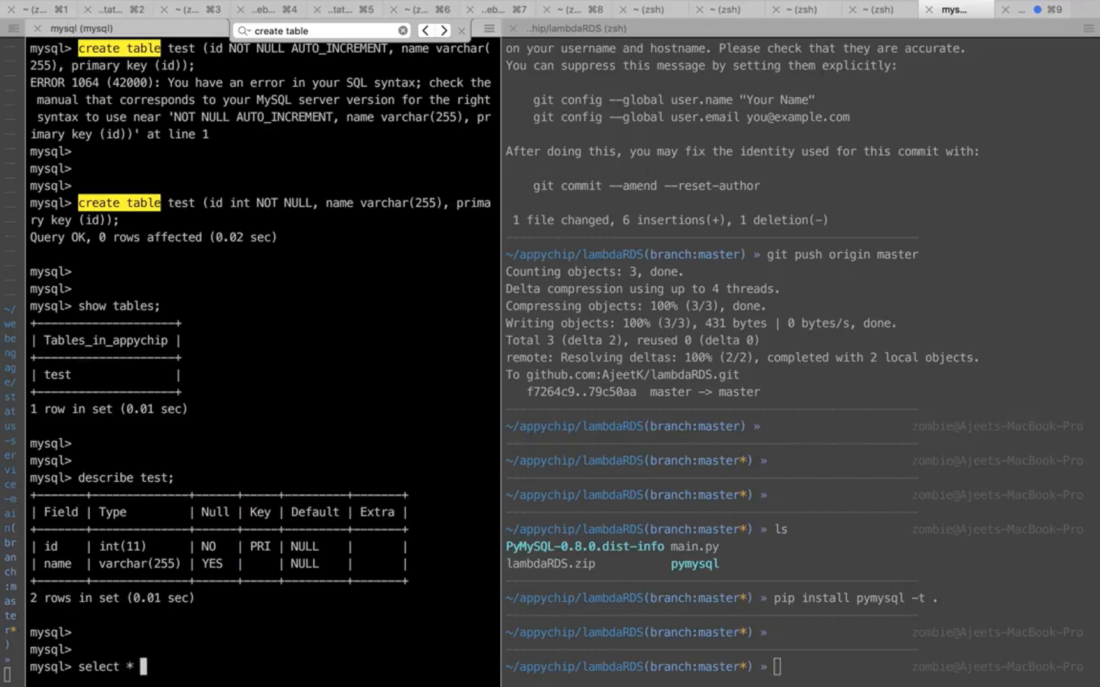
type("from test;")
left_click(706, 666)
type("ls")
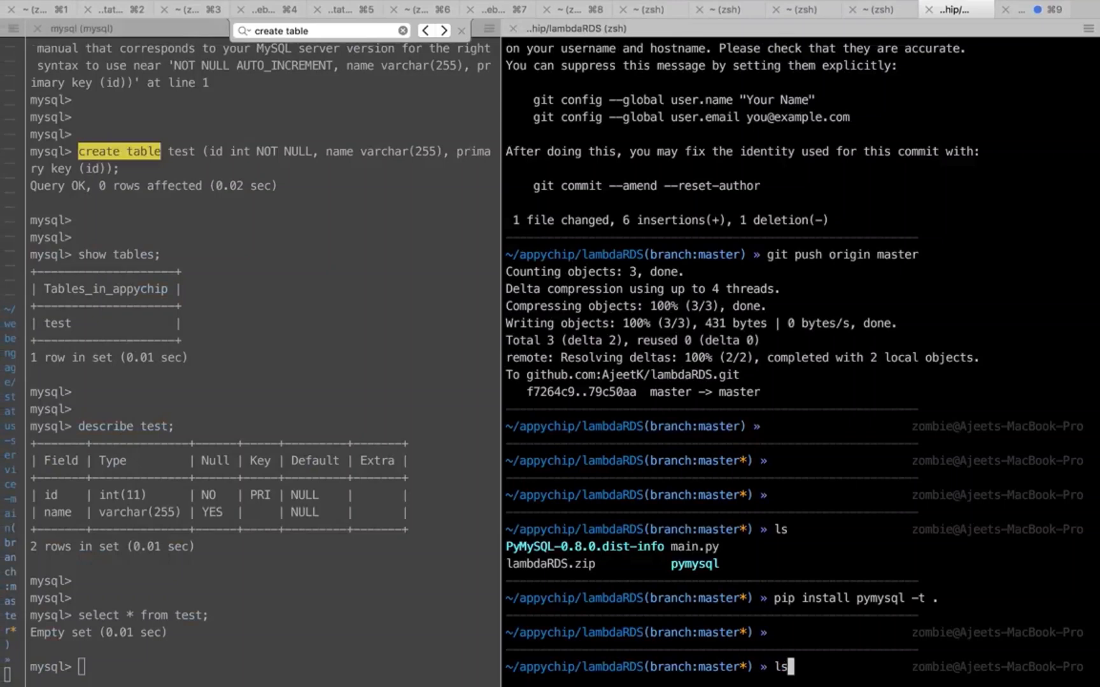
Run 'rm lambdaRDS.zip' in the lambdaRDS project folder.
type("rm lambdaRDS.zip")
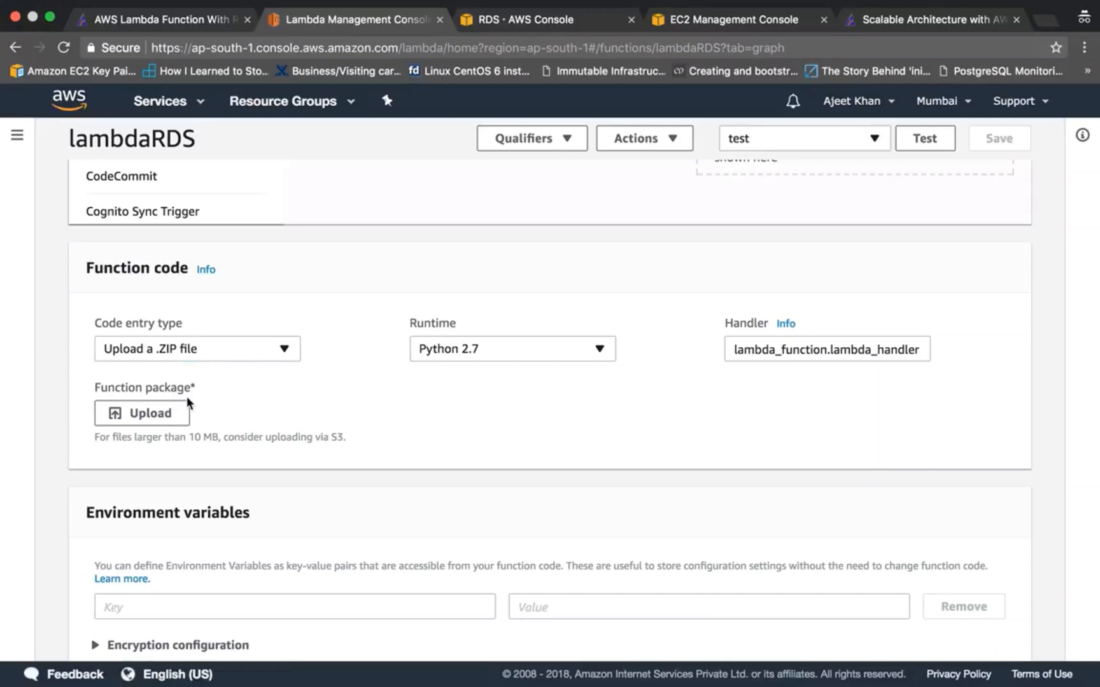
Choose lambdaRDS.zip from the lambdaRDS folder as the function's upload package.
left_click(141, 413)
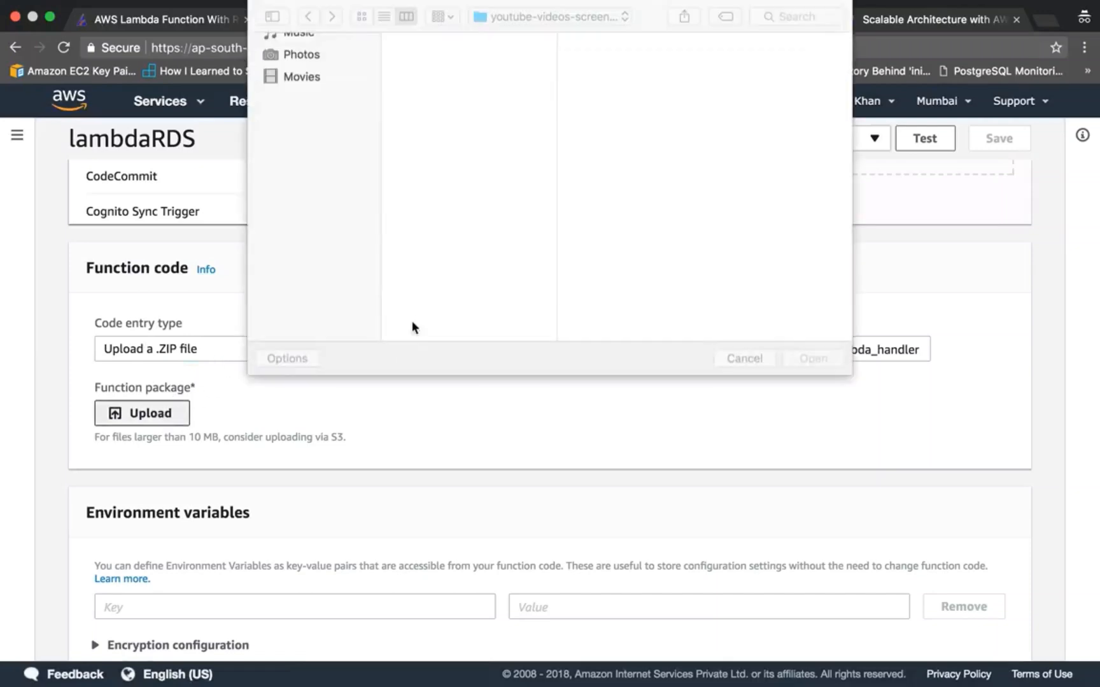
left_click(552, 62)
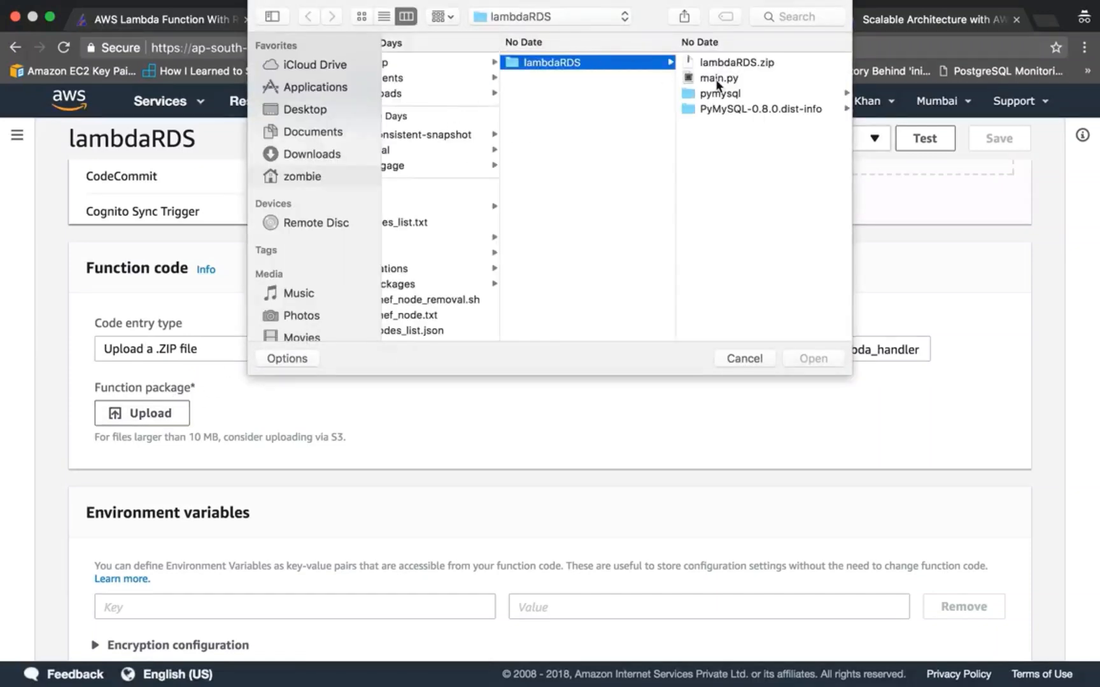
left_click(737, 62)
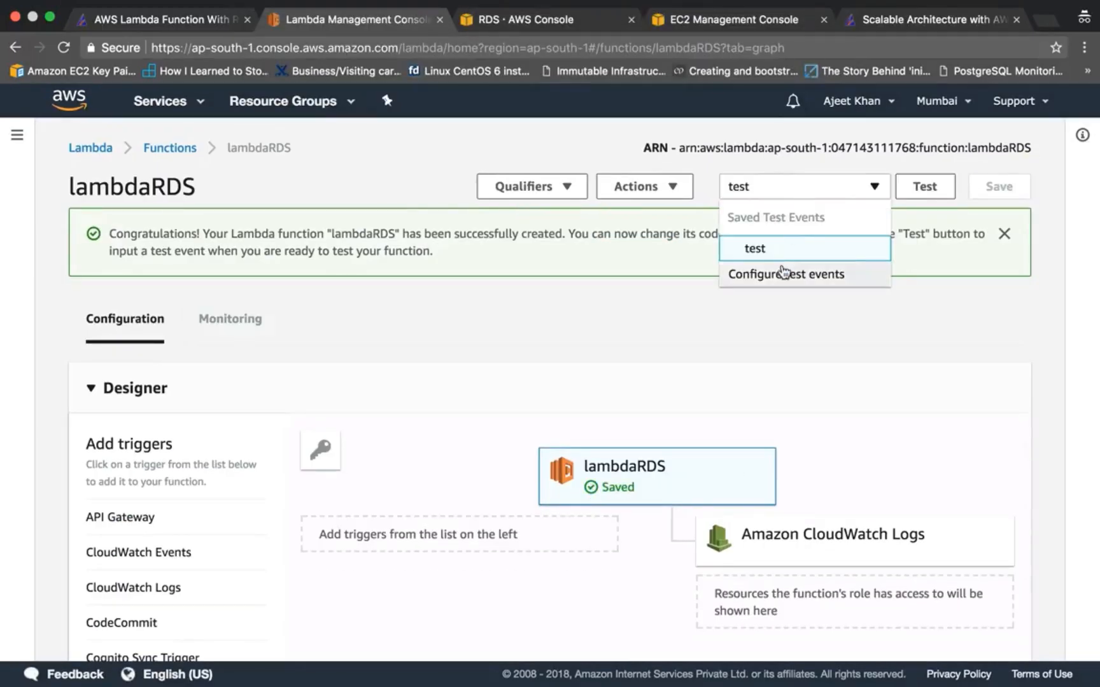
Save the test event named appychip, then set handler main.main and save the function.
left_click(786, 274)
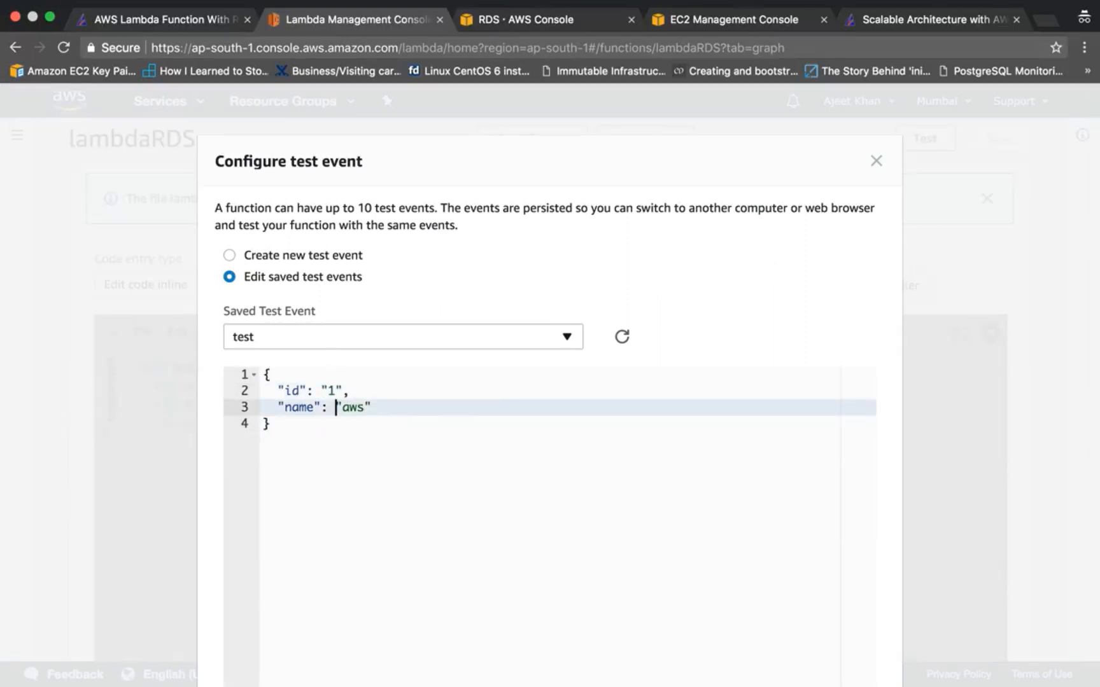
type("appychip")
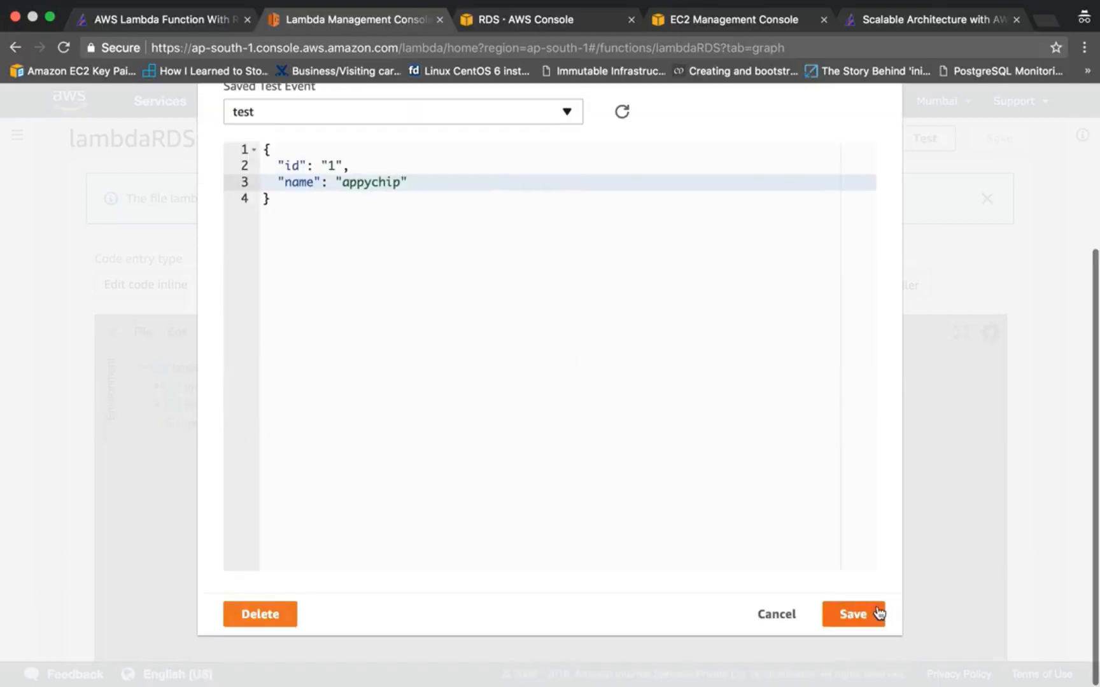
left_click(853, 614)
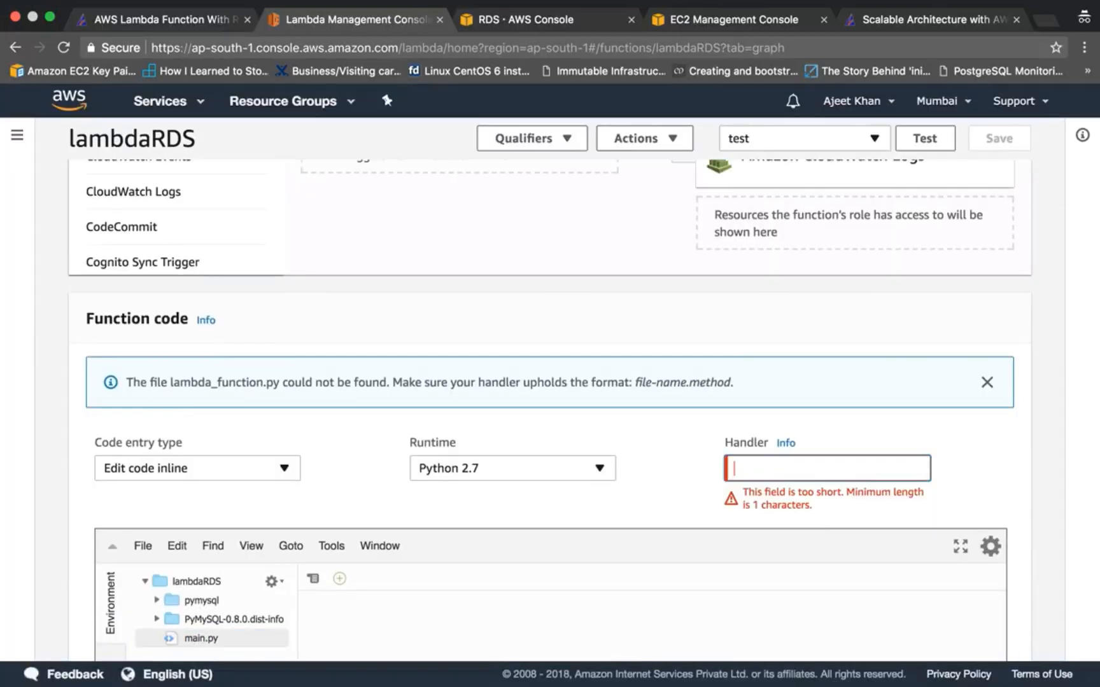
type("main.main")
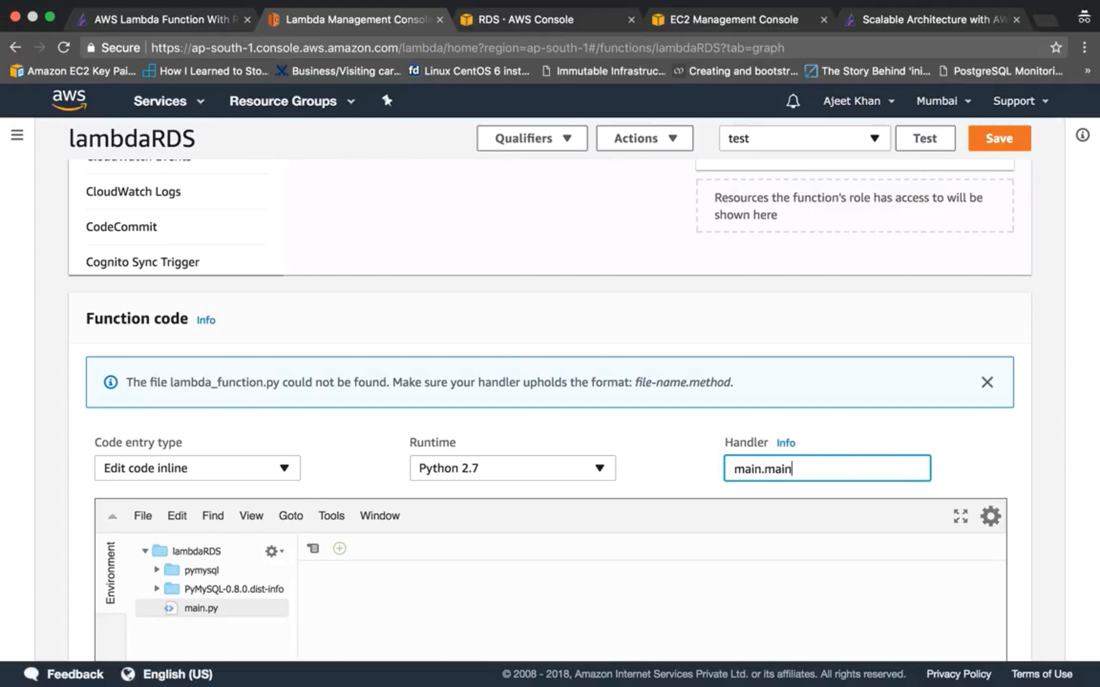
mouse_move(900, 477)
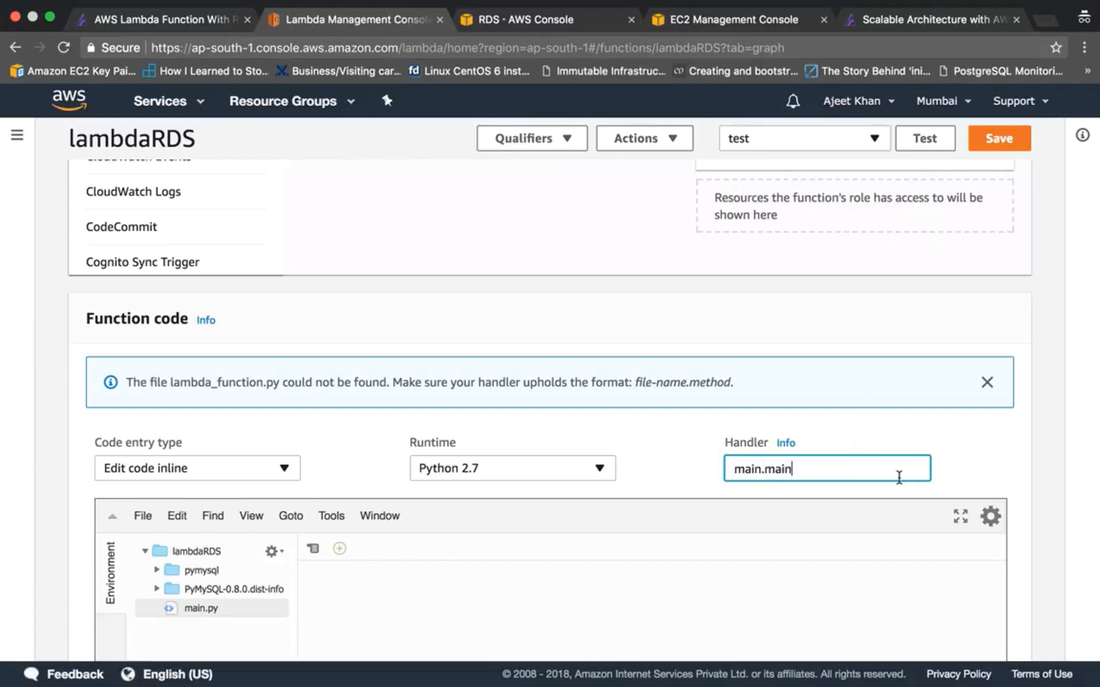
mouse_move(1038, 121)
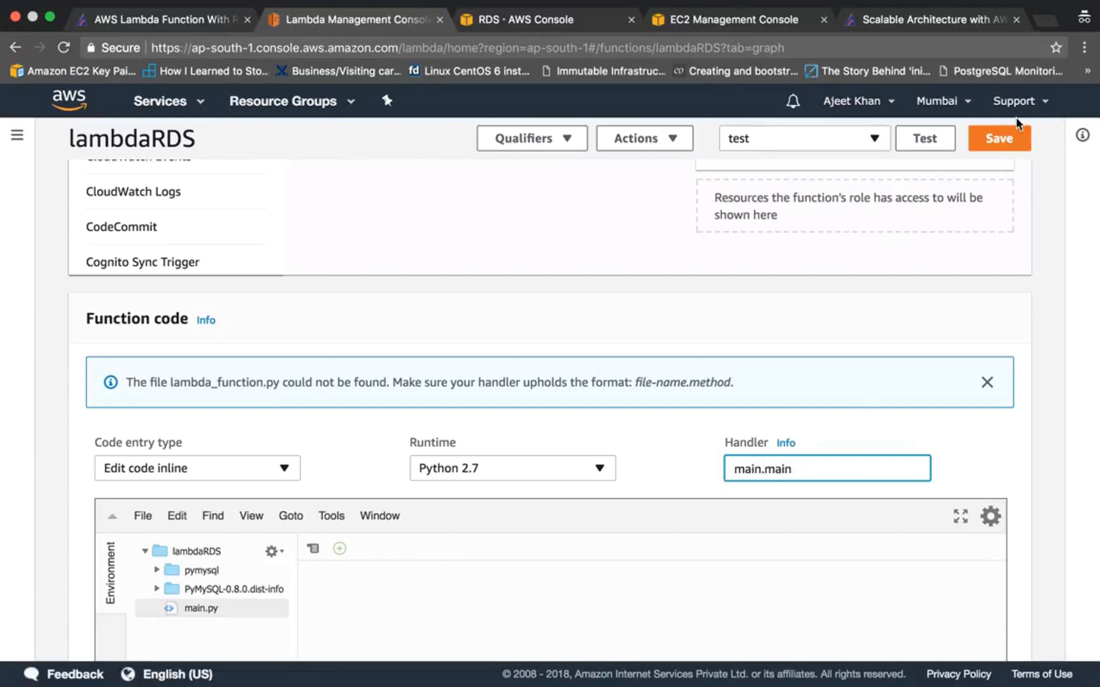
left_click(998, 138)
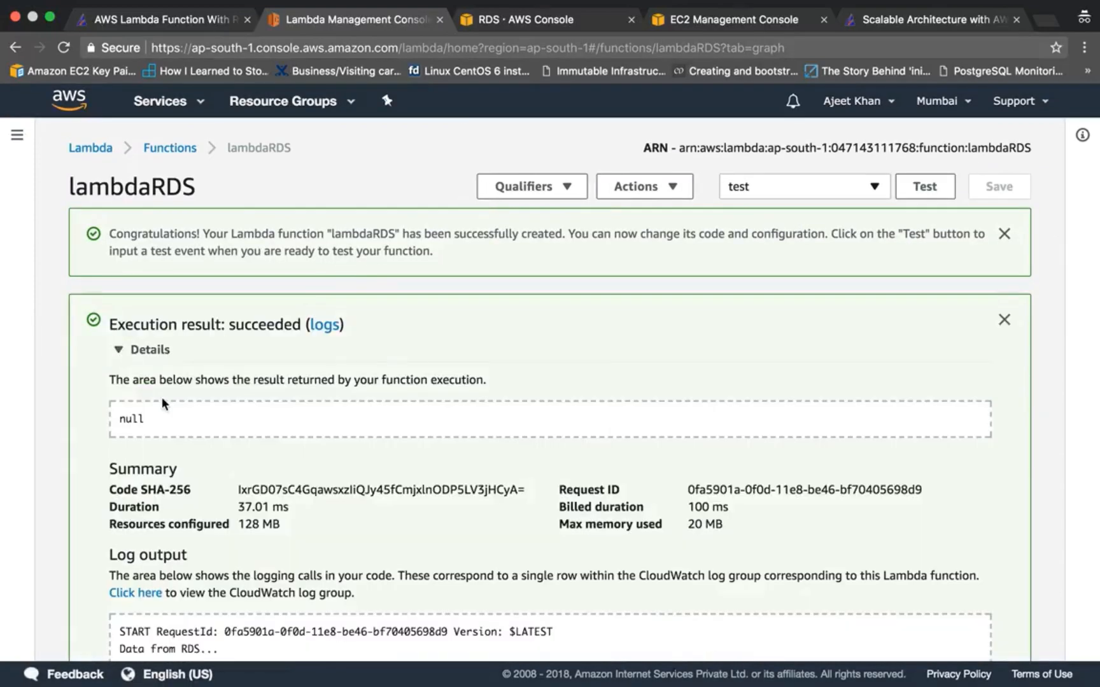
Scroll down to the Execution result log showing row [1, 'appychip'].
scroll("down", 3)
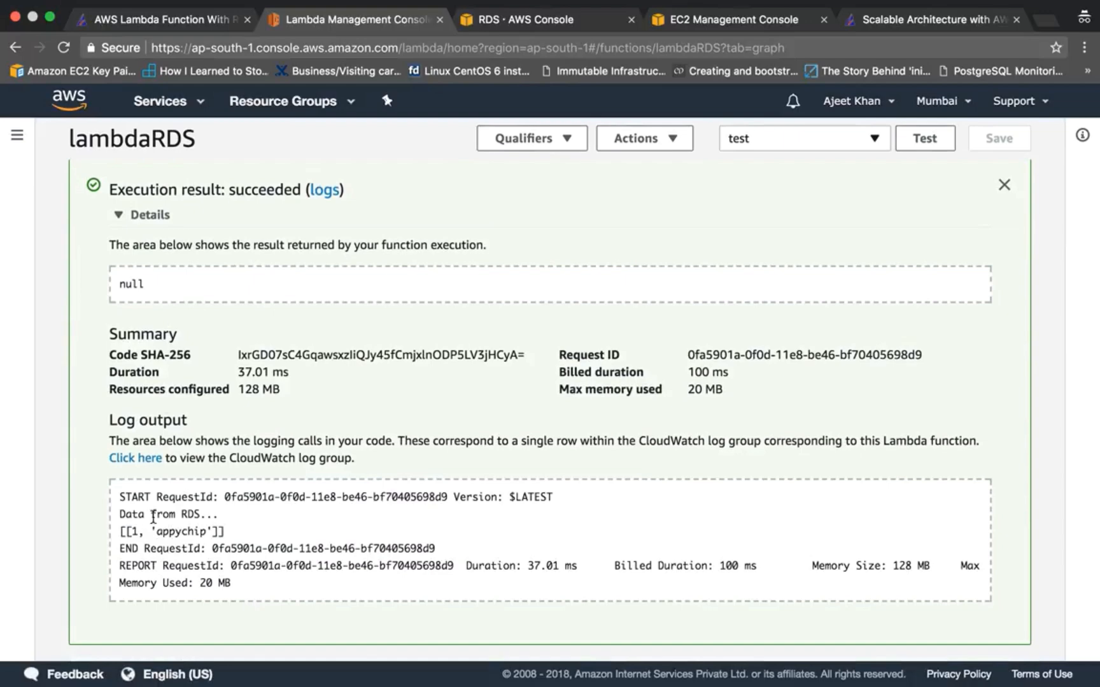
mouse_move(84, 478)
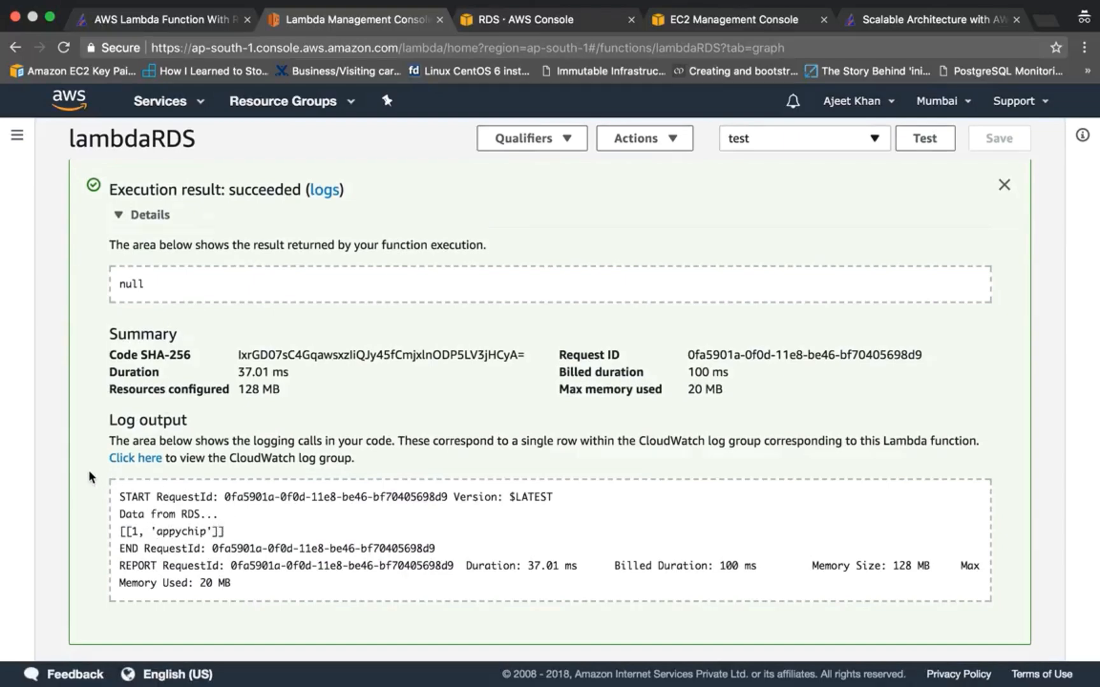
scroll("down", 3)
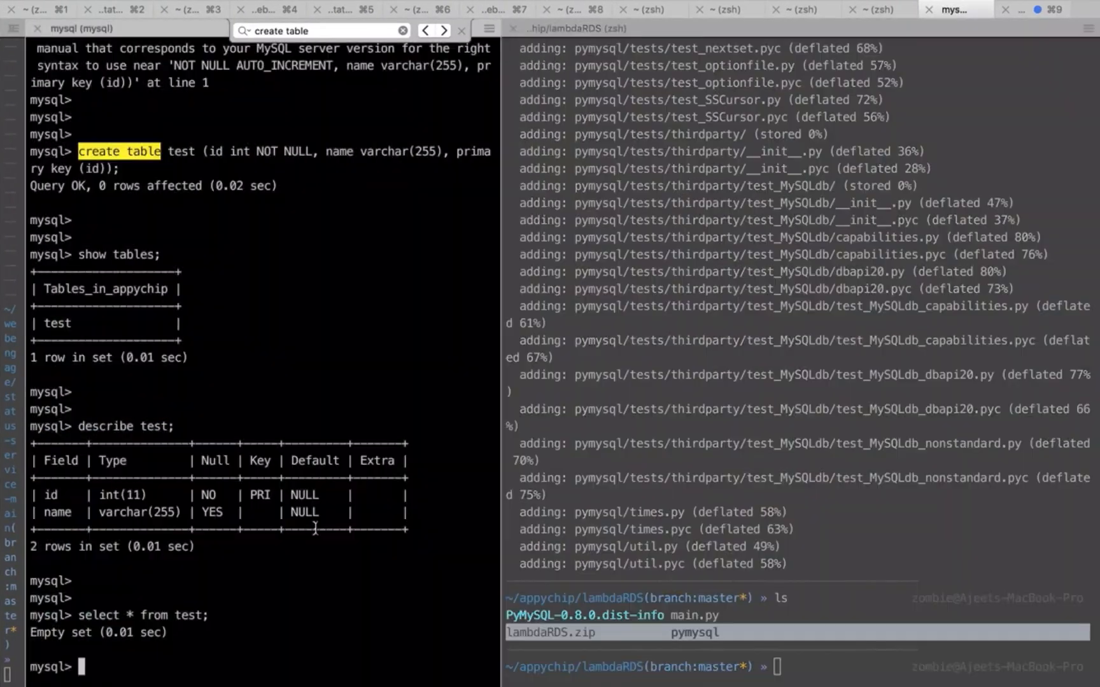
Run 'select * from test;' in the MySQL shell.
type("select * from test;")
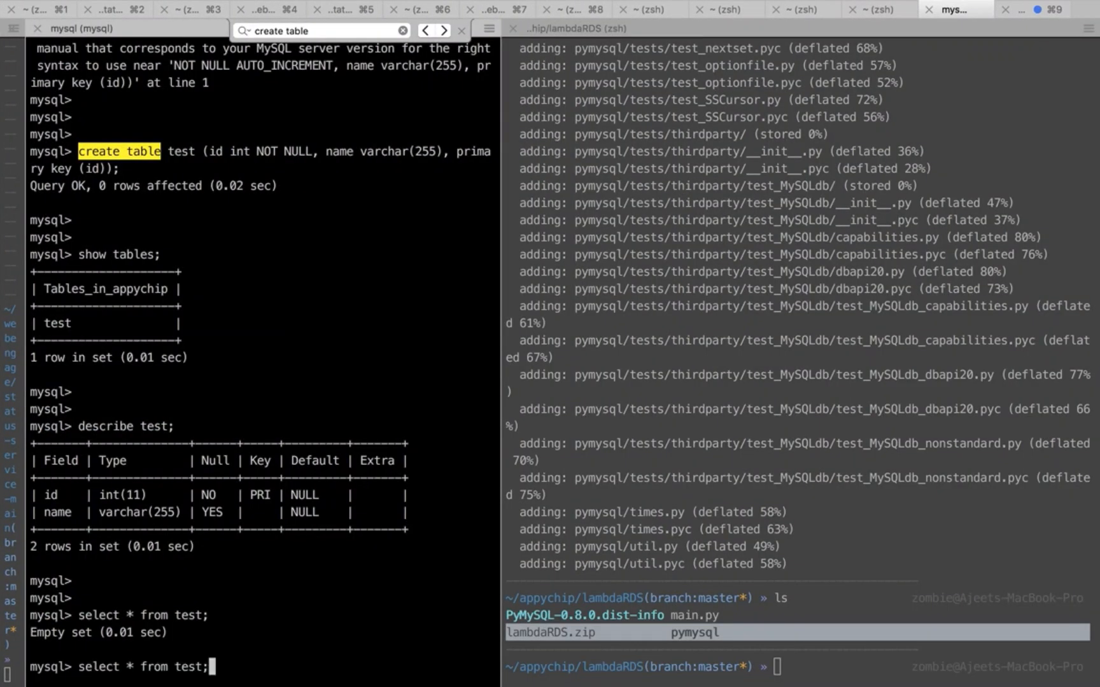
key("Enter")
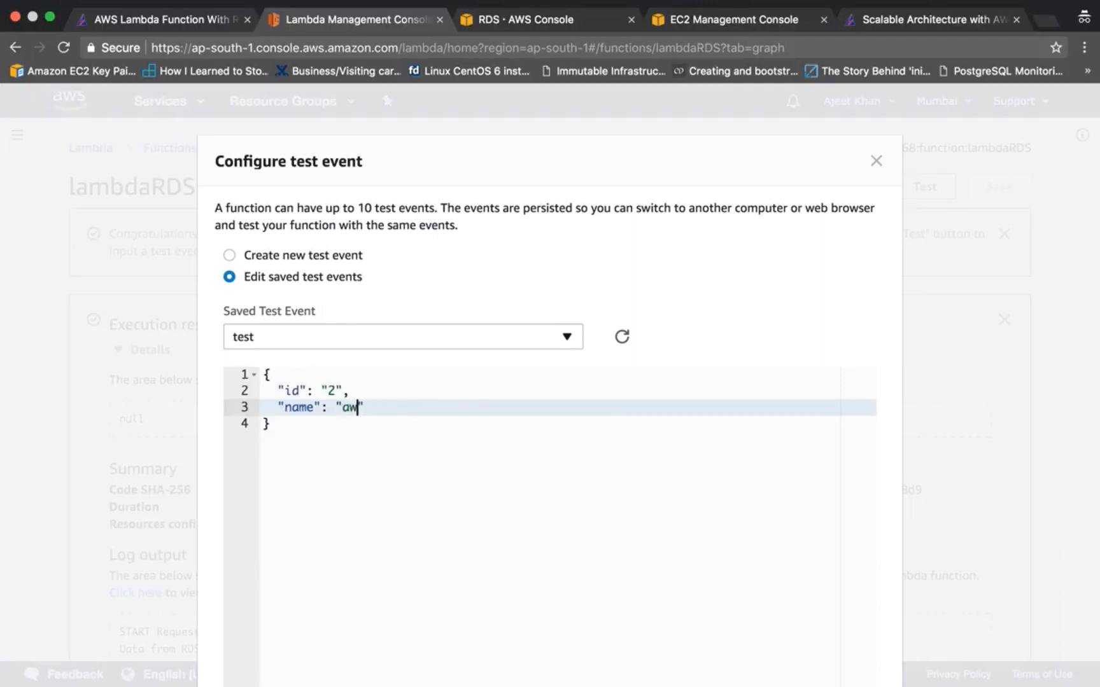
Change the test event to id 2 and name aws, and save it.
type("s")
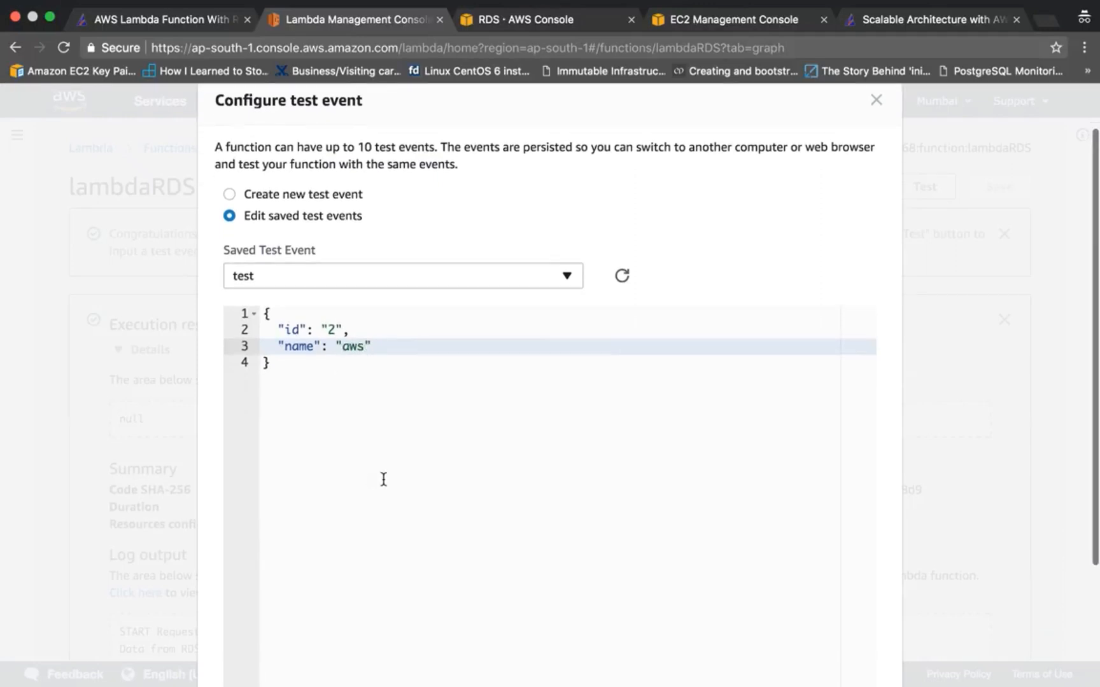
left_click(876, 100)
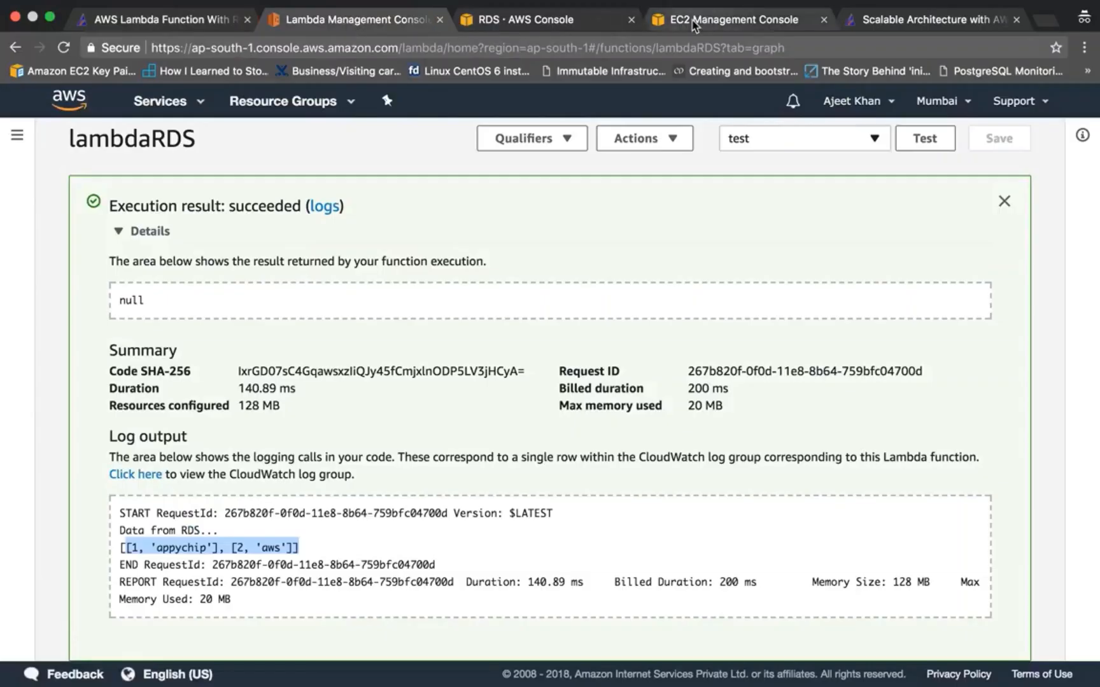
mouse_move(728, 21)
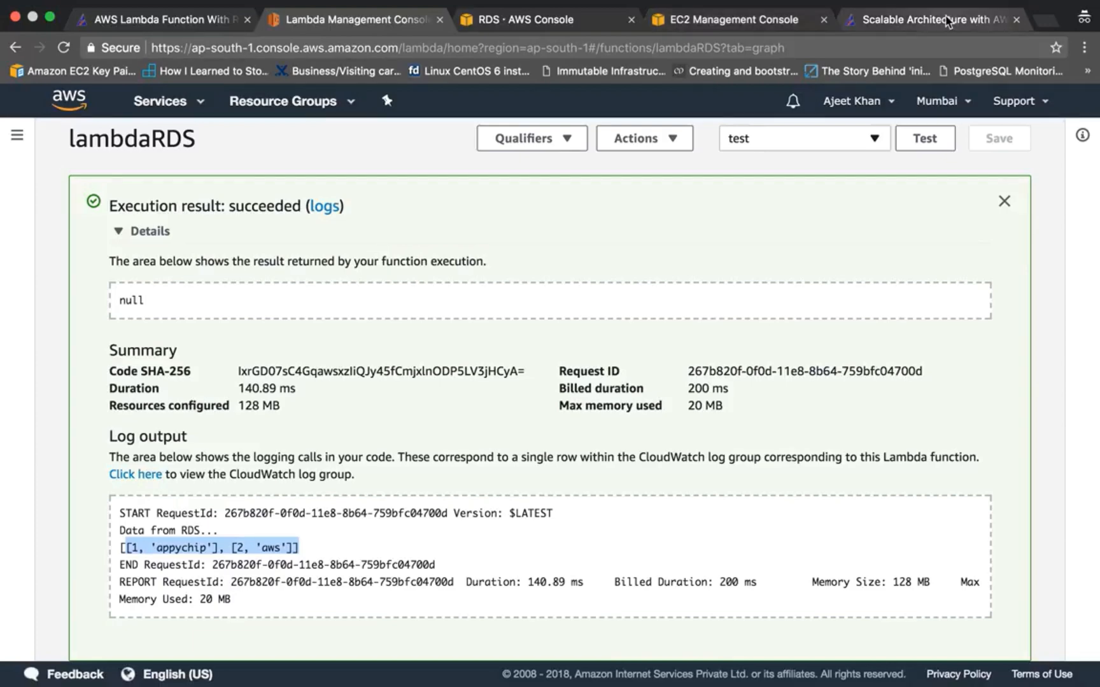
left_click(927, 19)
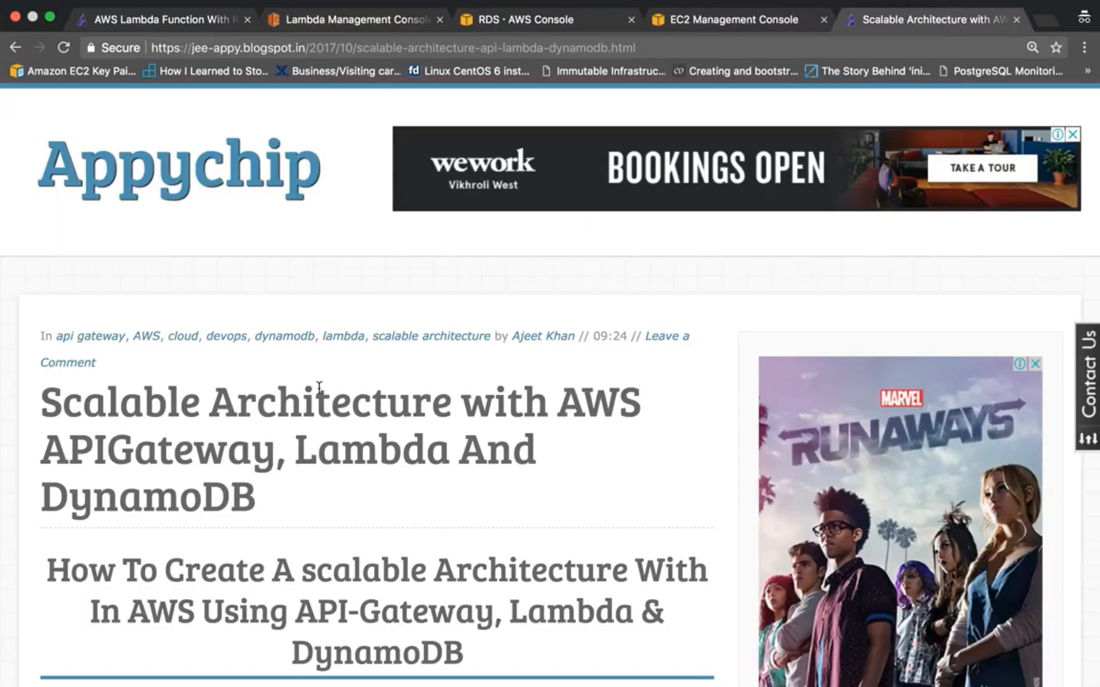
scroll("down", 3)
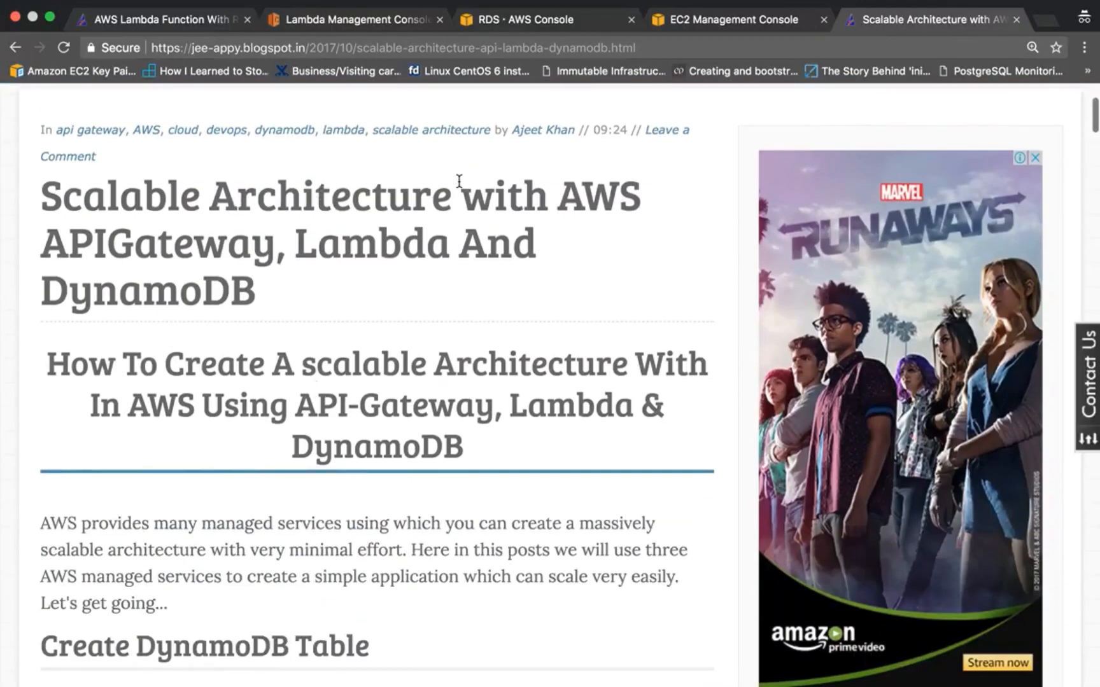
mouse_move(105, 286)
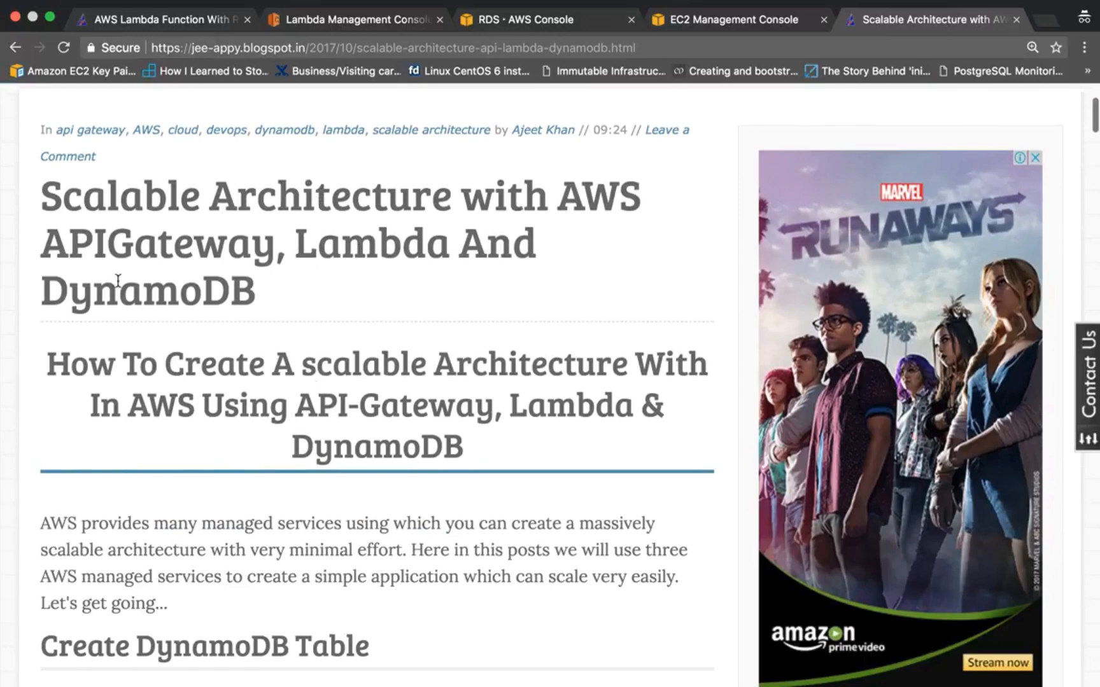
scroll("down", 3)
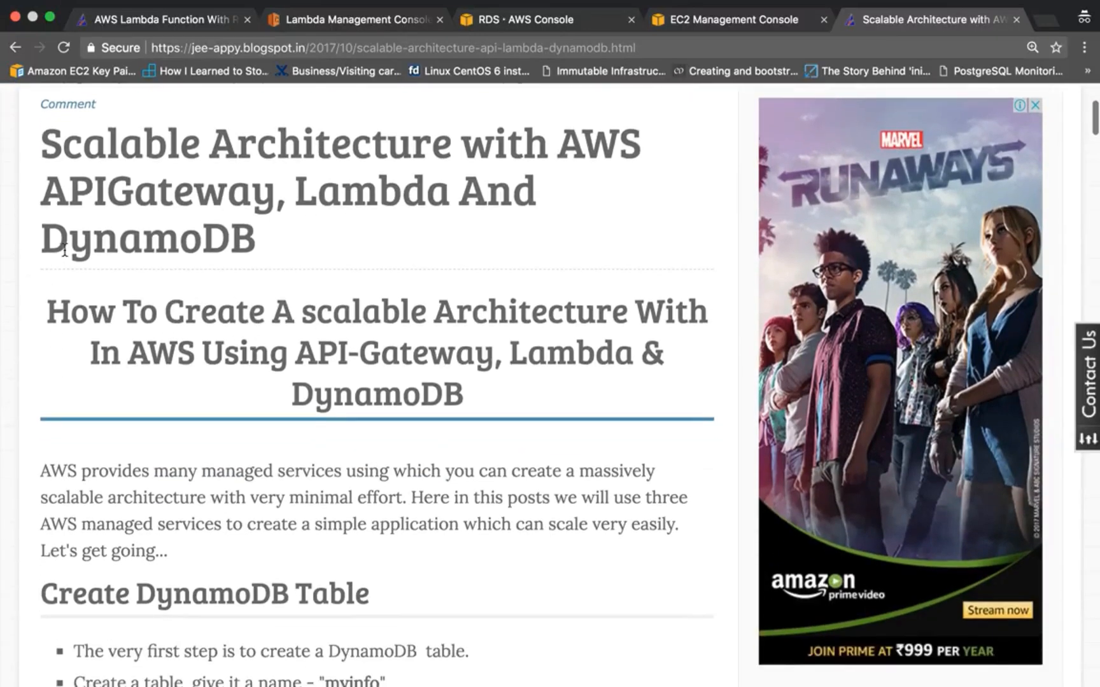
scroll("down", 3)
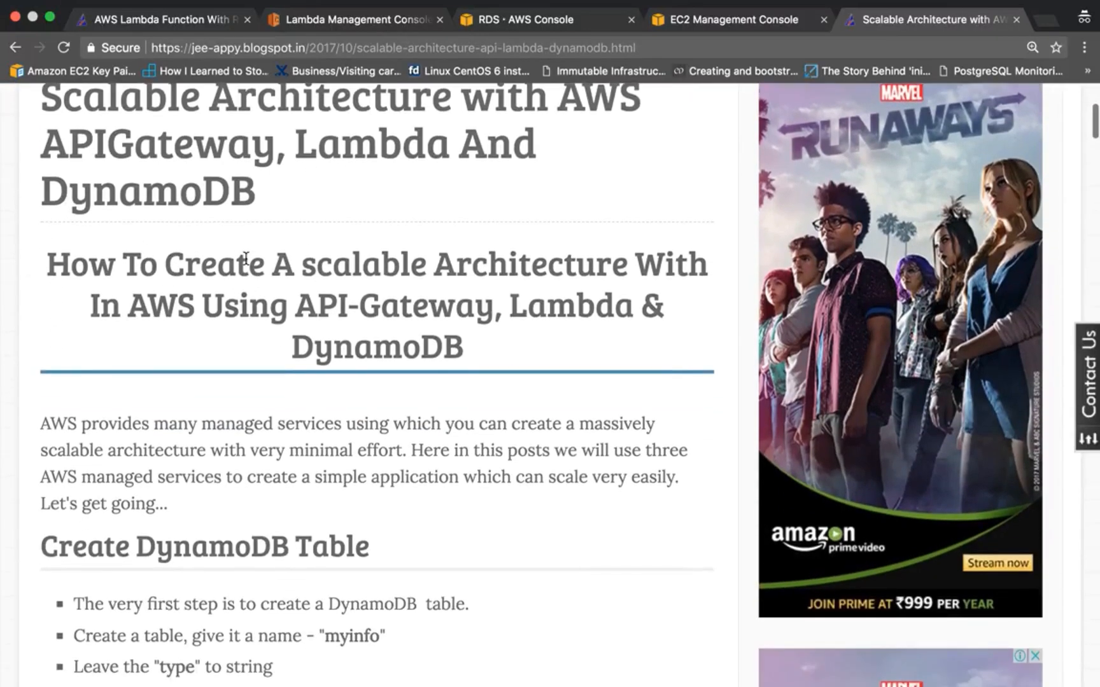
scroll("up", 3)
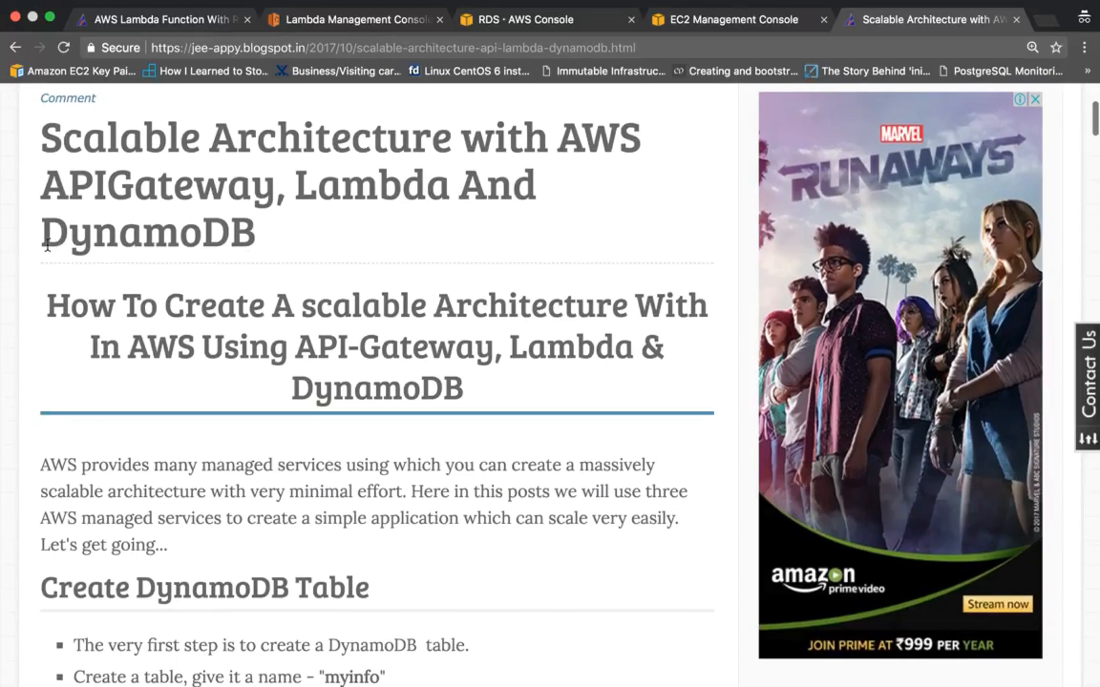
scroll("down", 3)
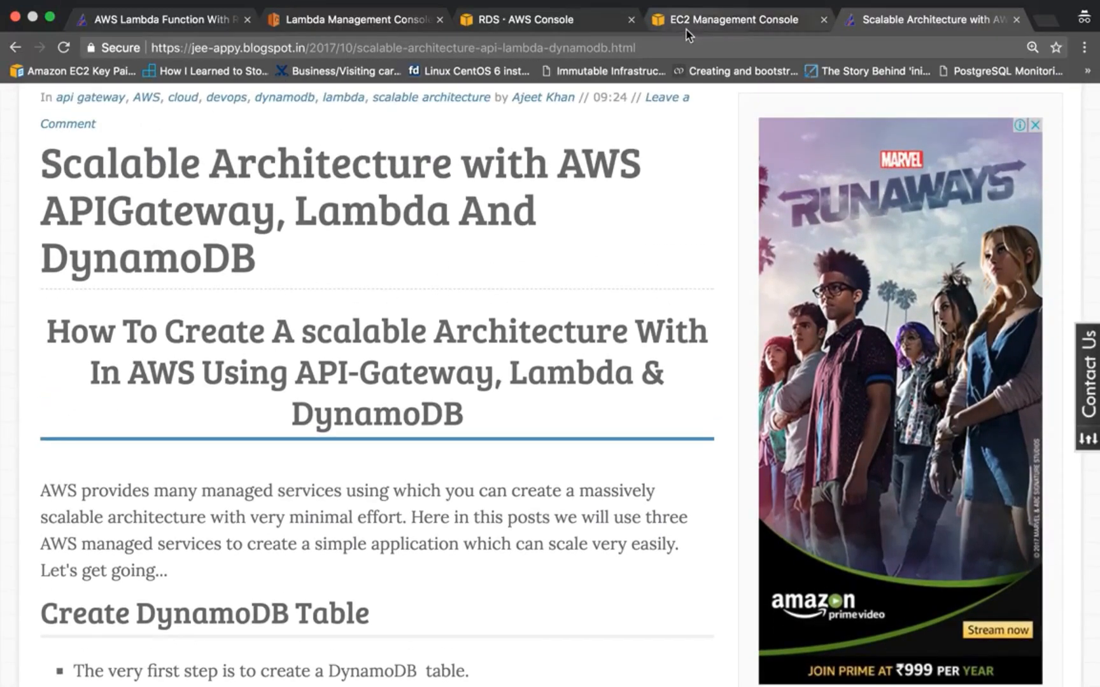
left_click(354, 17)
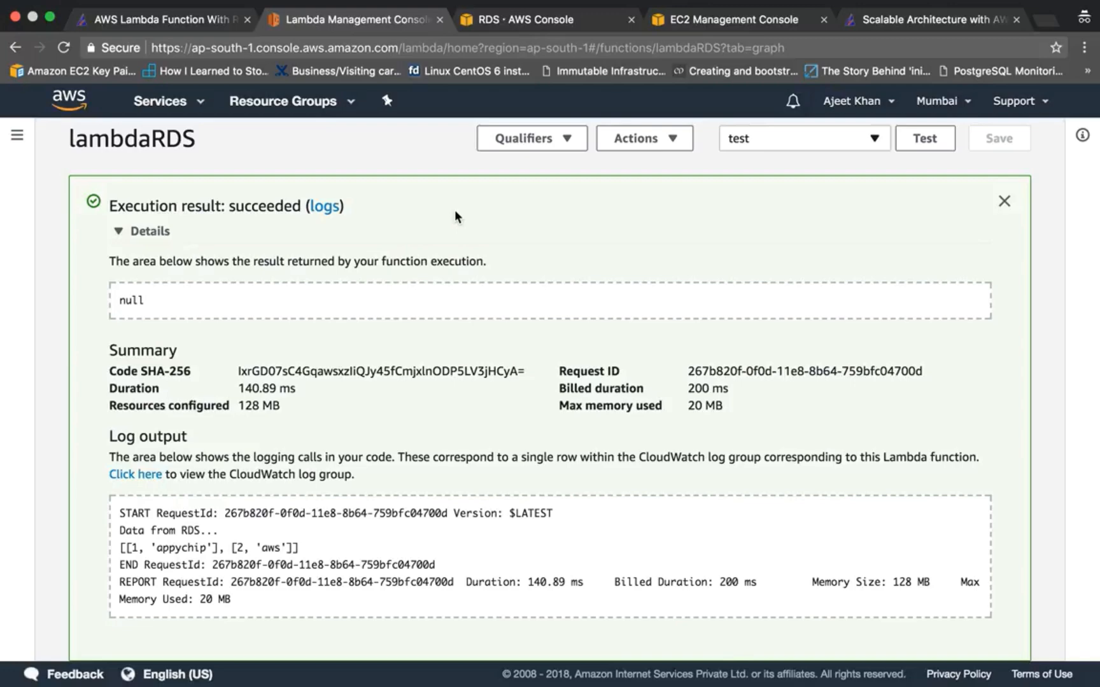
mouse_move(887, 8)
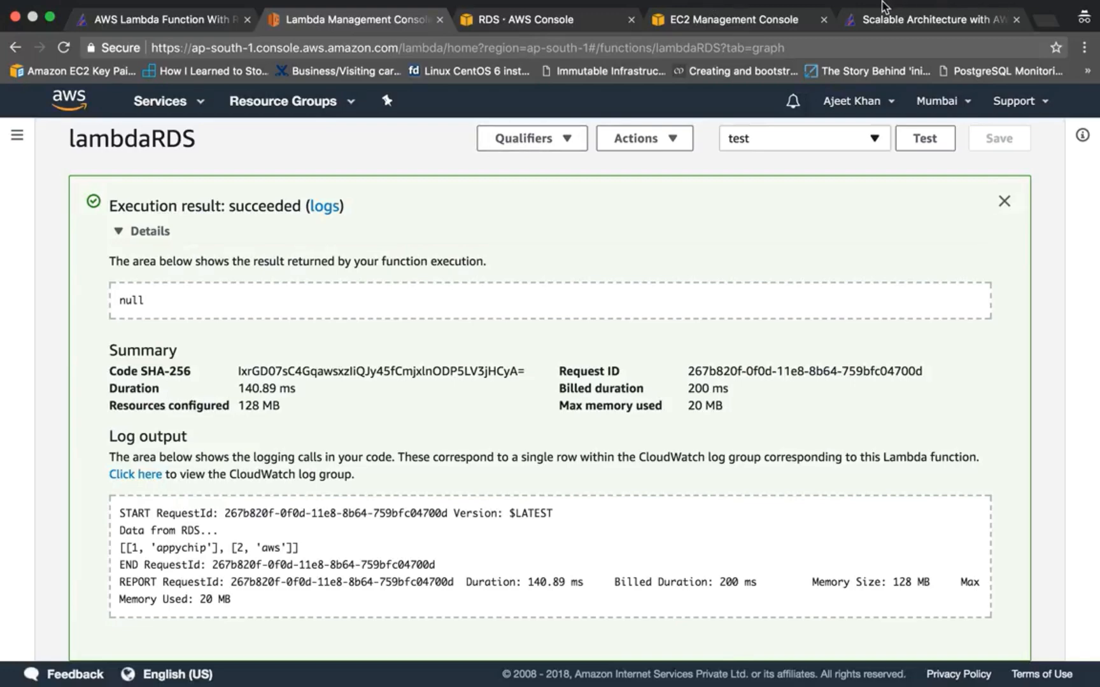